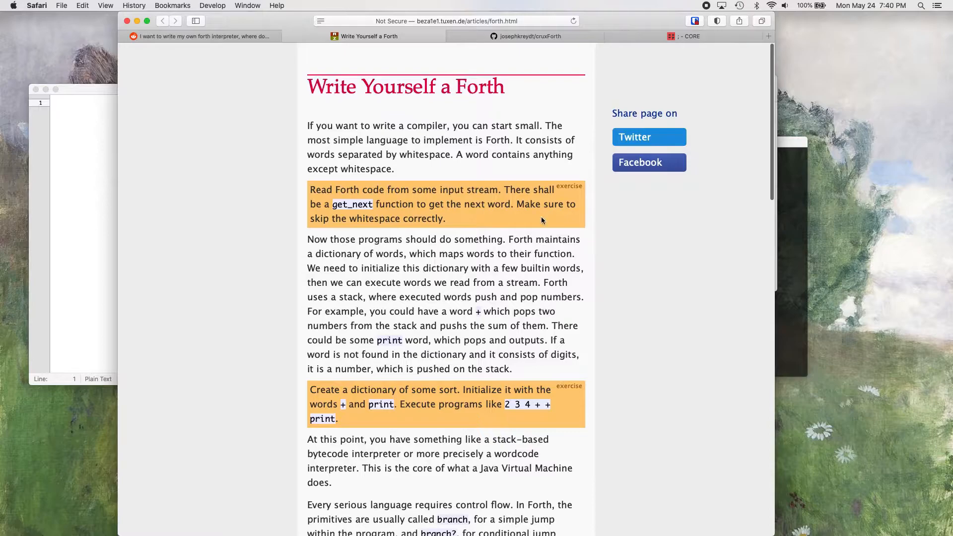
# - Skim the Write Yourself a Forth article in Safari for reference
pyautogui.scroll(-3)
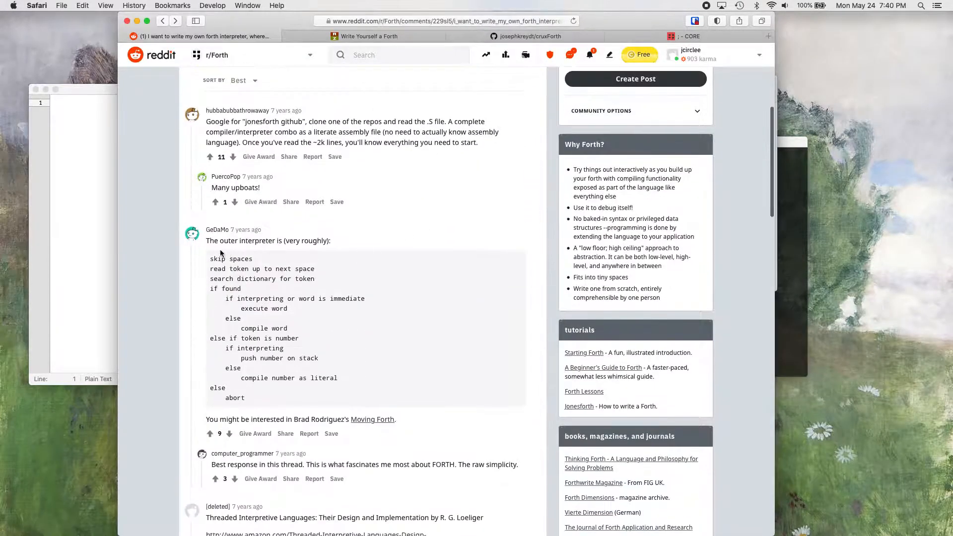
pyautogui.moveTo(321, 319)
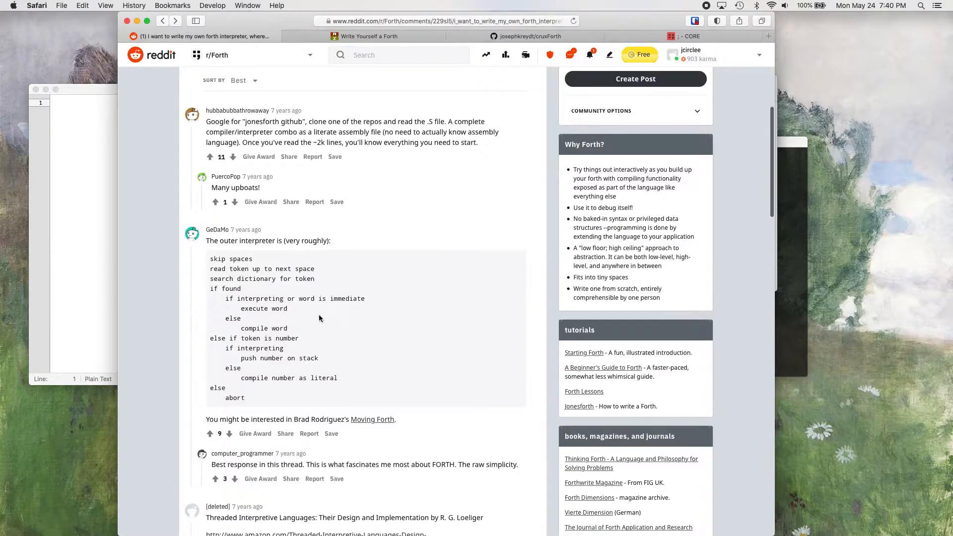
pyautogui.click(366, 36)
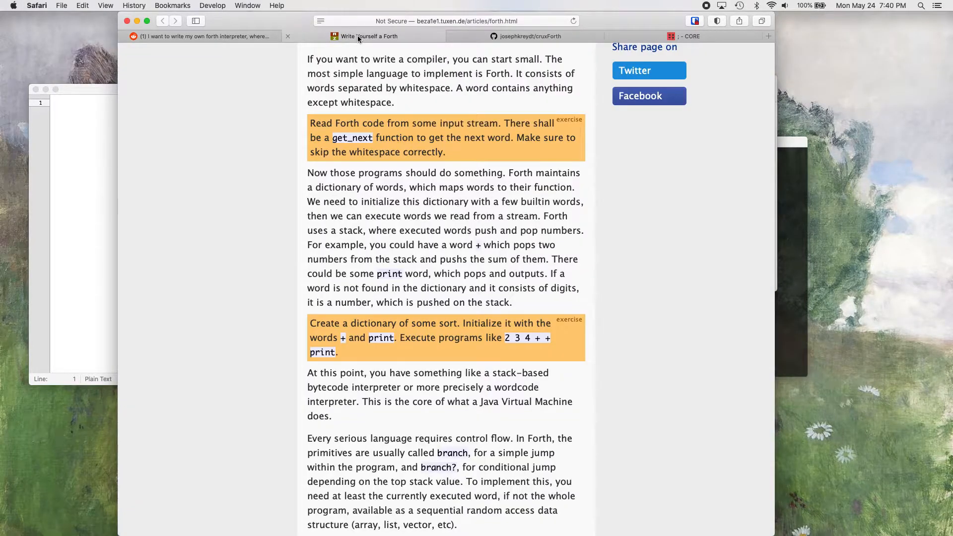
pyautogui.scroll(-3)
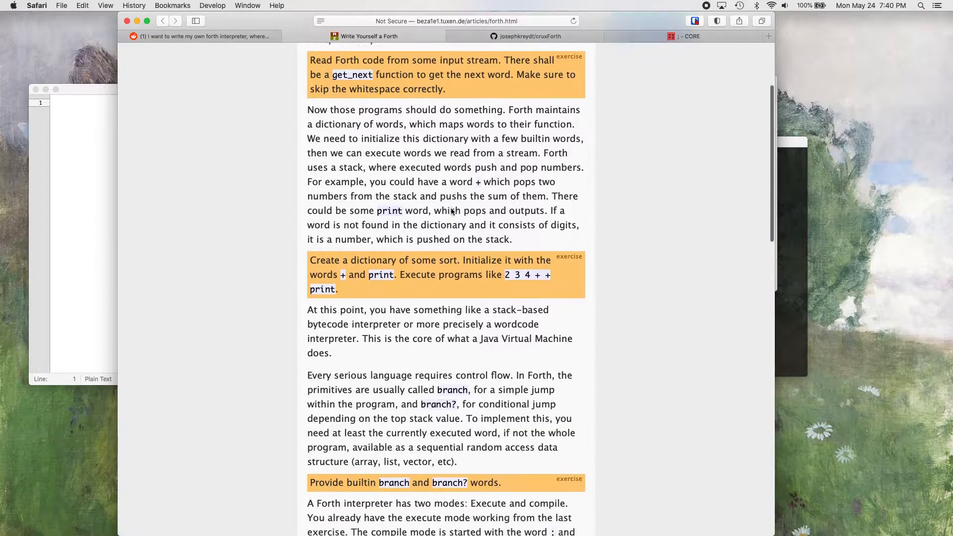
pyautogui.scroll(-3)
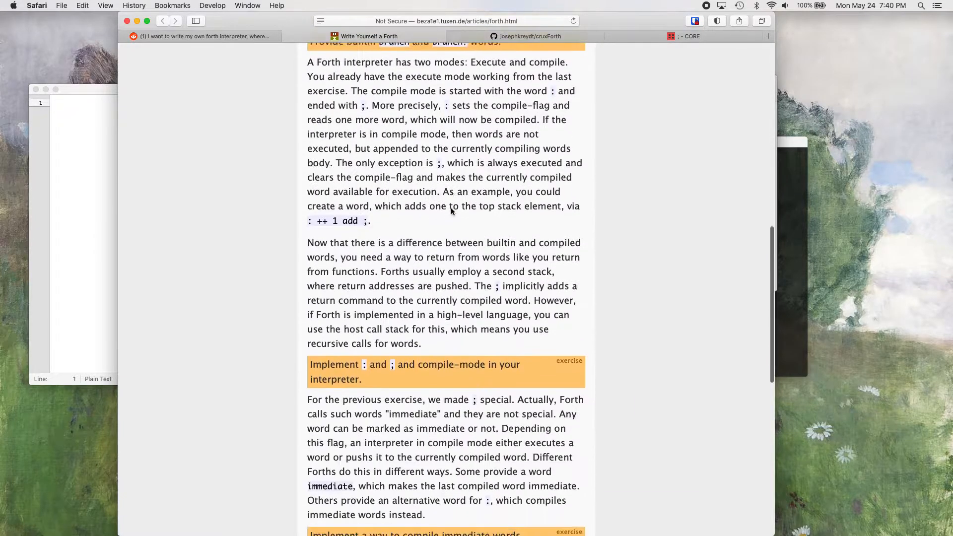
pyautogui.scroll(3)
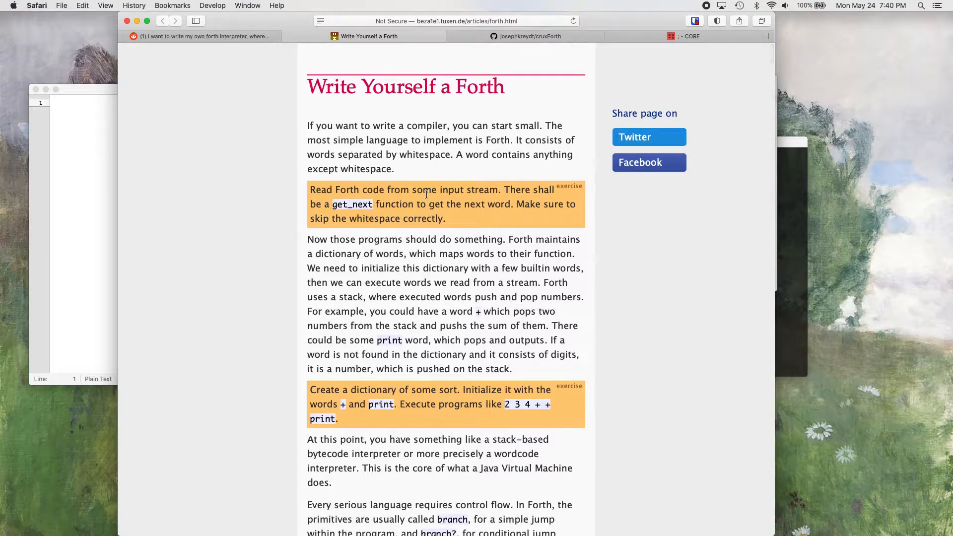
pyautogui.moveTo(558, 195)
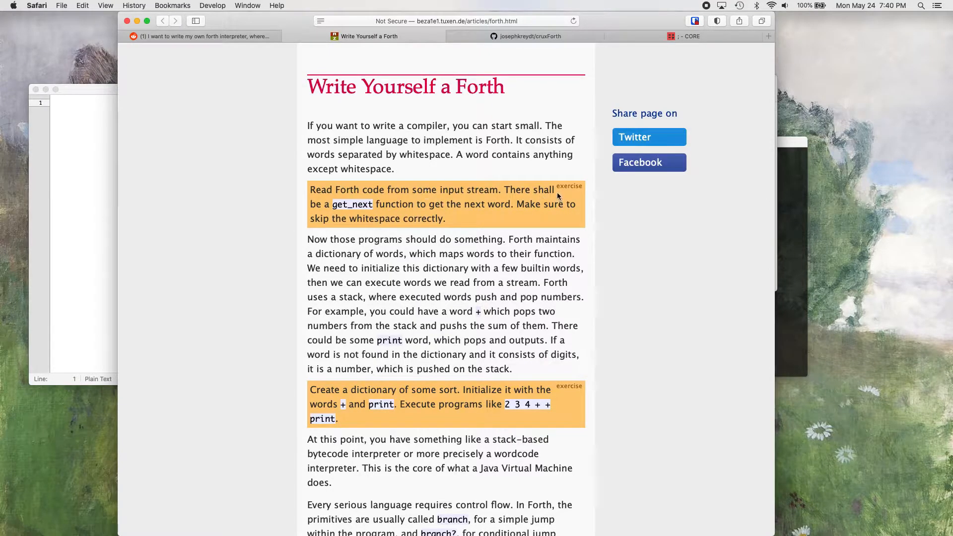
pyautogui.scroll(-3)
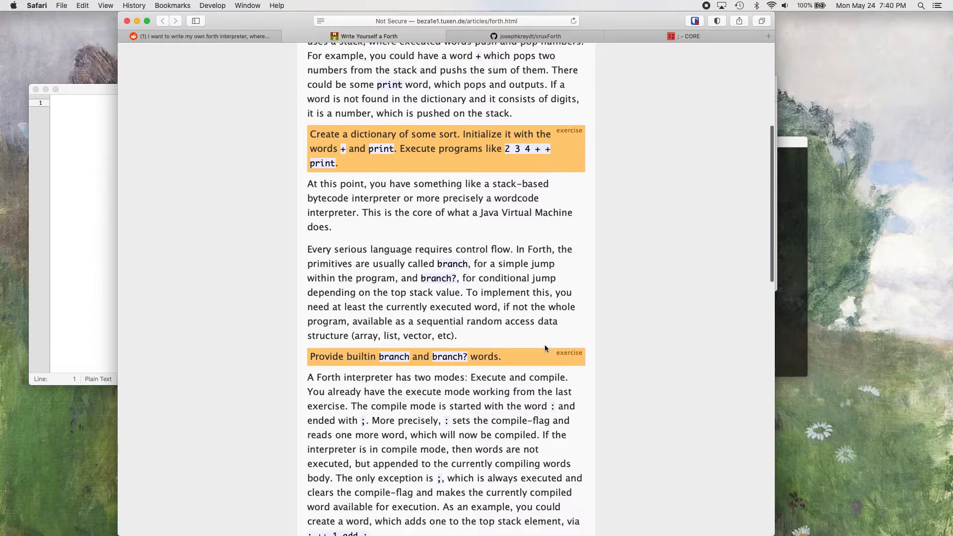
pyautogui.scroll(-3)
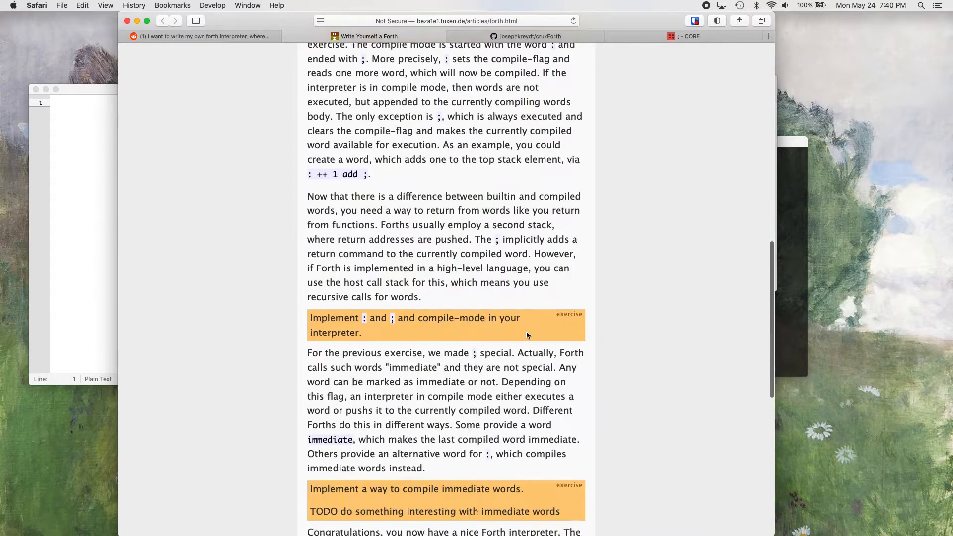
pyautogui.scroll(-3)
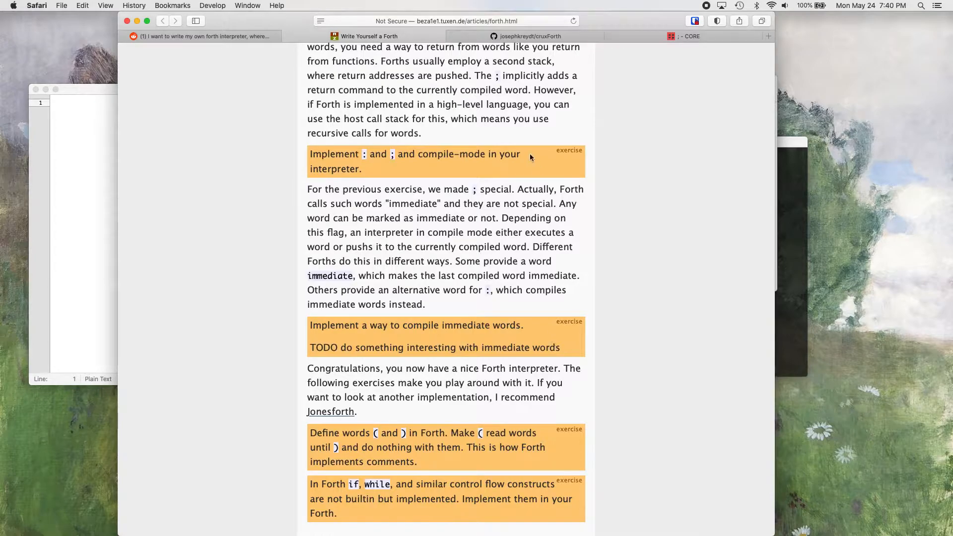
pyautogui.scroll(3)
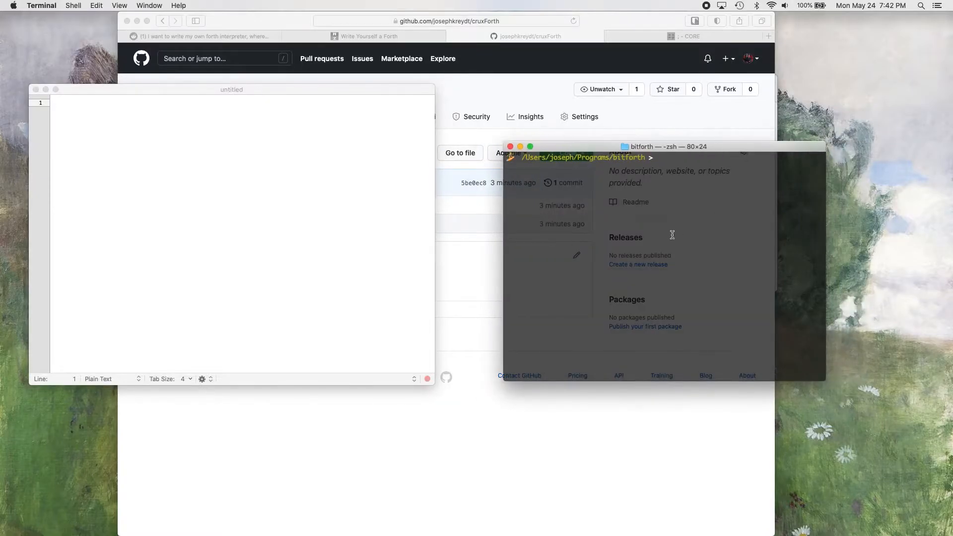
pyautogui.moveTo(554, 150)
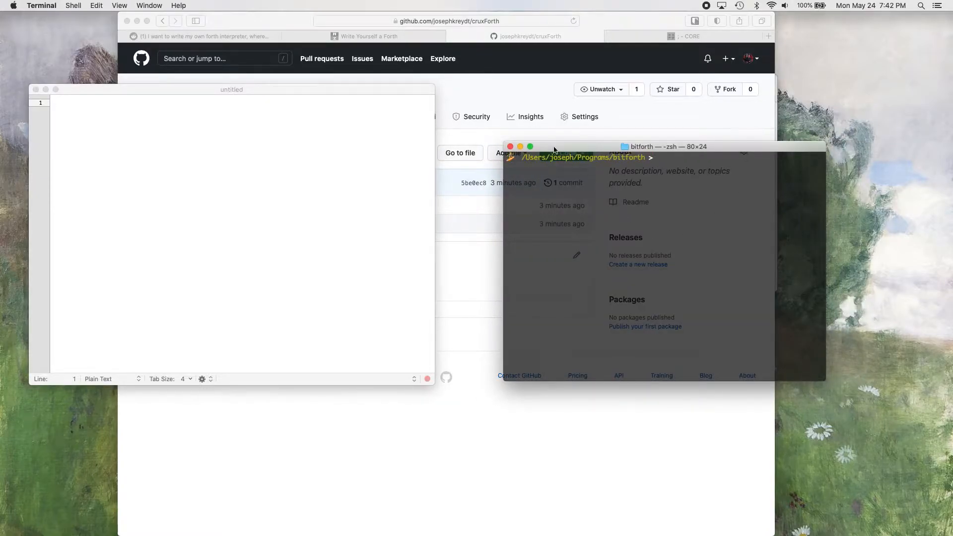
# - Open a Presenting (large-text) Terminal window and create the cruxForth directory with mkdir
pyautogui.click(73, 6)
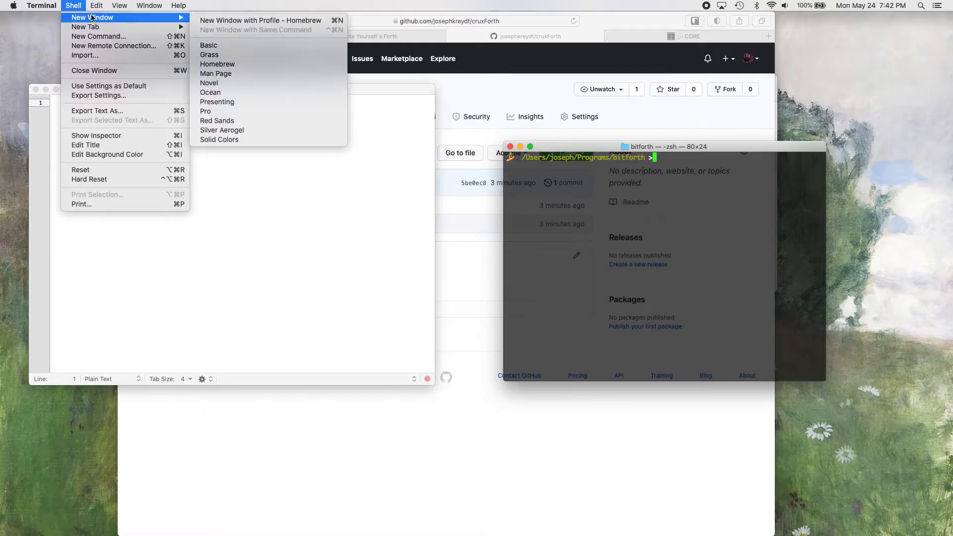
pyautogui.moveTo(218, 101)
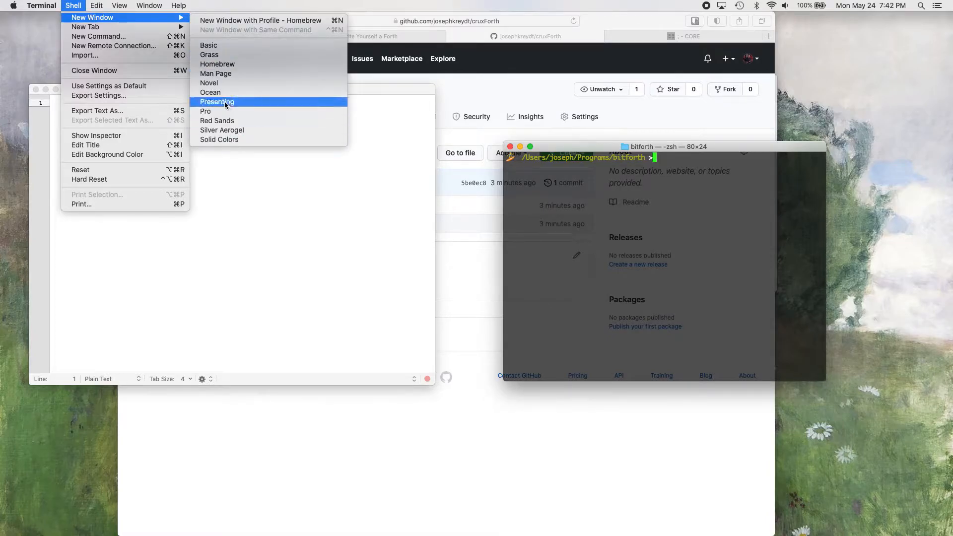
pyautogui.click(217, 102)
pyautogui.write('cd Programs')
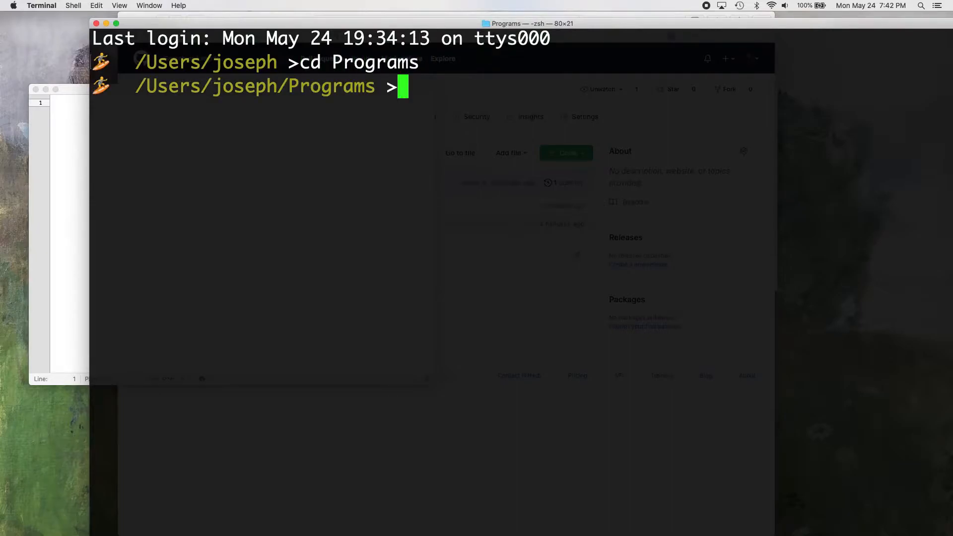
pyautogui.write('mkdir')
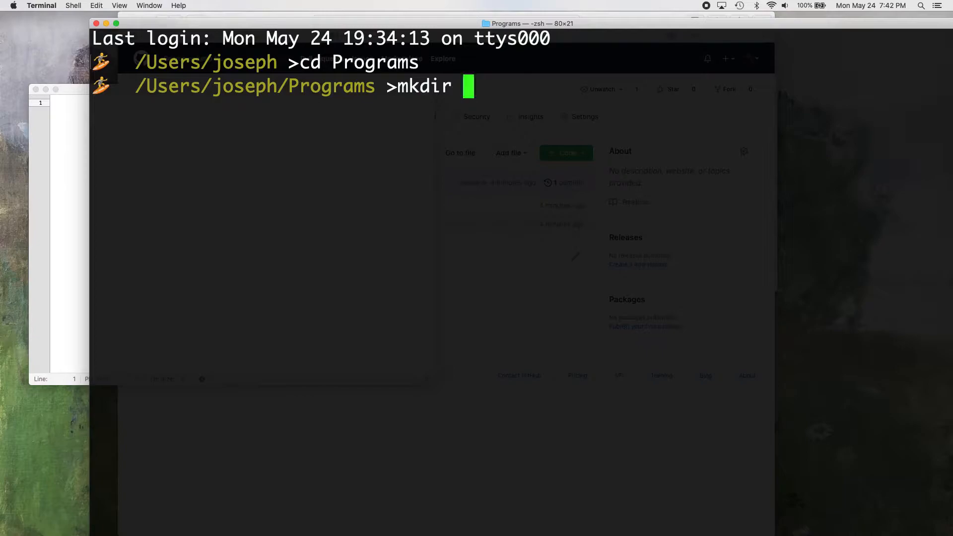
pyautogui.write('cru')
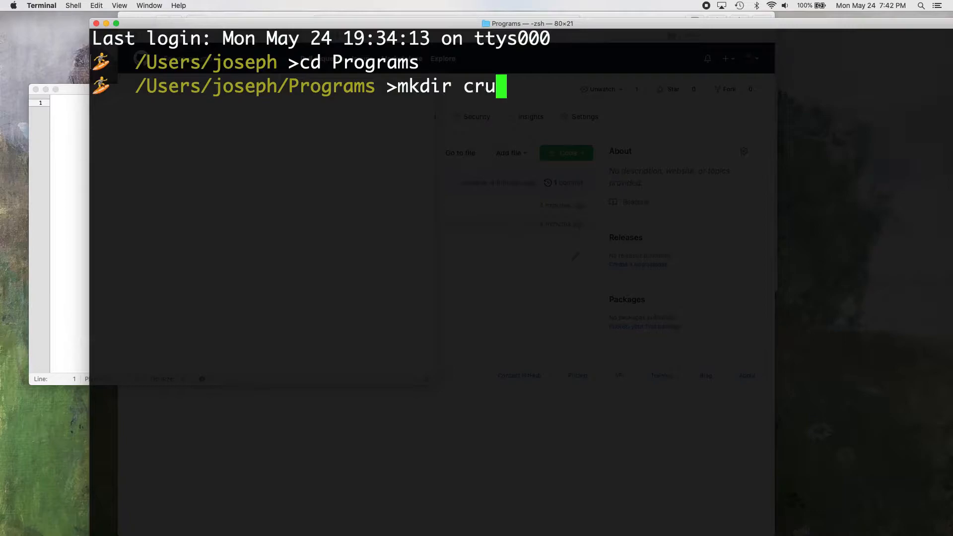
pyautogui.write('xForth')
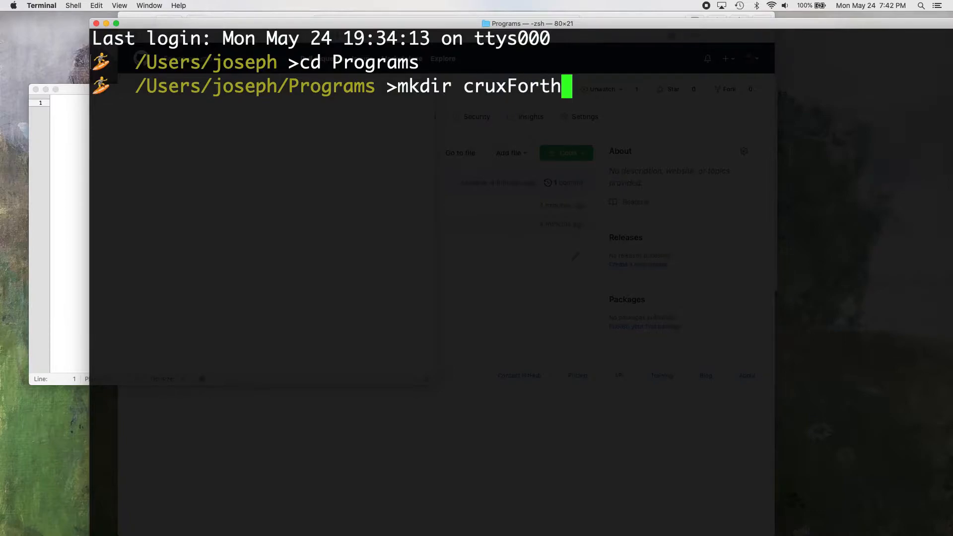
pyautogui.press('Return')
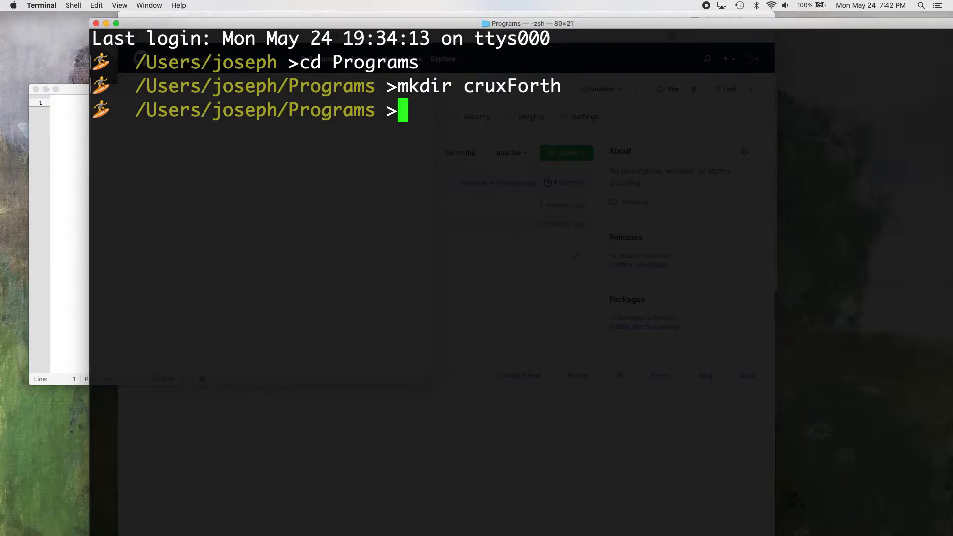
pyautogui.moveTo(264, 238)
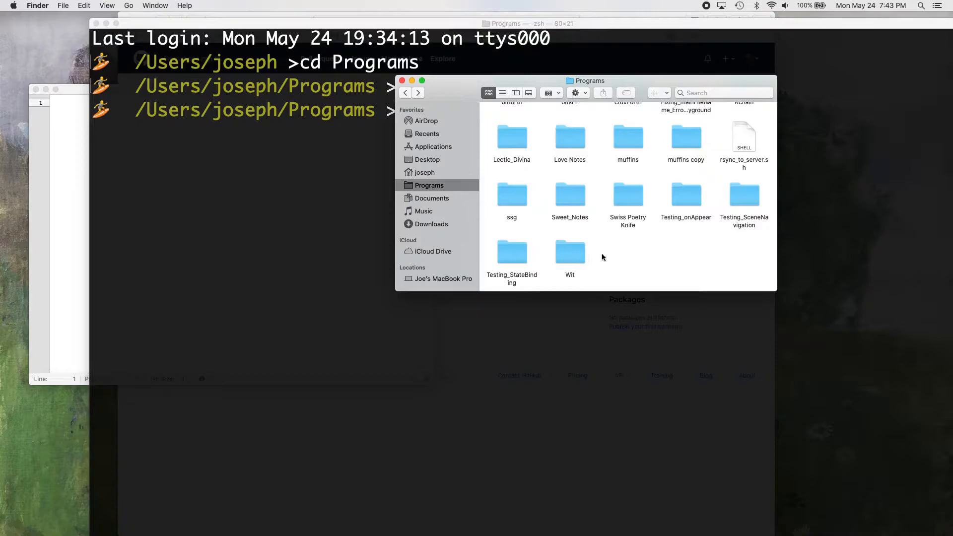
# - Save a new file named main.swift into cruxForth and begin renaming it to drop the .txt extension
pyautogui.scroll(3)
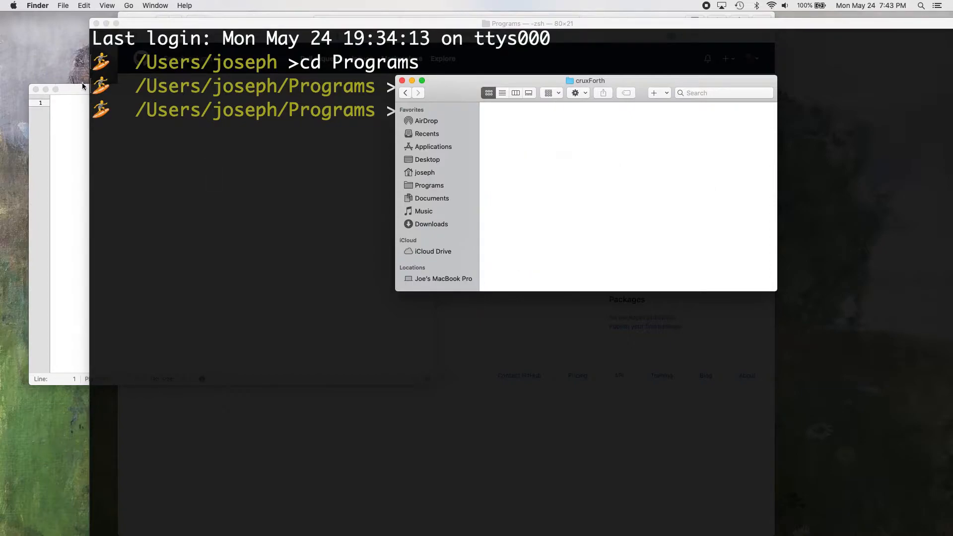
pyautogui.moveTo(179, 245)
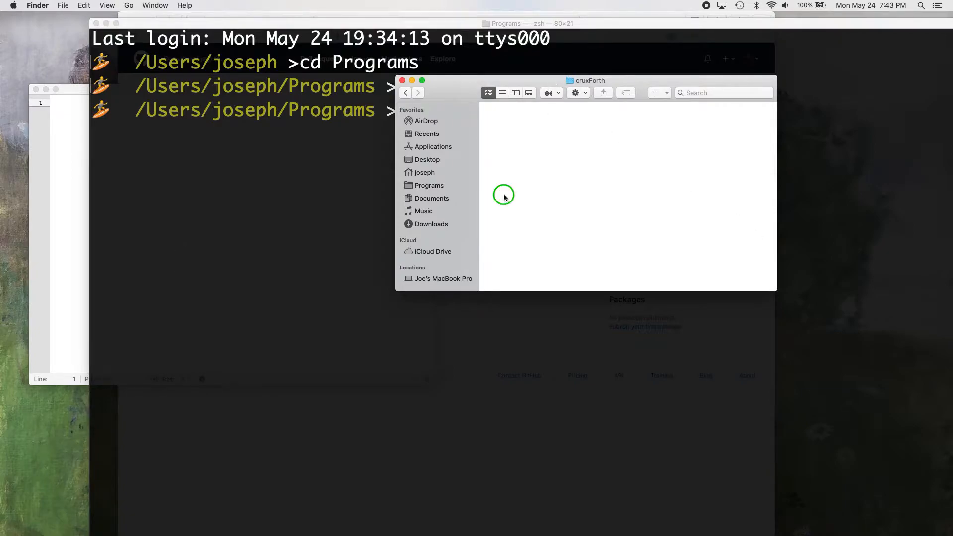
pyautogui.moveTo(598, 215)
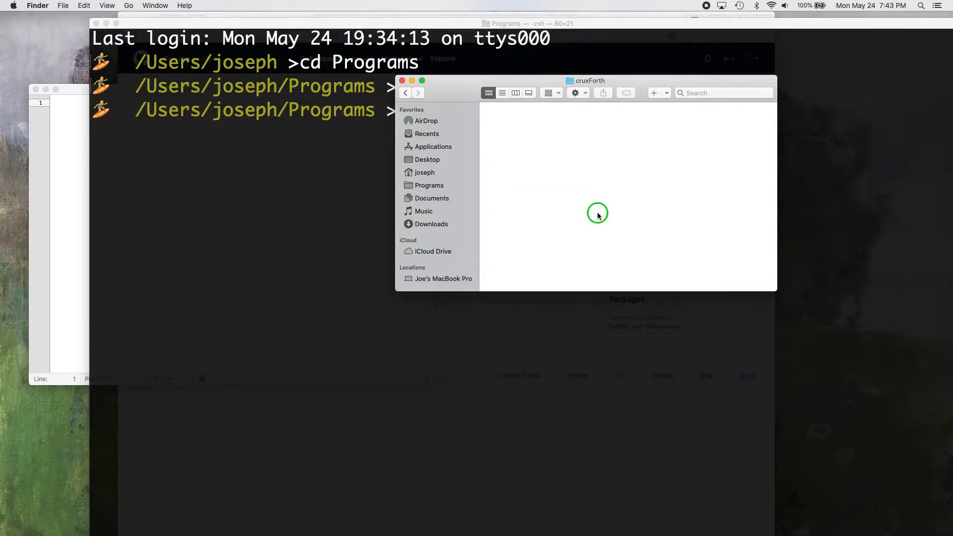
pyautogui.moveTo(739, 240)
pyautogui.write('cruxFor')
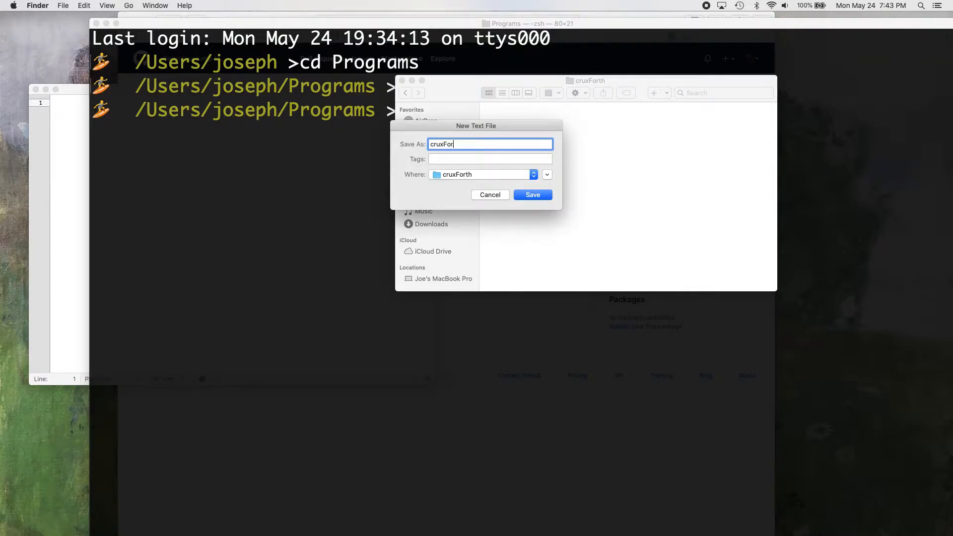
pyautogui.press('Backspace')
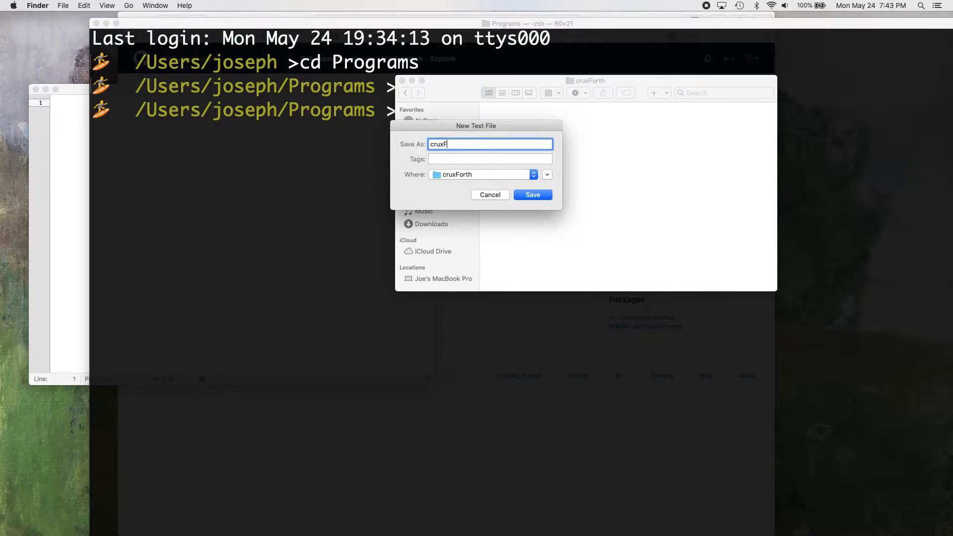
pyautogui.write('main.s')
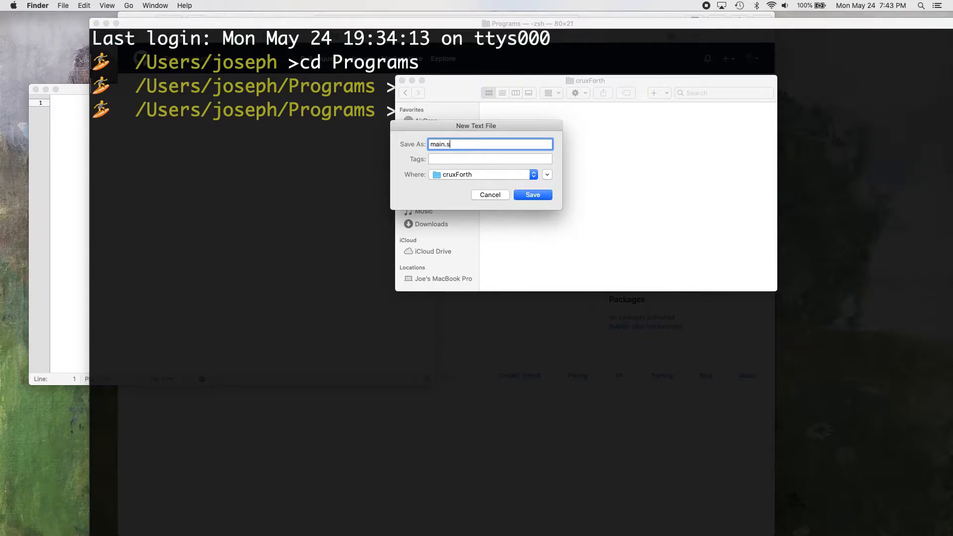
pyautogui.click(533, 195)
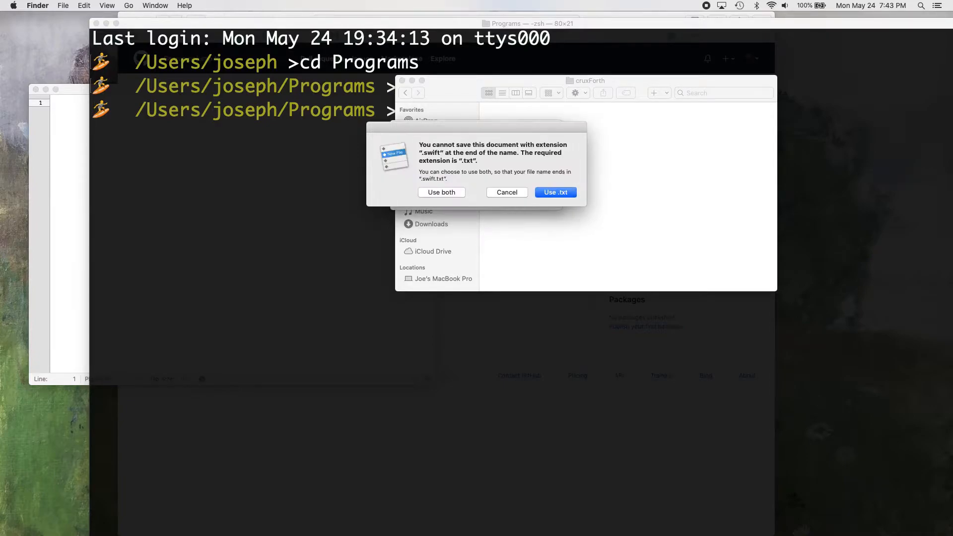
pyautogui.moveTo(461, 186)
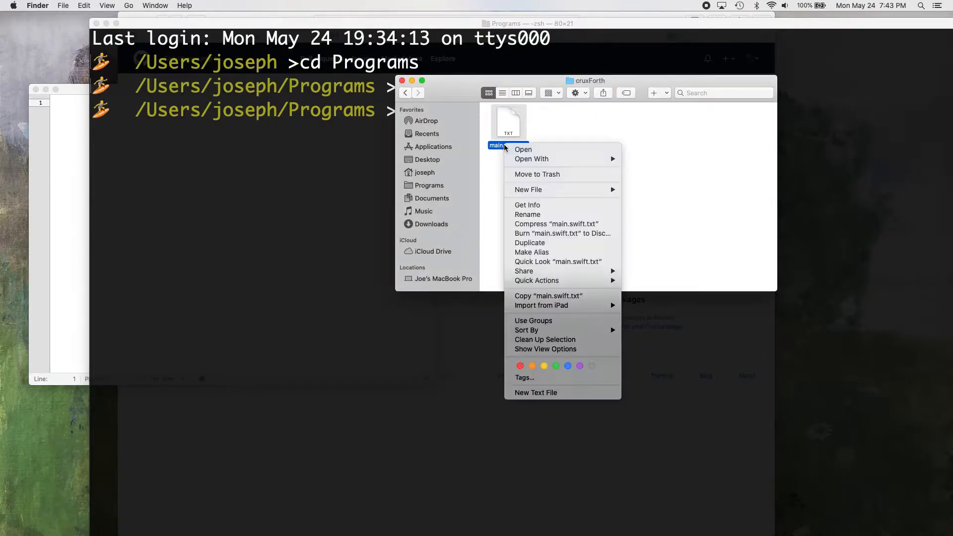
pyautogui.click(527, 214)
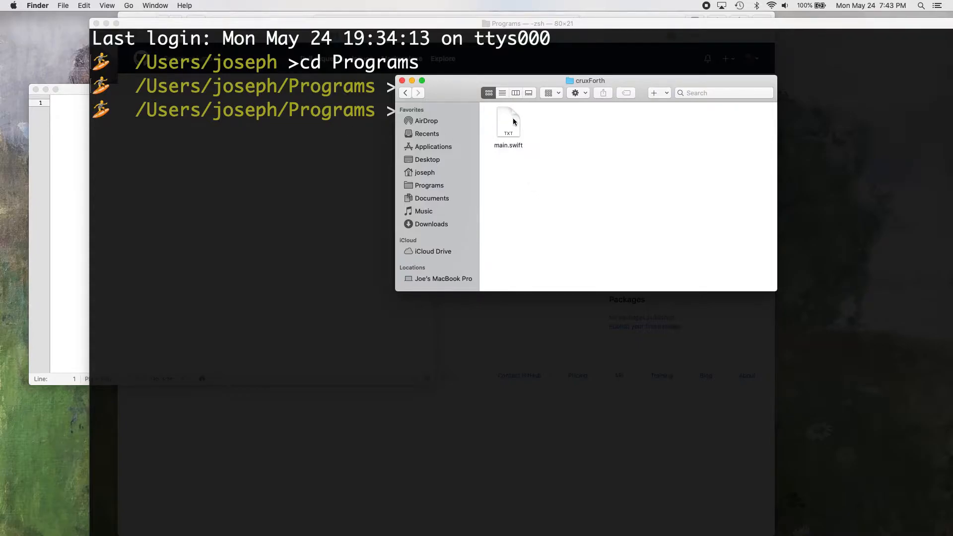
# - Open main.swift with TextMate and add 'import Foundation' as its first line
pyautogui.rightClick(509, 121)
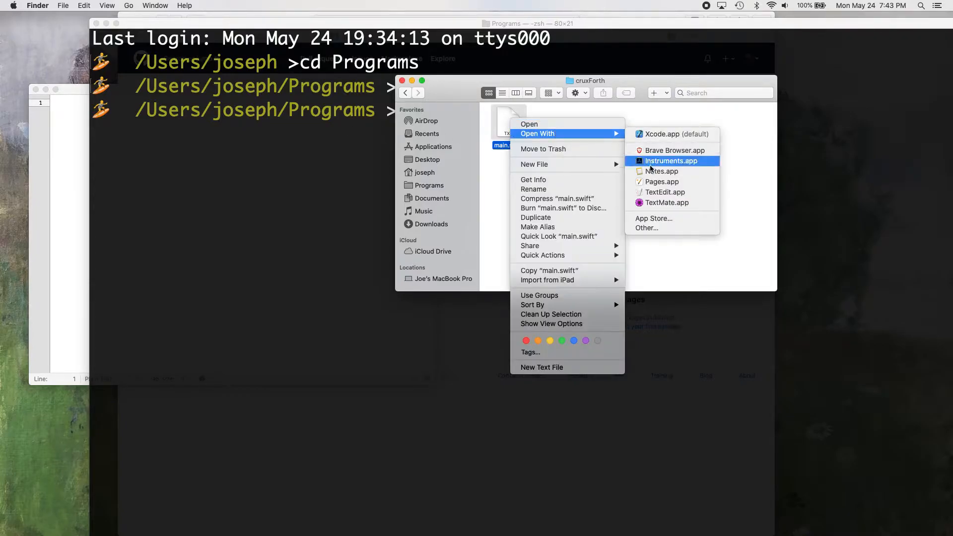
pyautogui.click(666, 202)
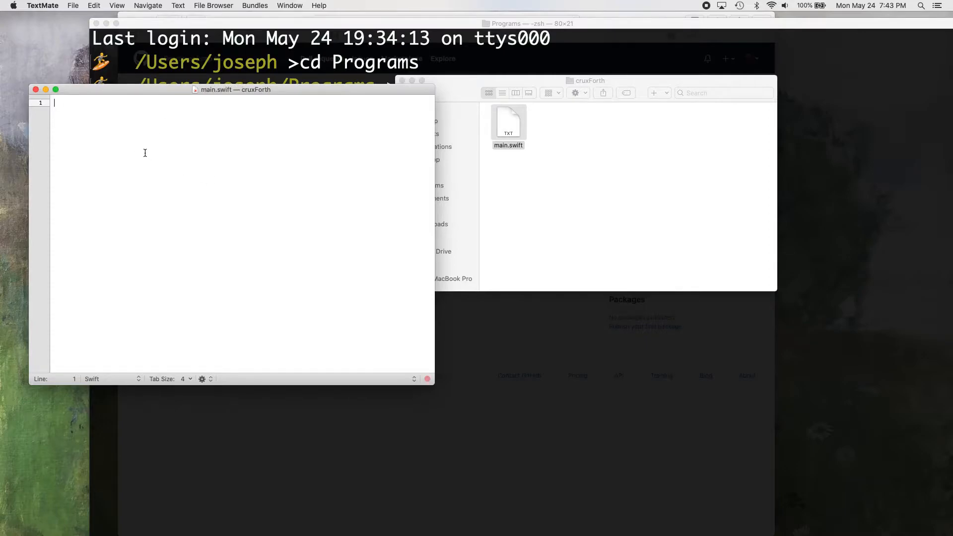
pyautogui.write('import')
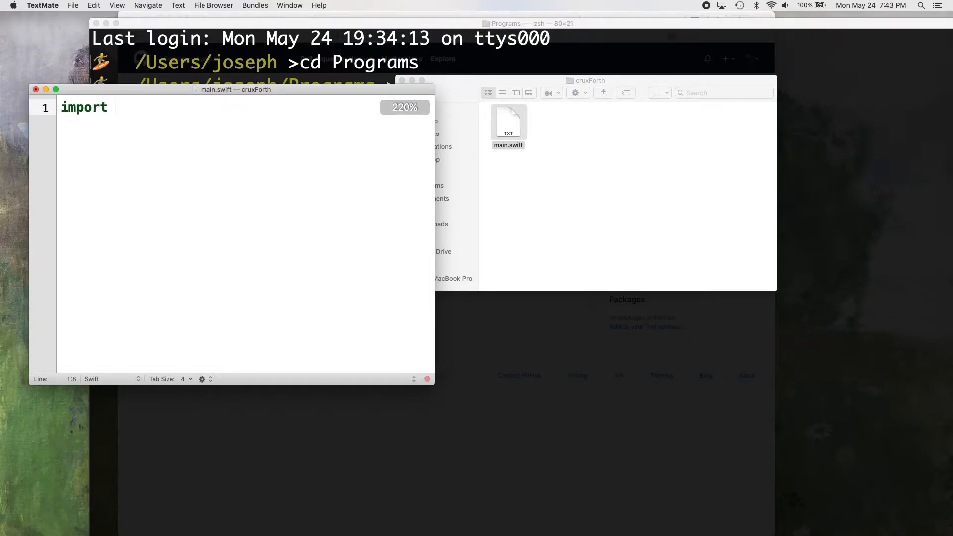
pyautogui.write('Foundation')
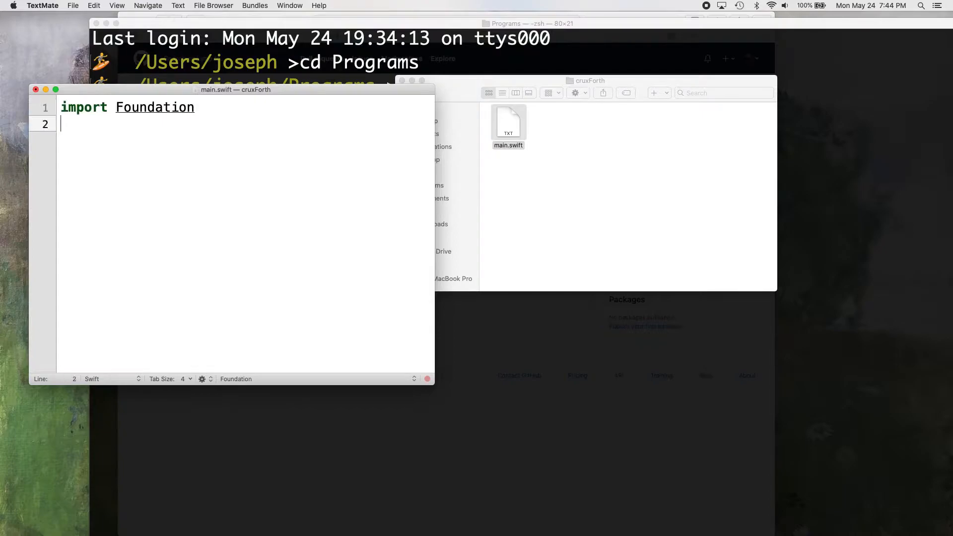
pyautogui.press('Return')
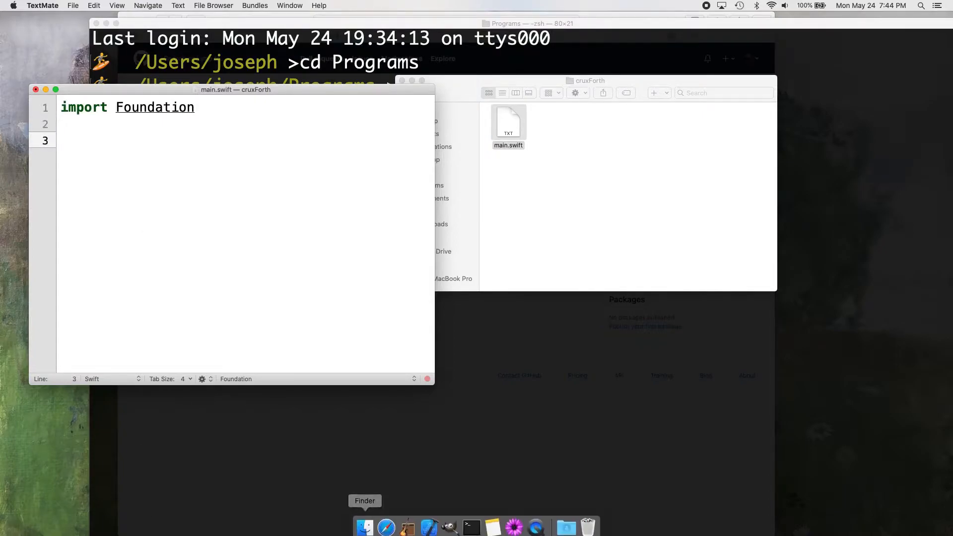
# - Add print("Welcome to cruxForth\n>>>>") to greet the user and show a prompt
pyautogui.write('pr')
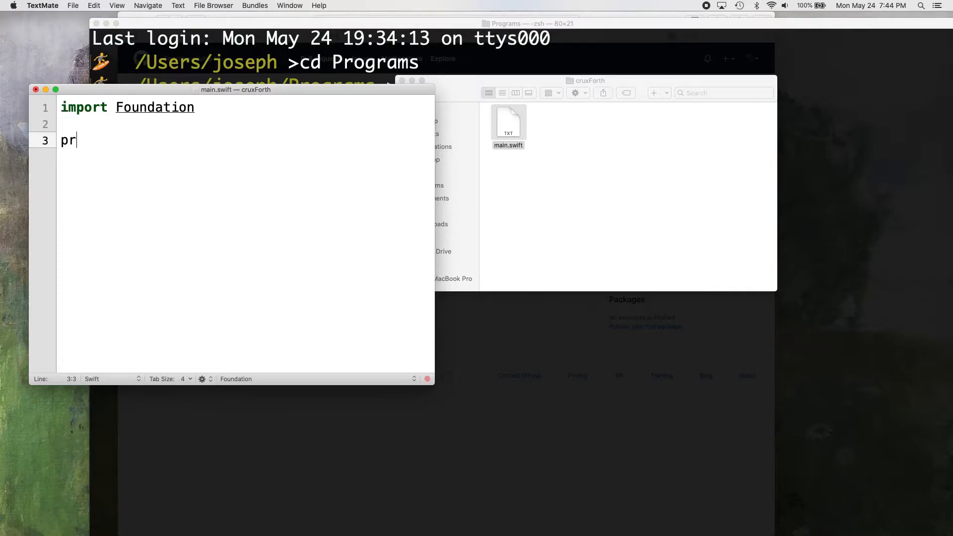
pyautogui.write('int')
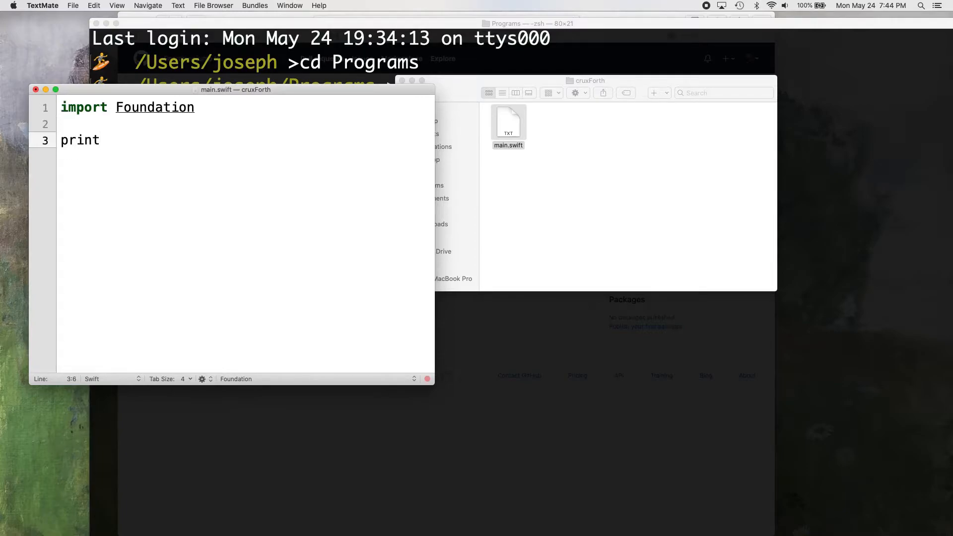
pyautogui.write('("")')
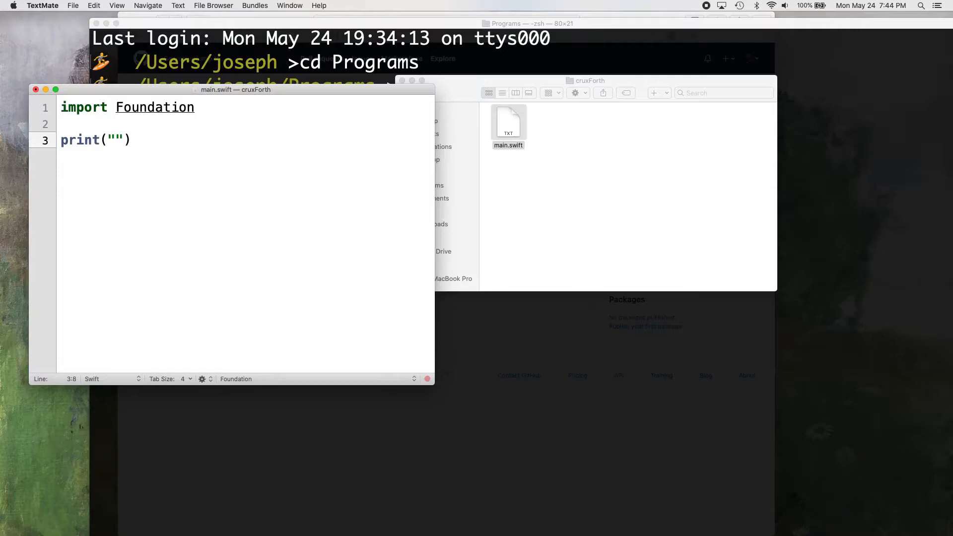
pyautogui.write('Welcome')
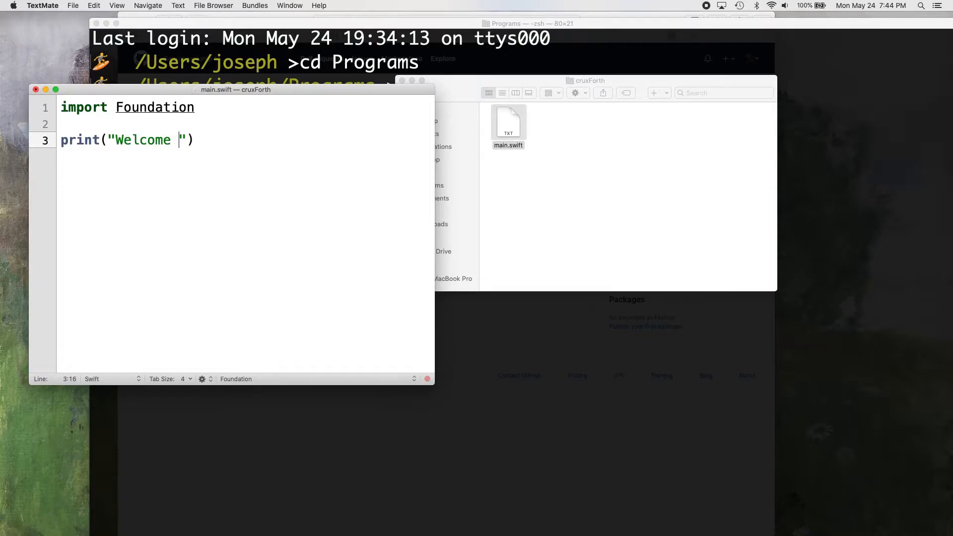
pyautogui.write('to C')
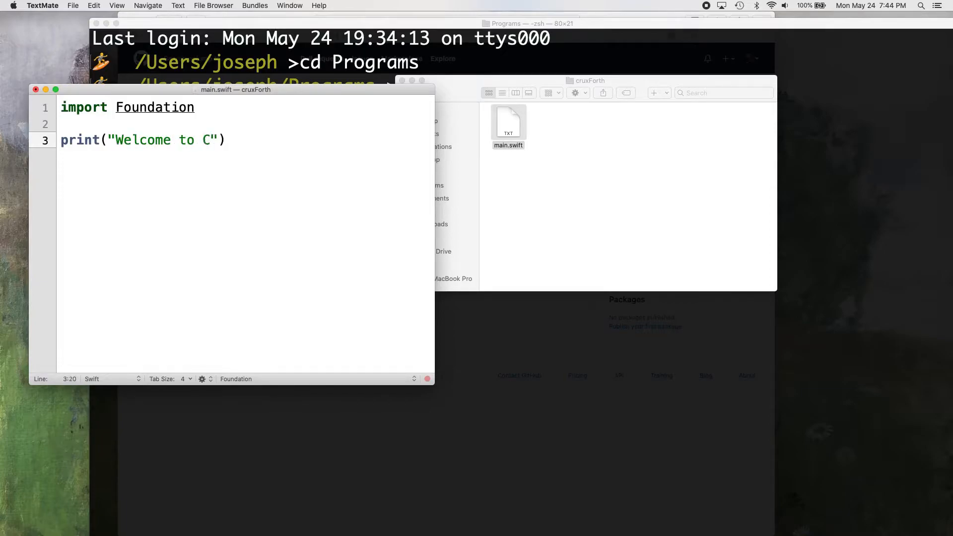
pyautogui.write('cruxForth')
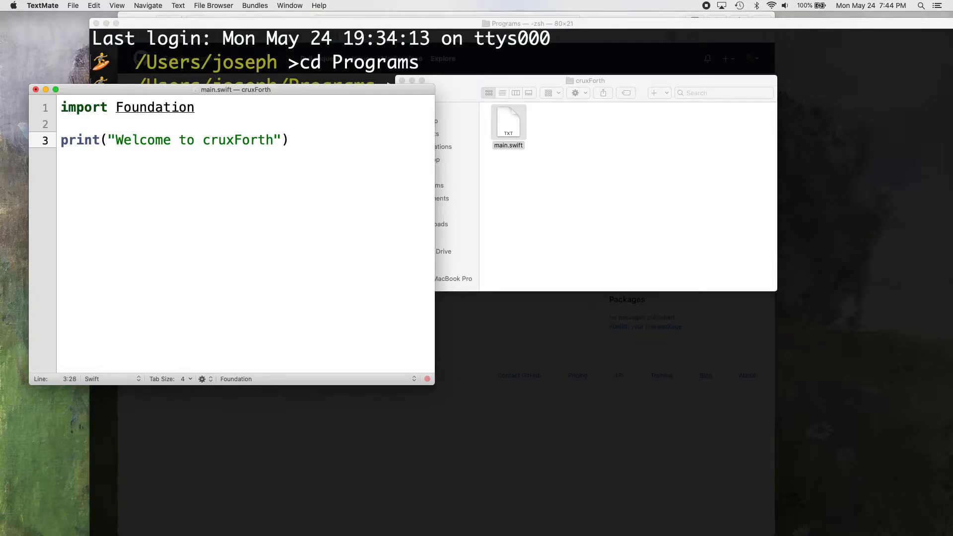
pyautogui.write('\\n')
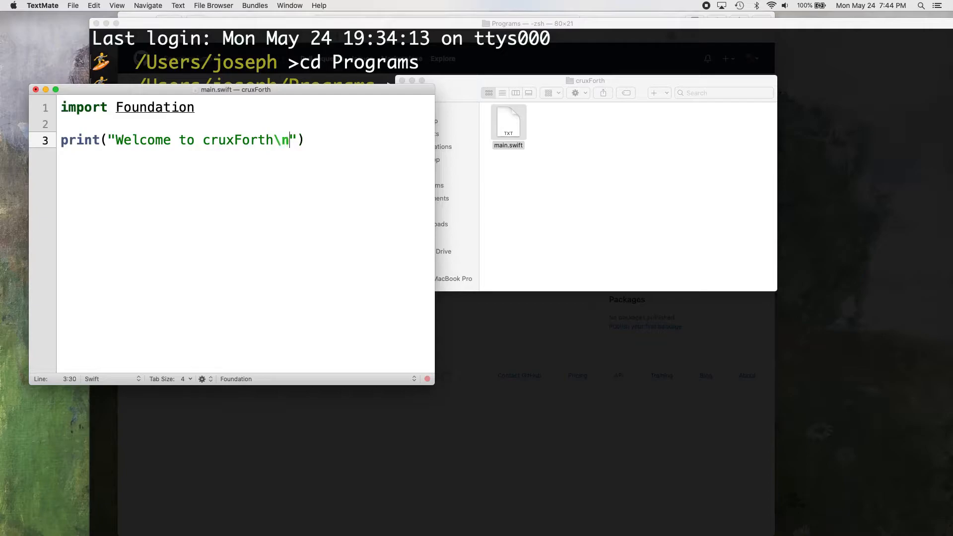
pyautogui.write('>>>')
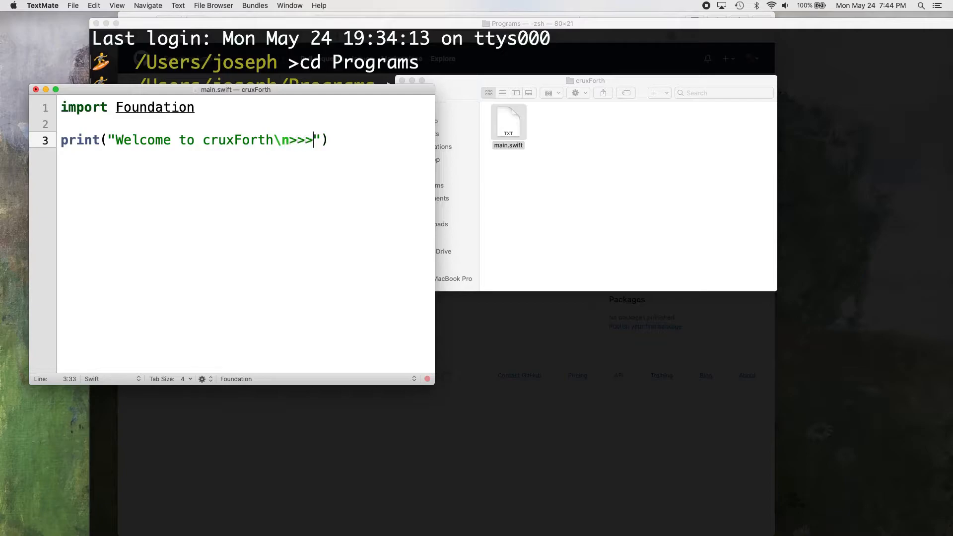
pyautogui.write('>')
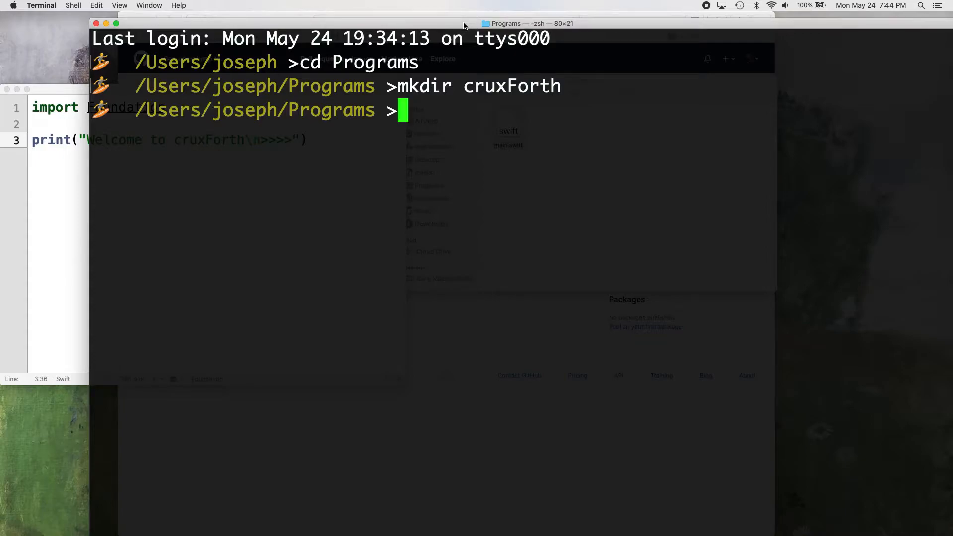
# - cd into cruxForth and run the program with 'xcrun swift main.swift'
pyautogui.write('cd cruxFor')
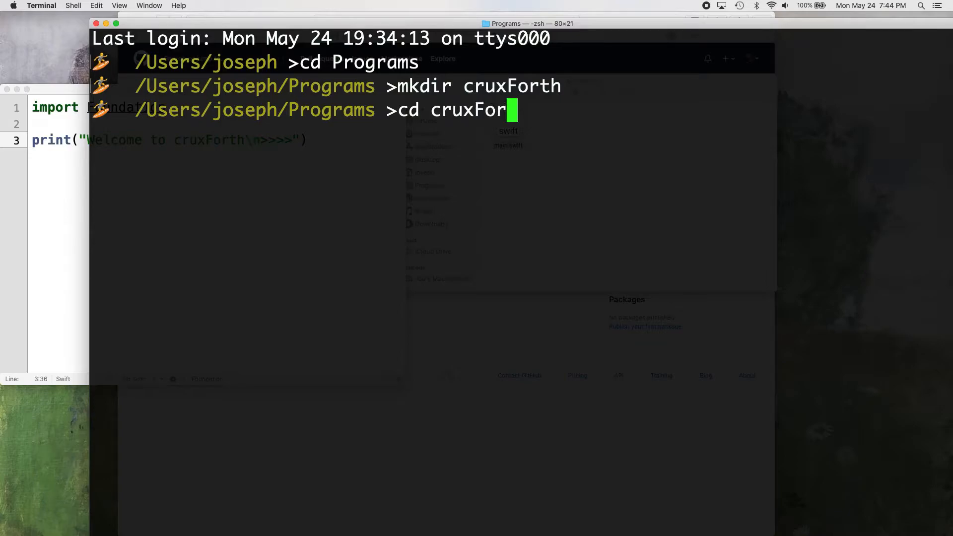
pyautogui.press('Return')
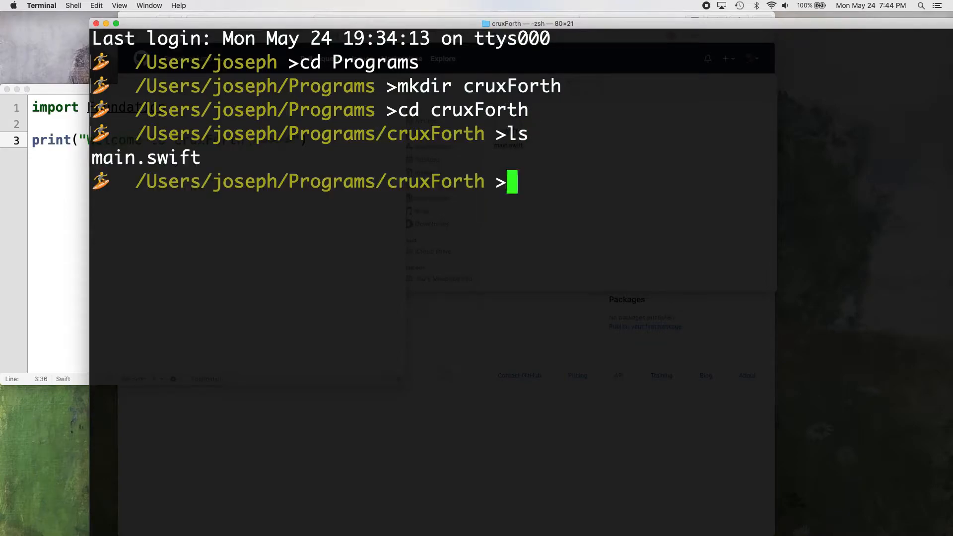
pyautogui.write('x')
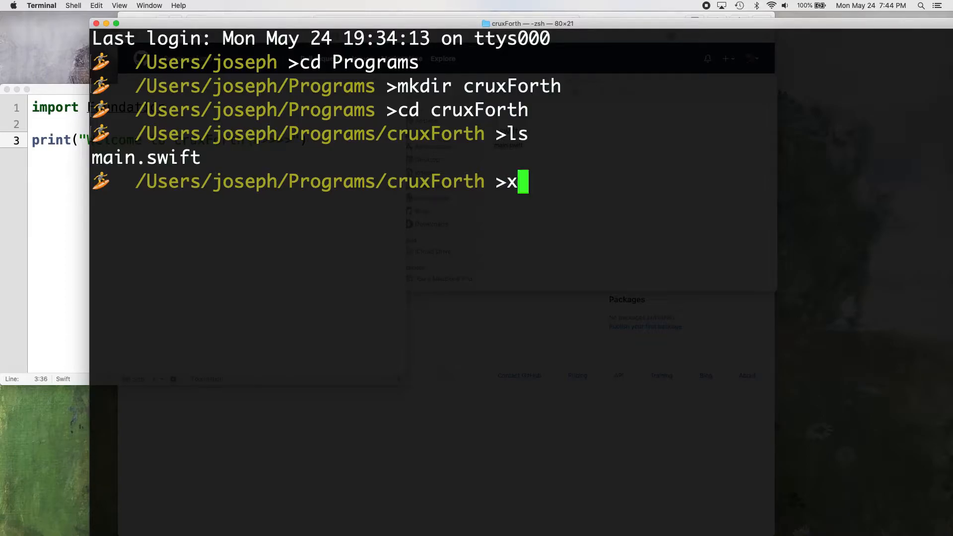
pyautogui.write('cr')
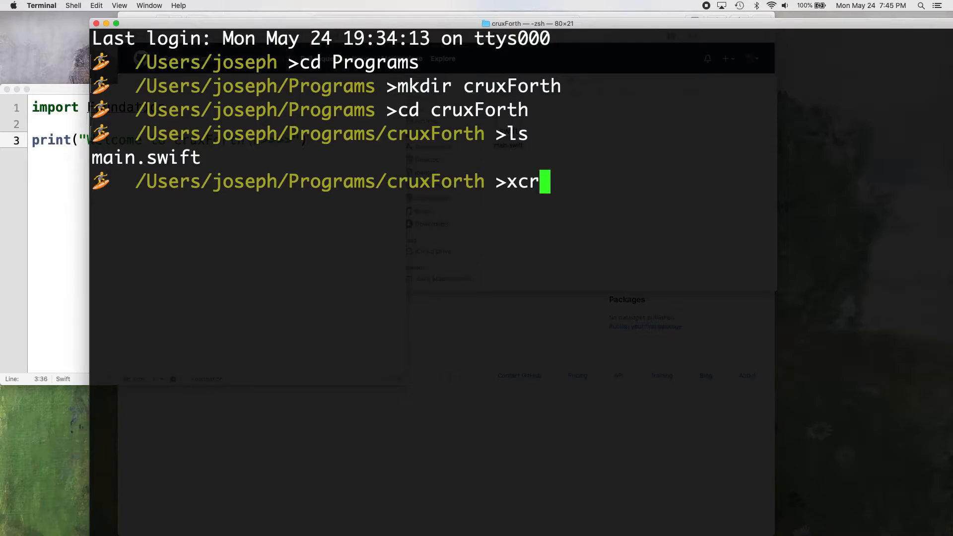
pyautogui.write('un')
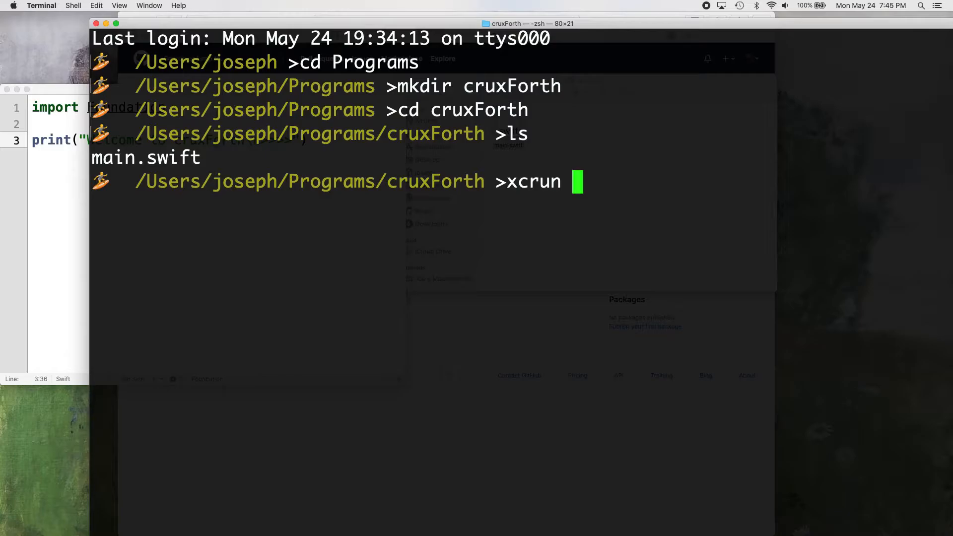
pyautogui.write('swift')
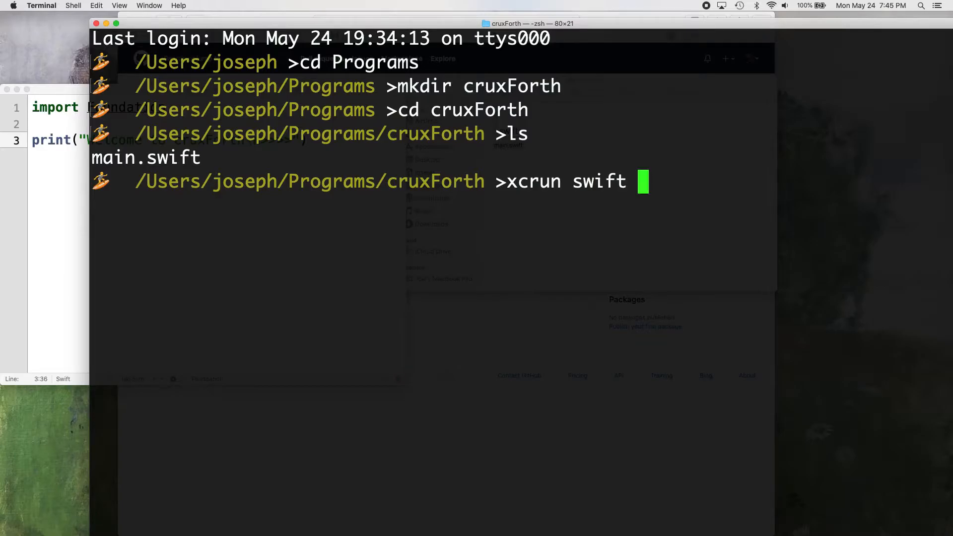
pyautogui.write('main.s')
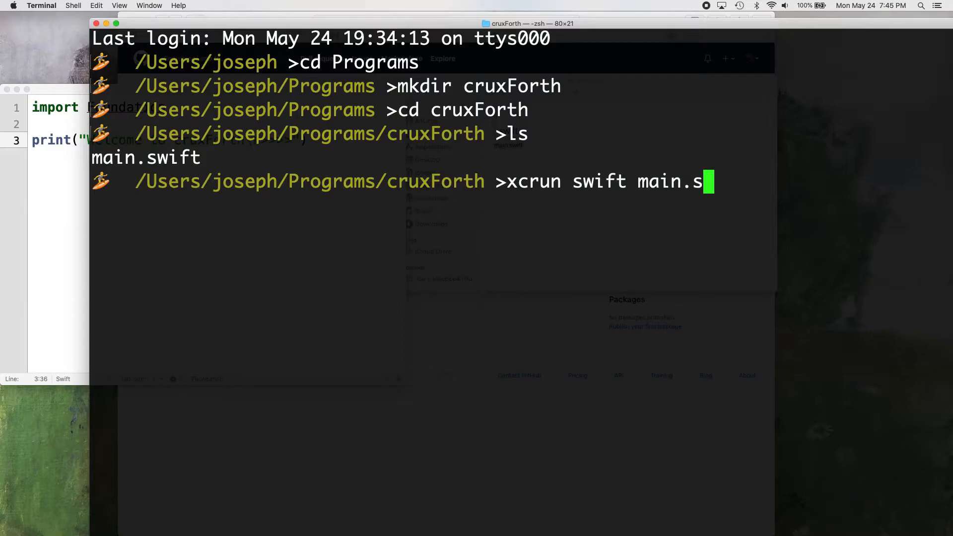
pyautogui.press('Return')
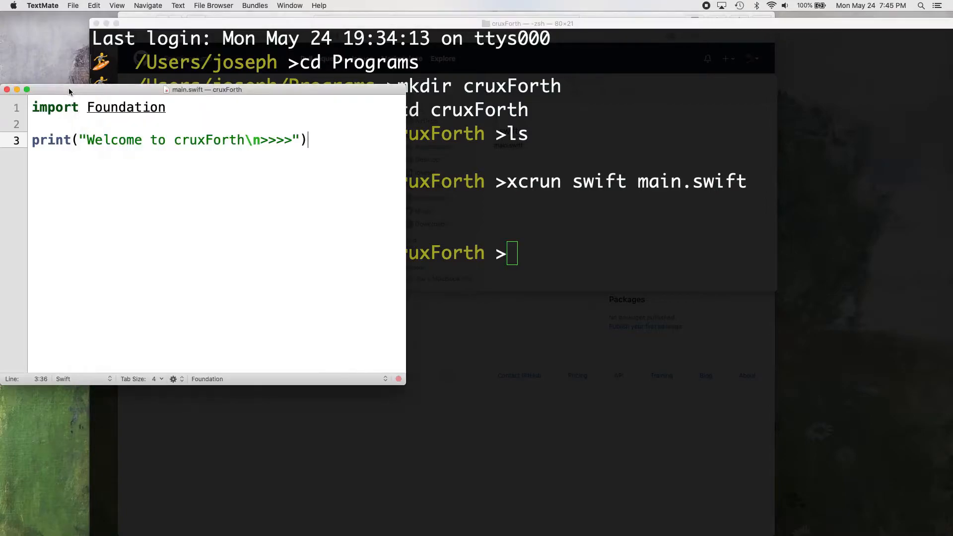
# - Type 'var intStack' on a new line below the print statement
pyautogui.write('v')
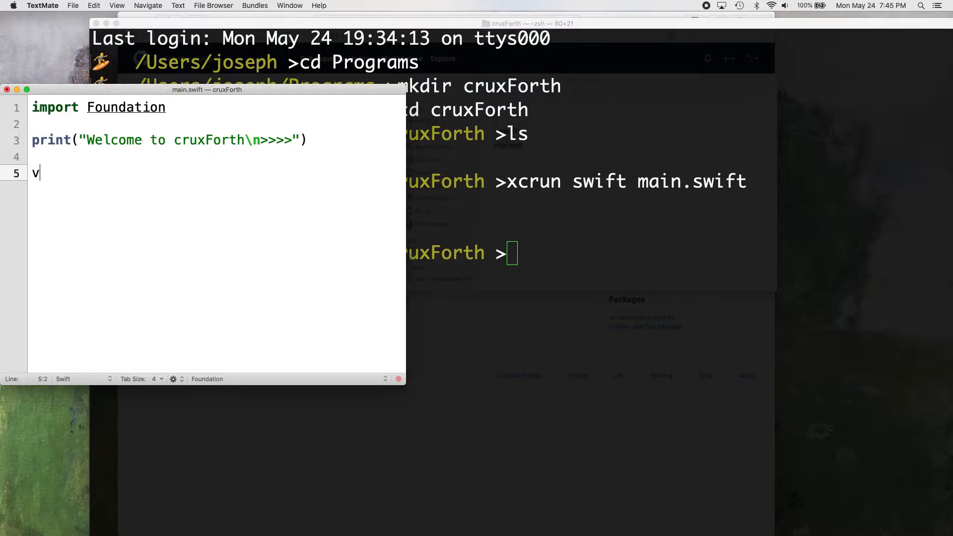
pyautogui.write('ar int')
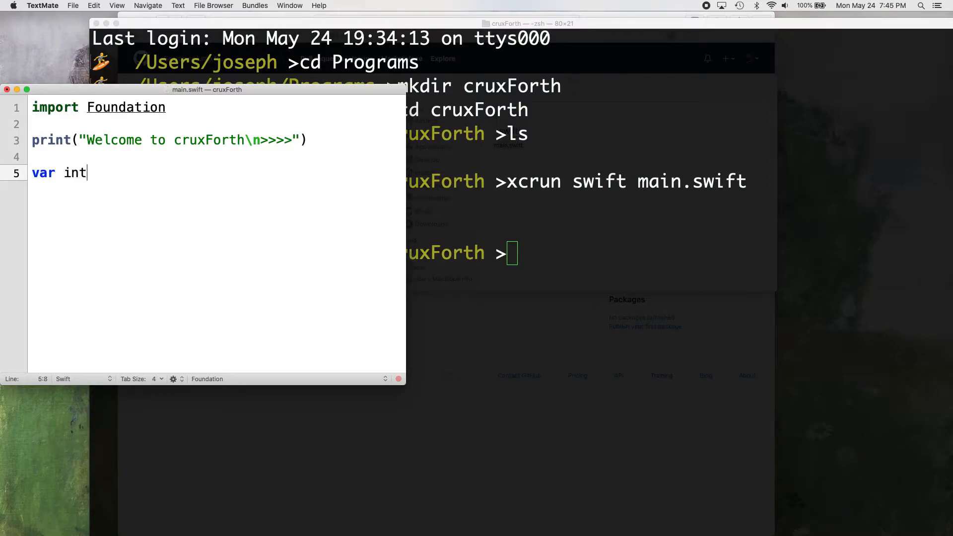
pyautogui.write('Stack')
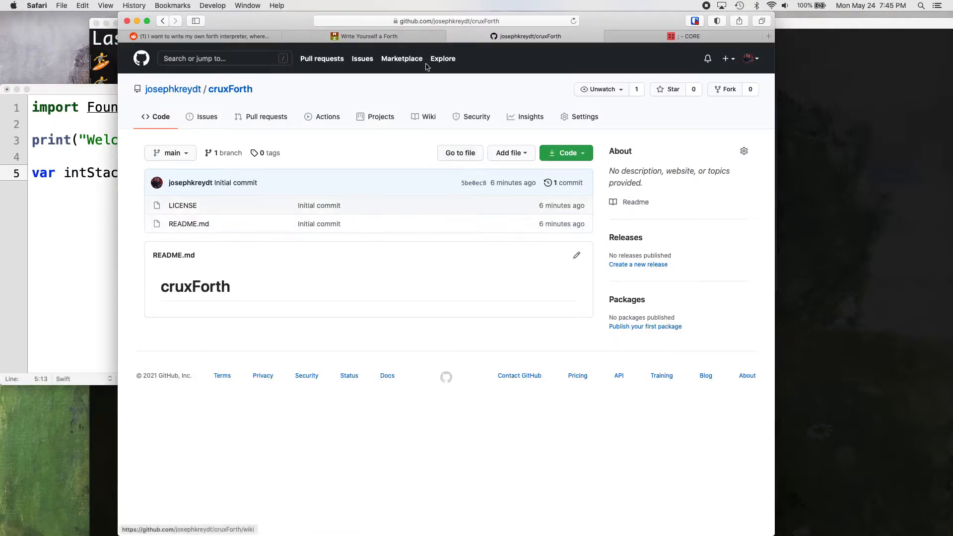
# - Bring the Write Yourself a Forth article tab back to the front in Safari
pyautogui.click(364, 36)
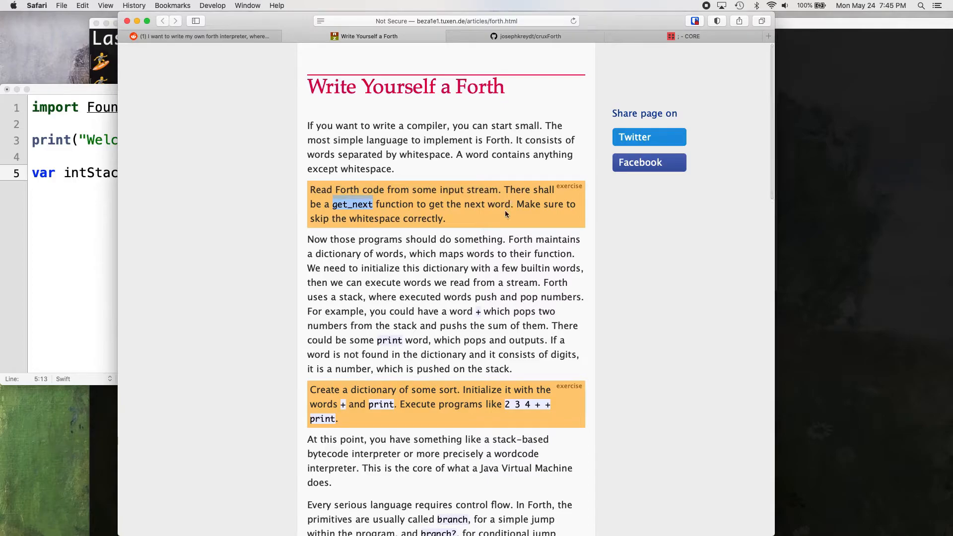
pyautogui.moveTo(460, 218)
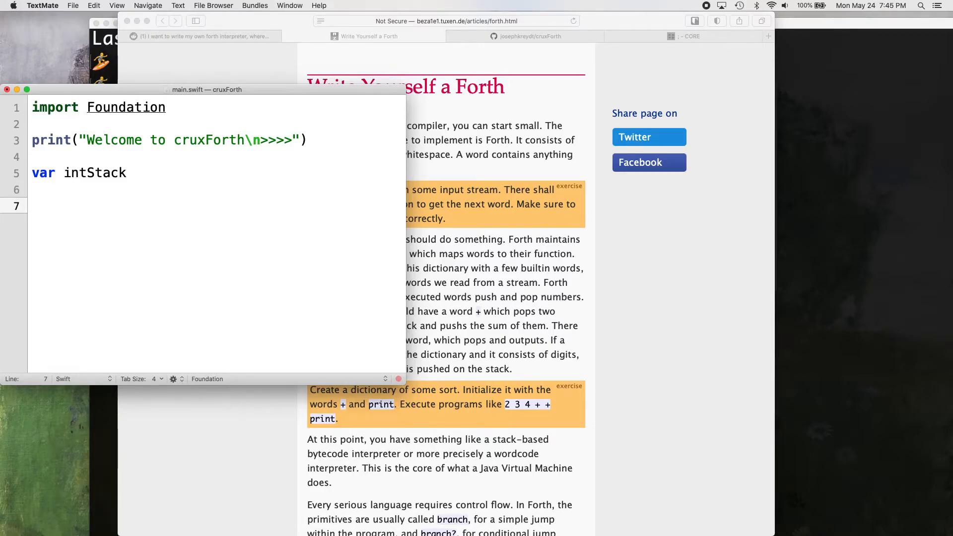
pyautogui.click(33, 205)
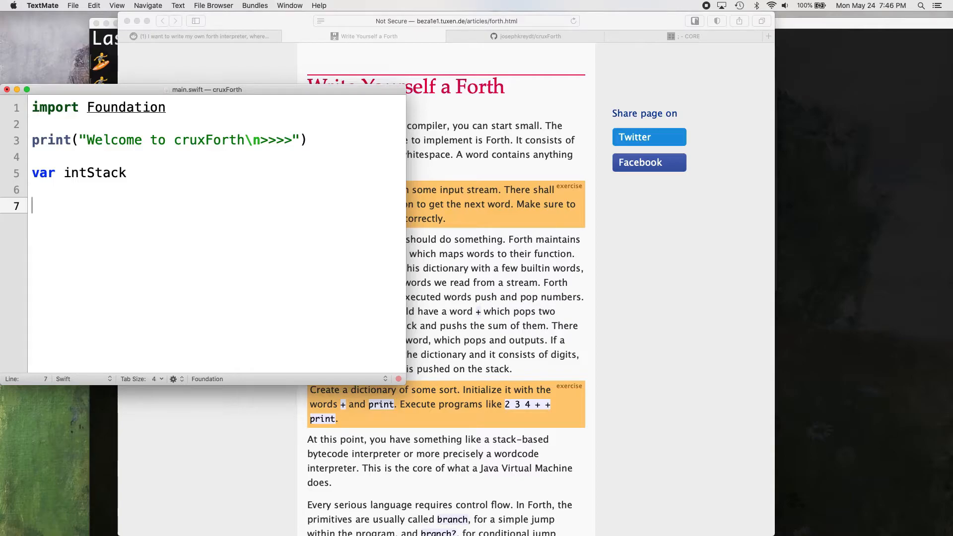
pyautogui.press('tab')
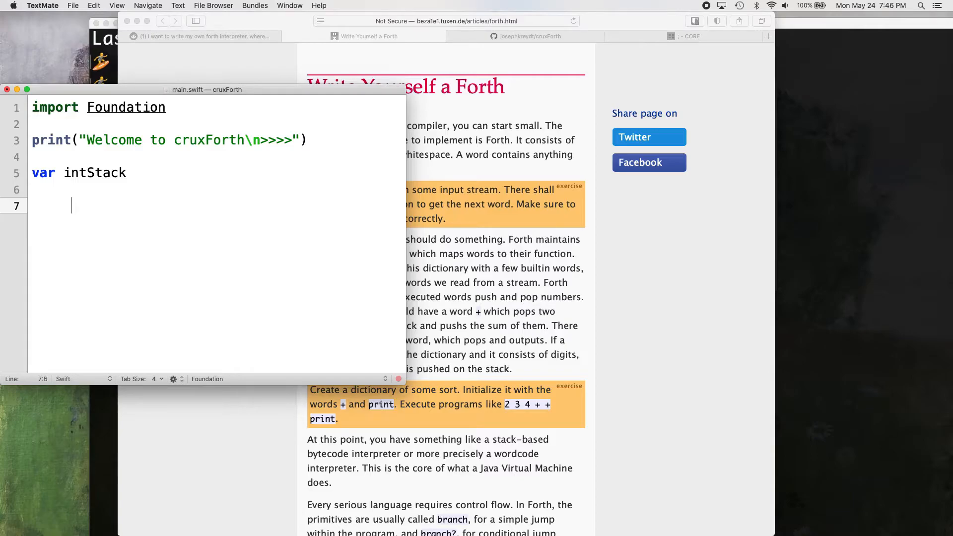
pyautogui.press('Home')
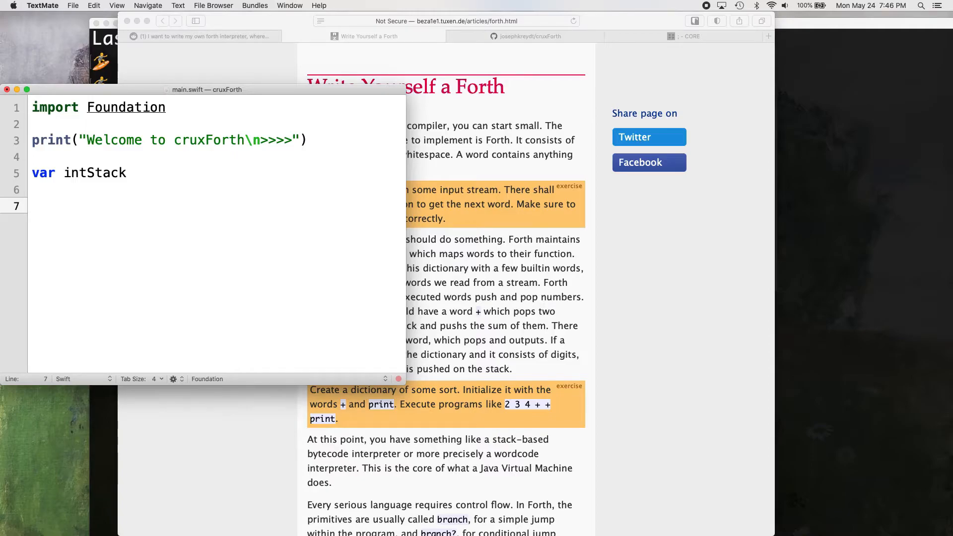
pyautogui.write('2 2')
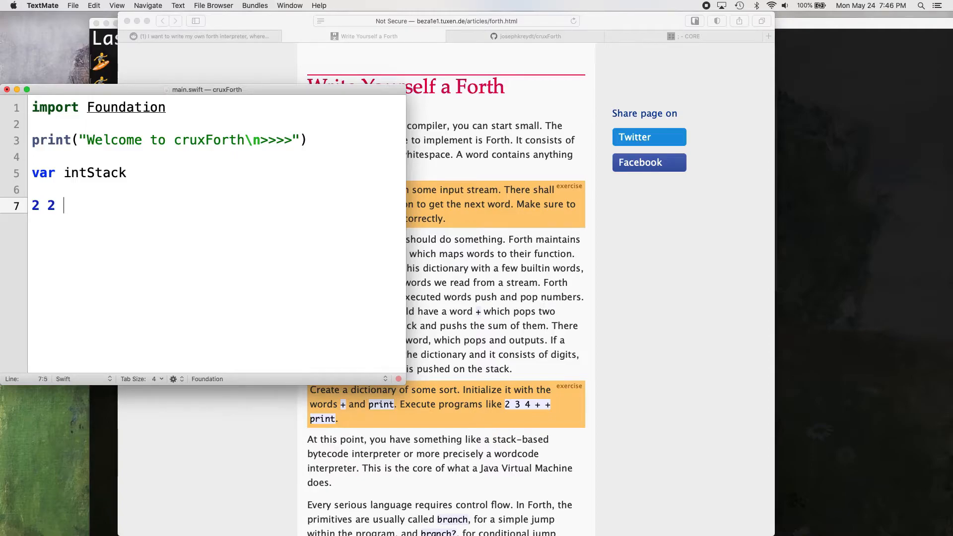
pyautogui.write('+')
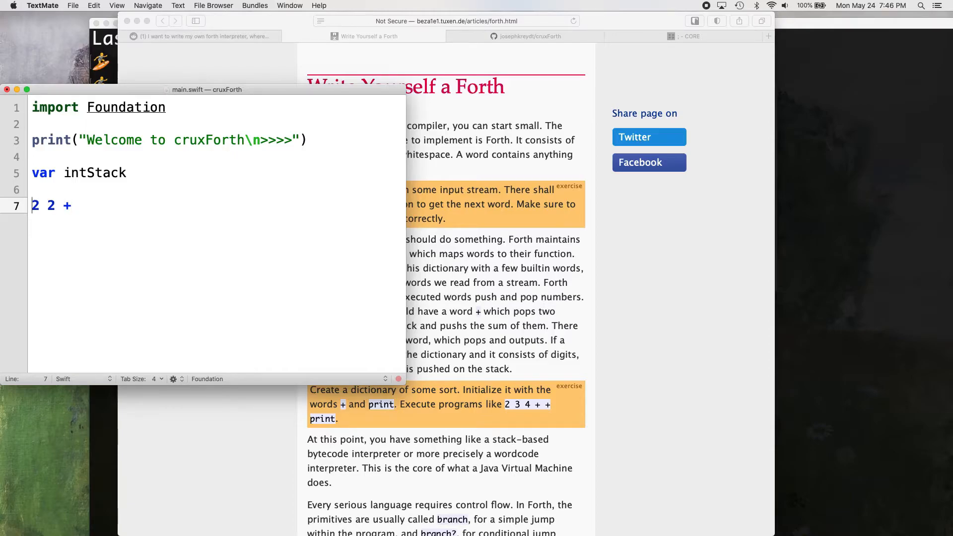
pyautogui.click(47, 206)
pyautogui.write('4')
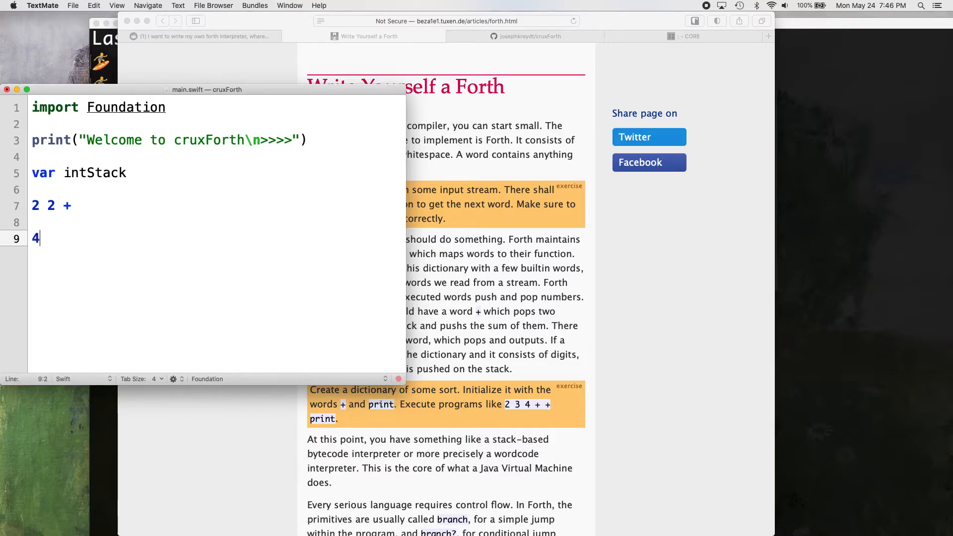
pyautogui.press('backspace')
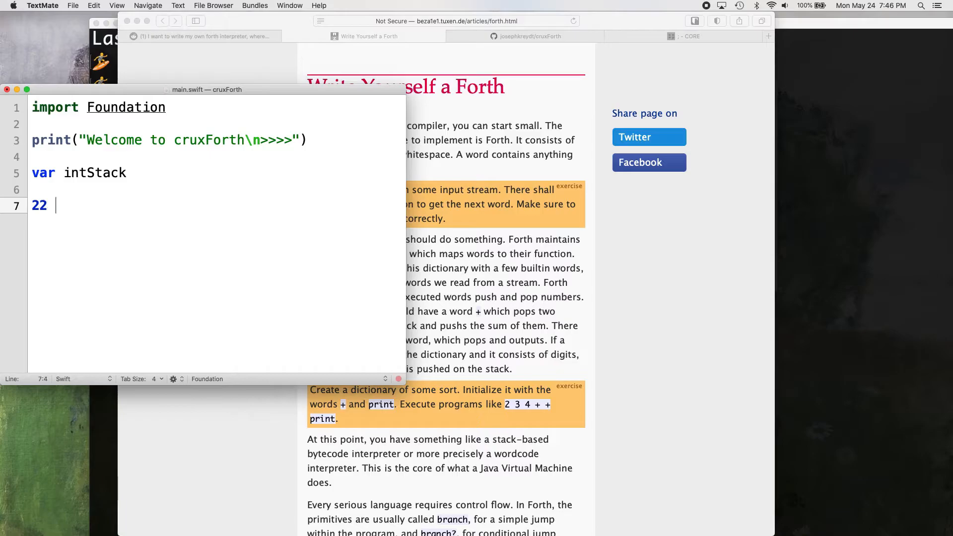
pyautogui.write('+')
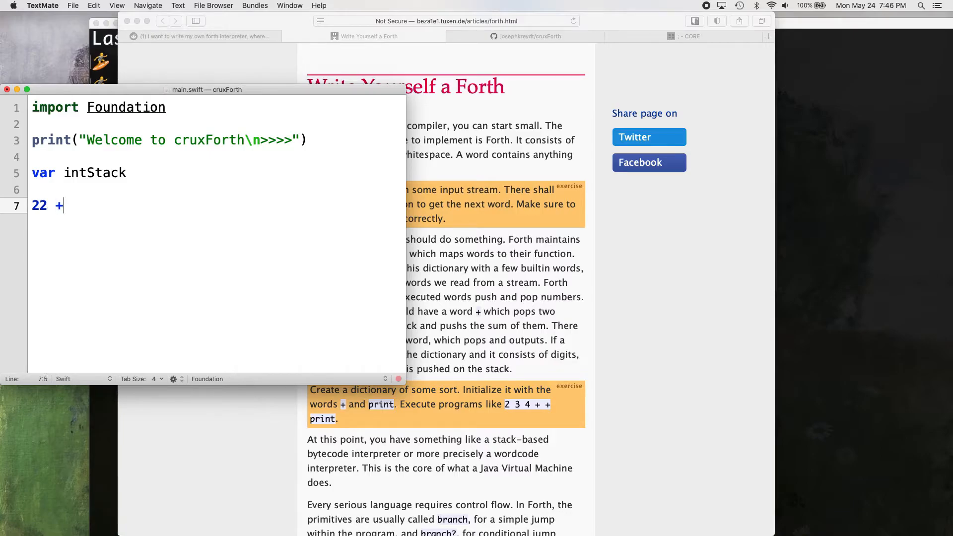
pyautogui.press('Left')
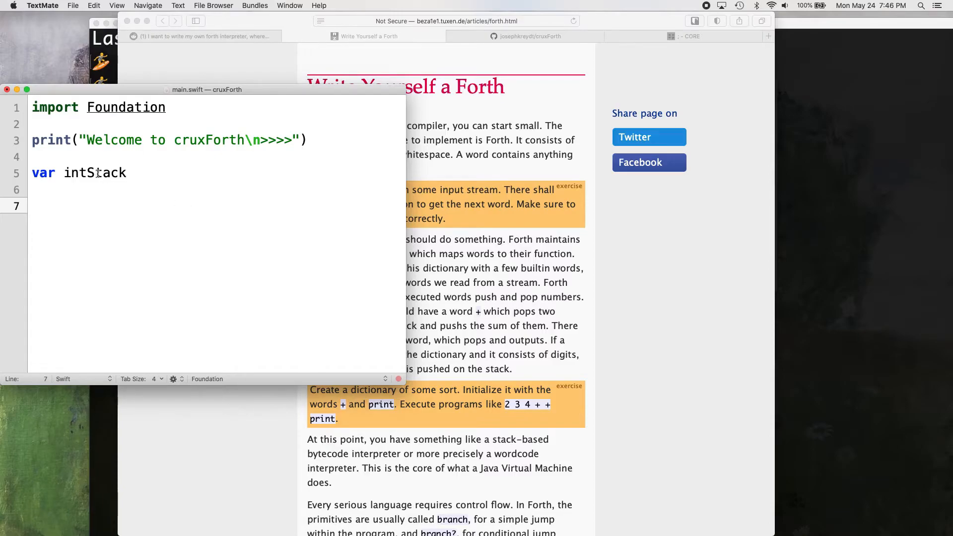
pyautogui.click(88, 172)
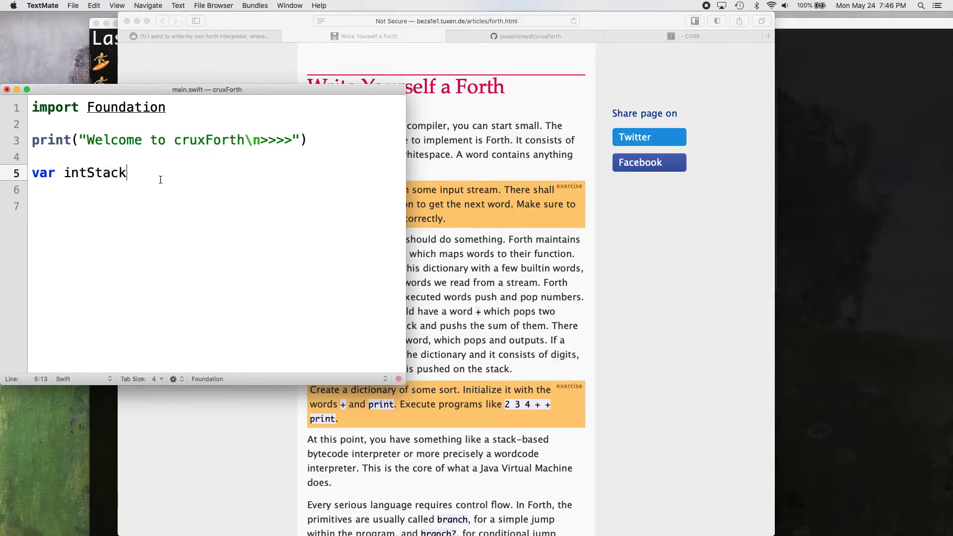
pyautogui.click(88, 173)
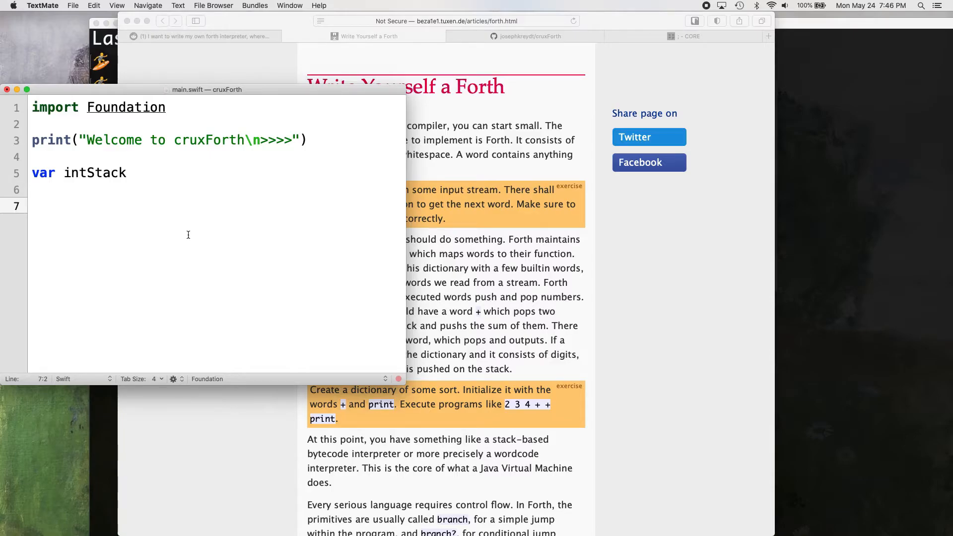
pyautogui.click(39, 206)
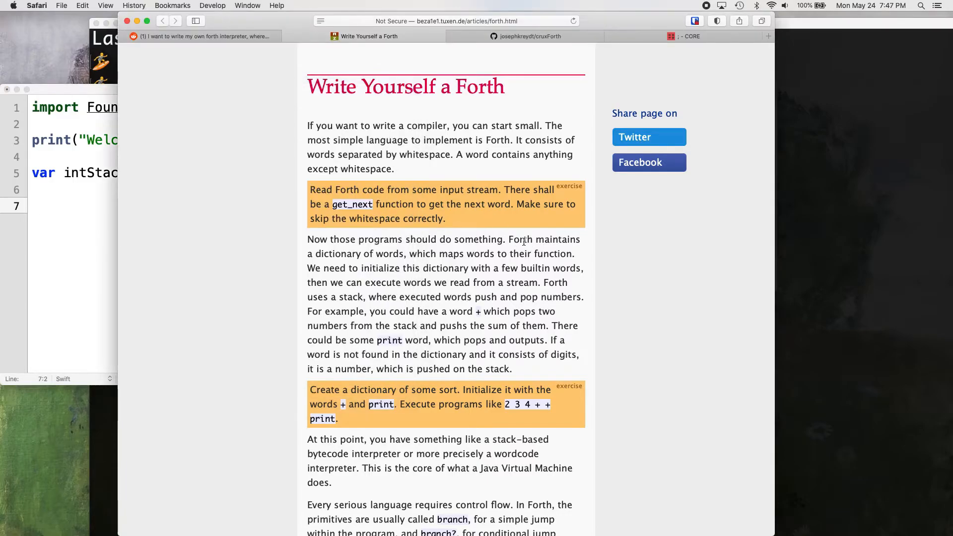
pyautogui.moveTo(413, 181)
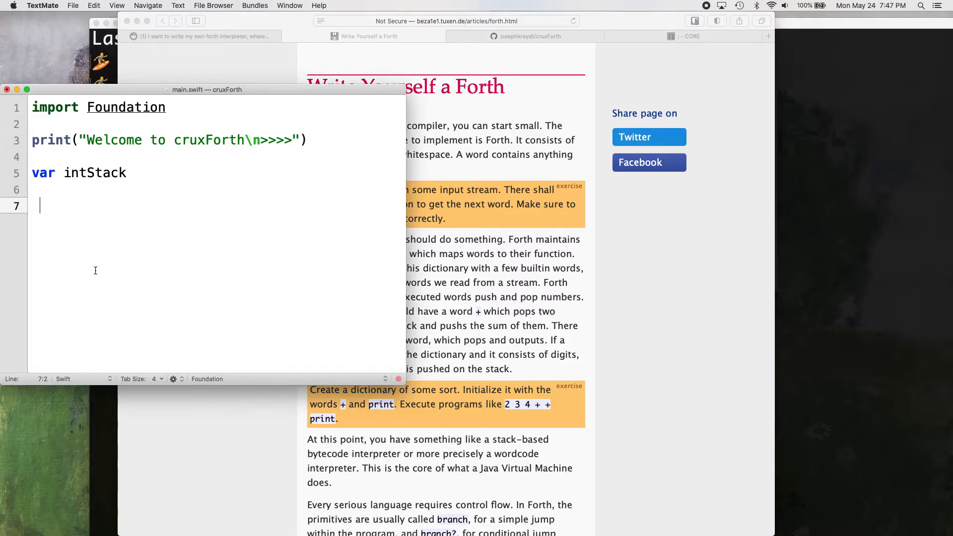
# - Write 'while let input = readLine() {' and open its body on the next line
pyautogui.write('while')
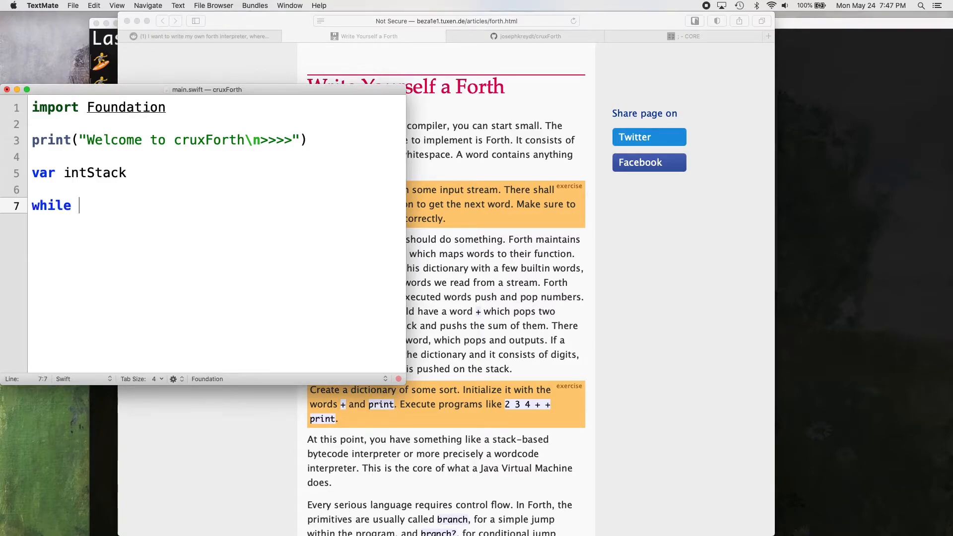
pyautogui.write('let input =')
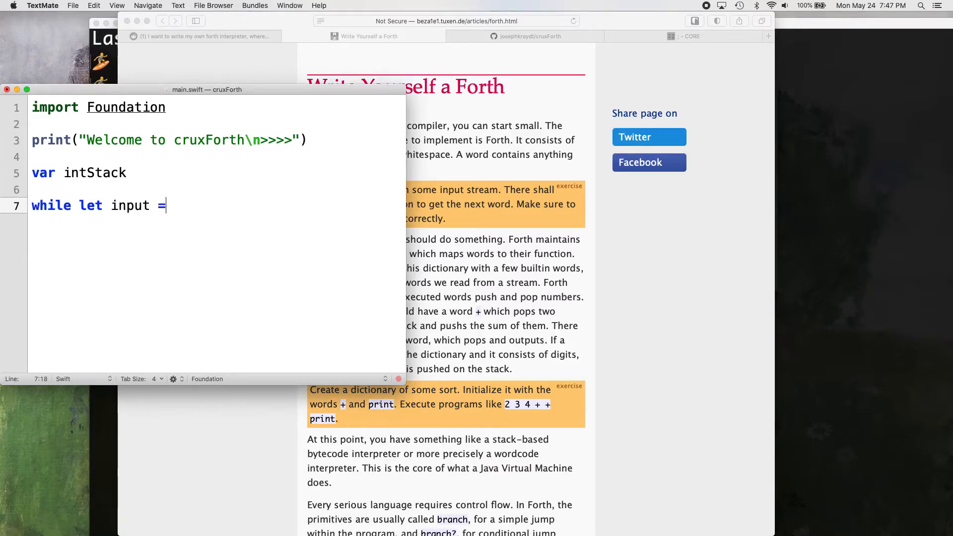
pyautogui.write('readLin')
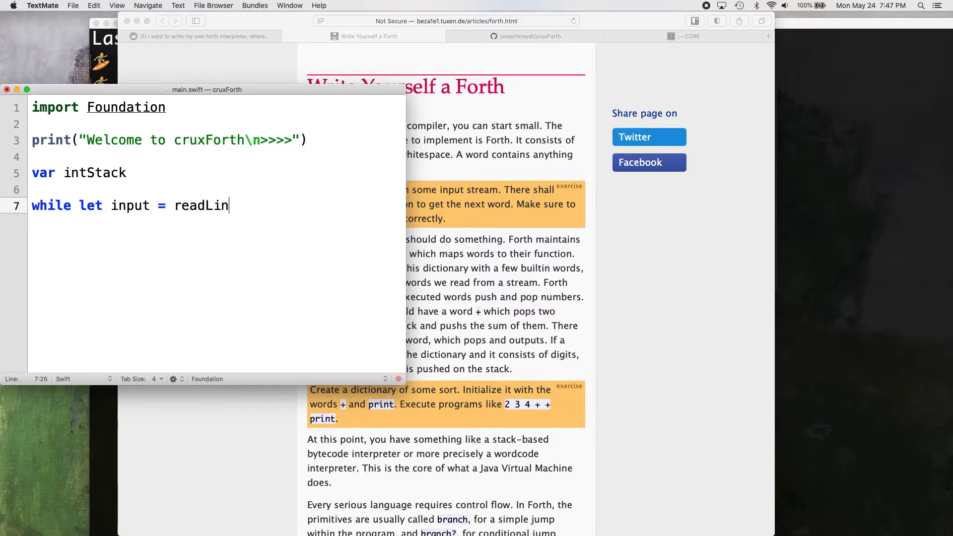
pyautogui.write('e() {')
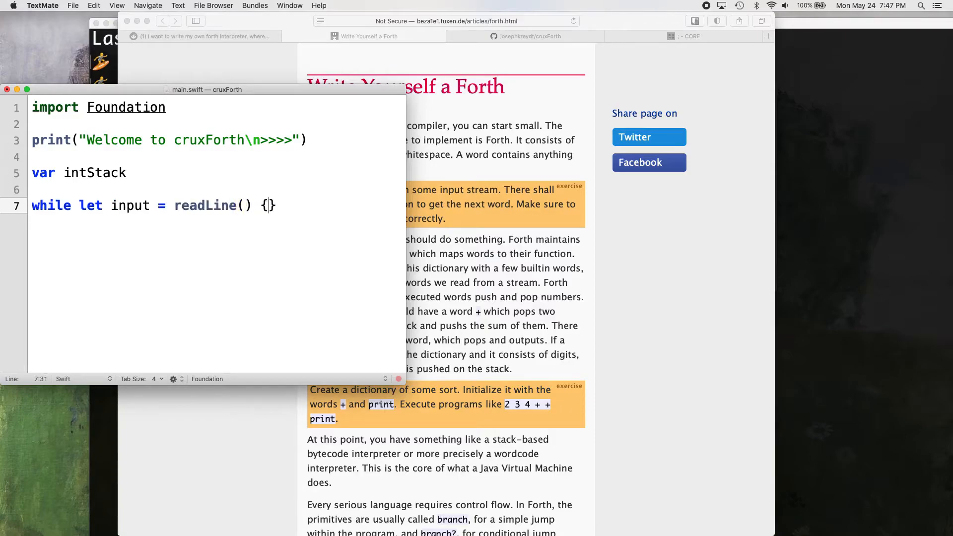
pyautogui.press('Return')
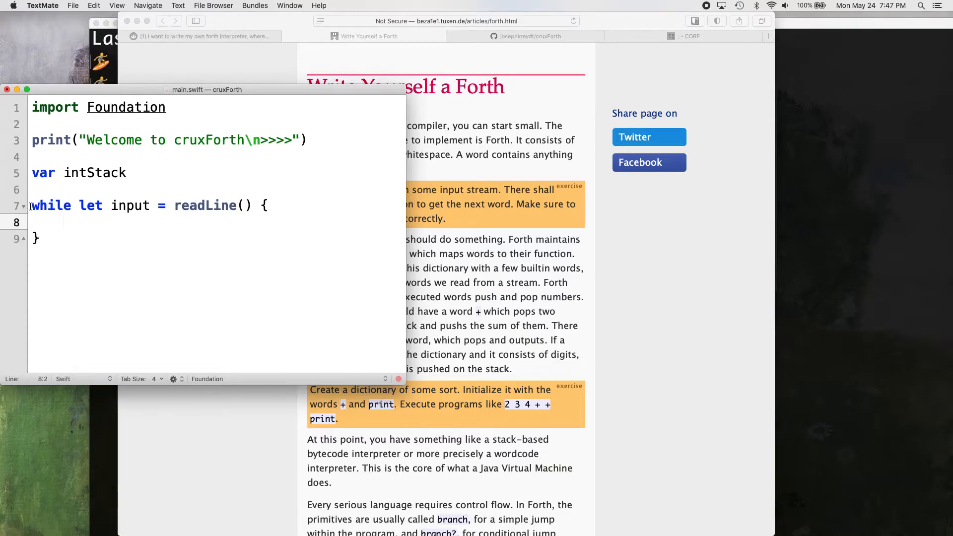
# - Inside the loop, start the declaration 'let input_a' for the input array
pyautogui.click(143, 206)
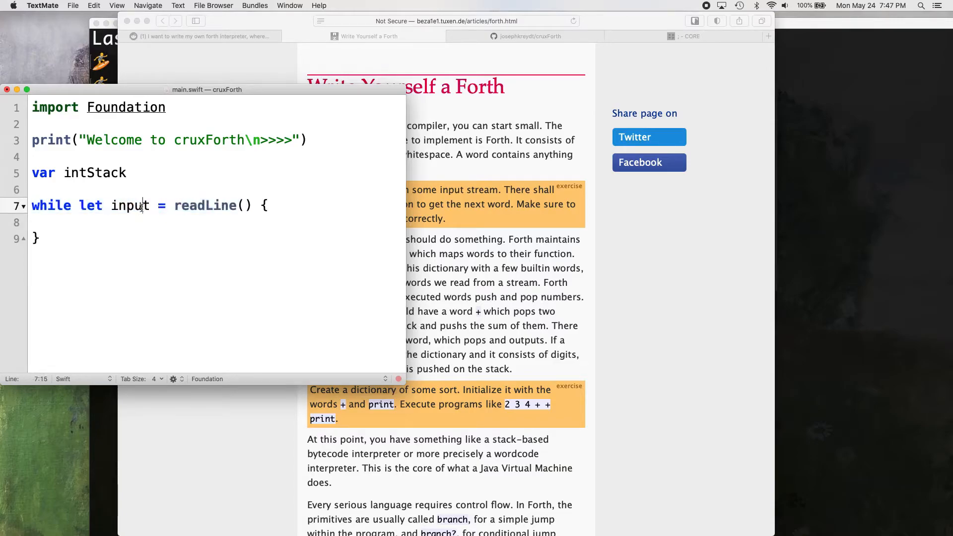
pyautogui.doubleClick(206, 205)
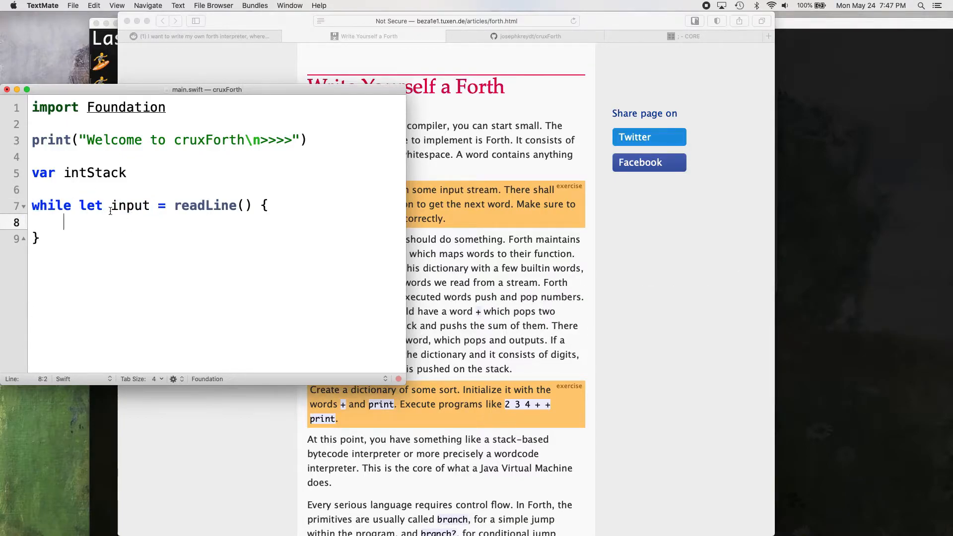
pyautogui.write('let input_a')
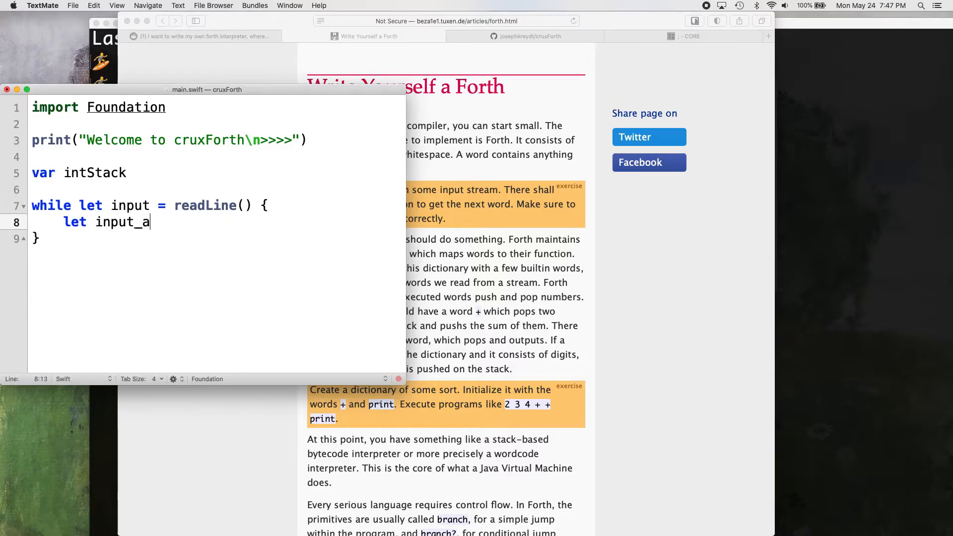
# - Finish 'let input_array', try scratch Forth inputs like '2 2 +' and '2,2,+' below the loop, then clear the stray number
pyautogui.write('rray')
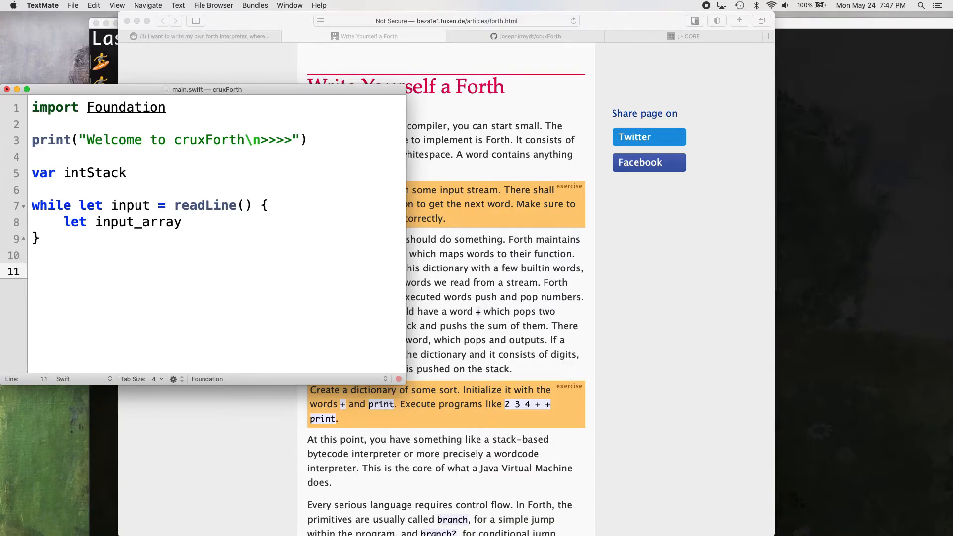
pyautogui.write('2 2 +')
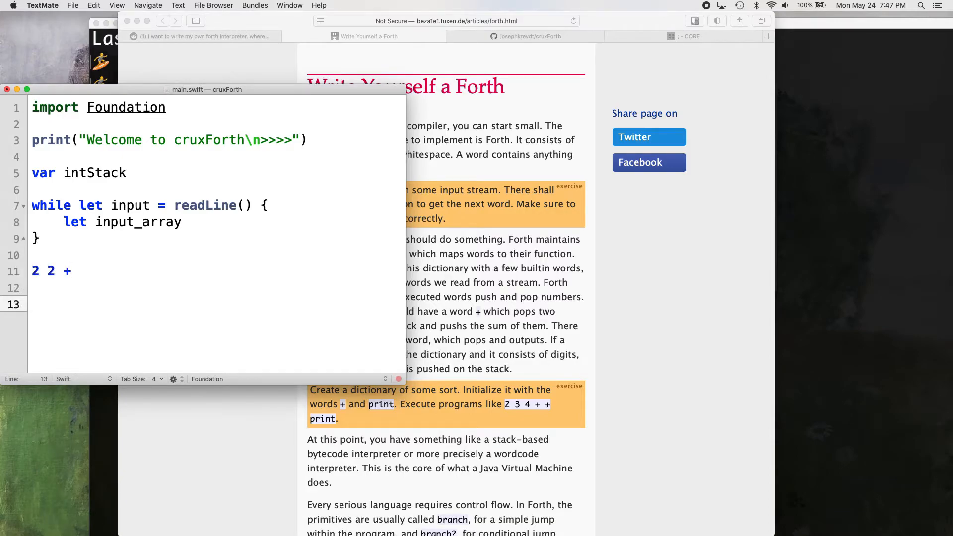
pyautogui.write('2,2,+')
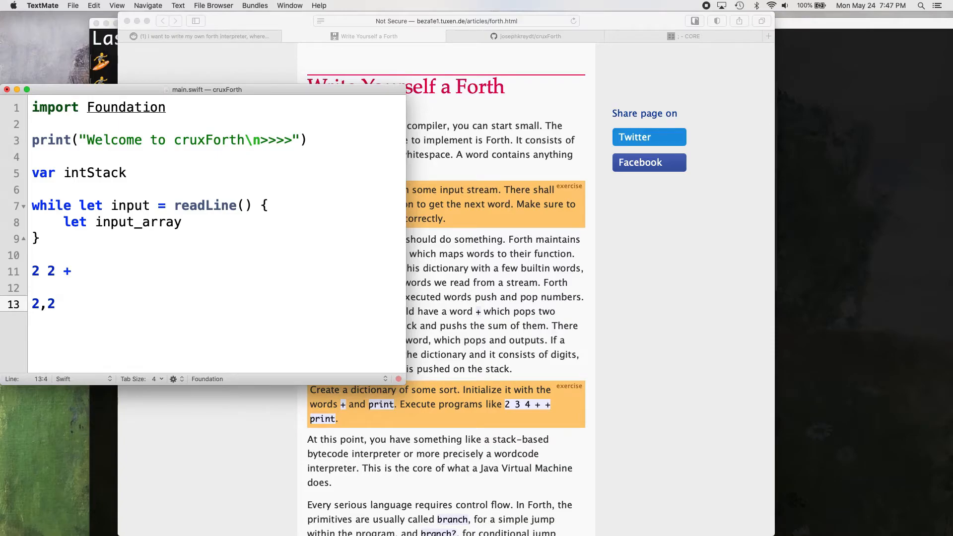
pyautogui.write('+')
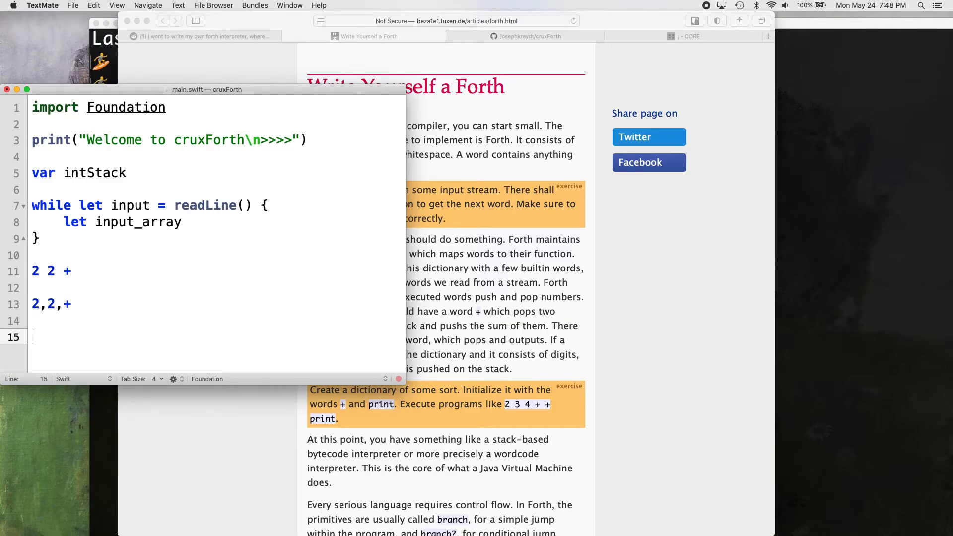
pyautogui.write('1')
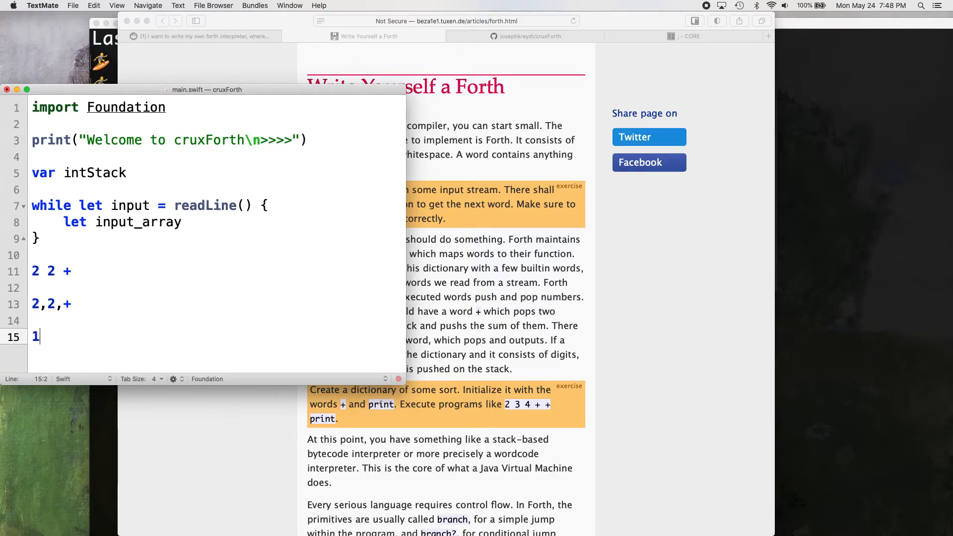
pyautogui.write('2 +')
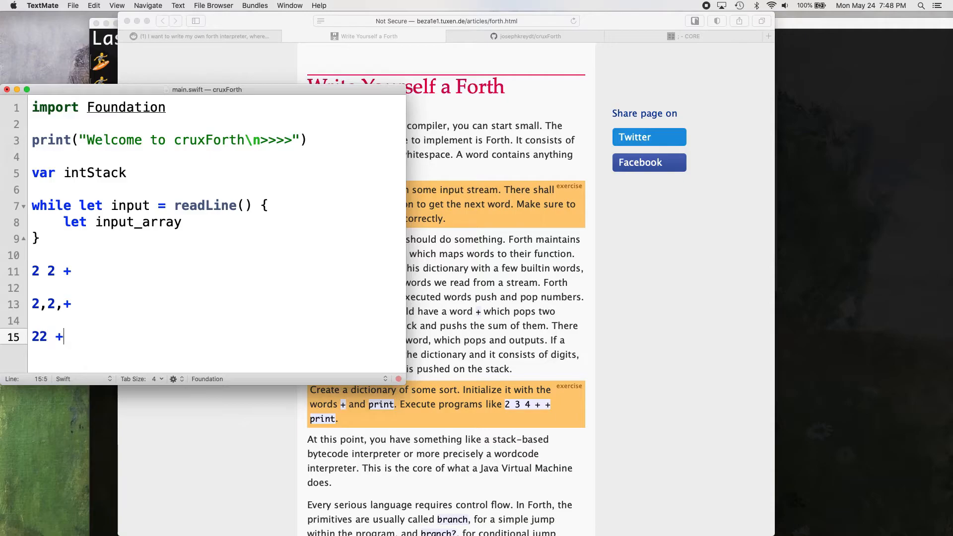
pyautogui.write('22,')
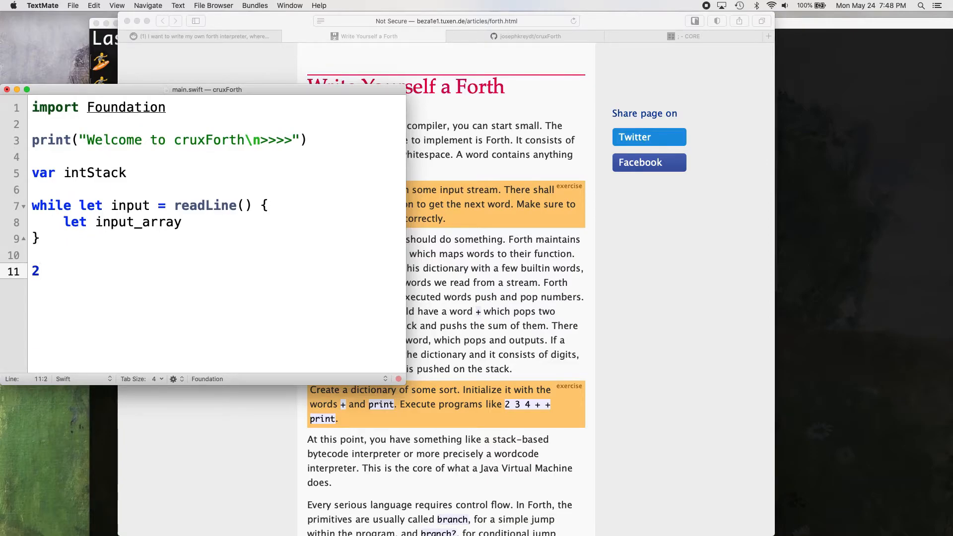
pyautogui.press('backspace')
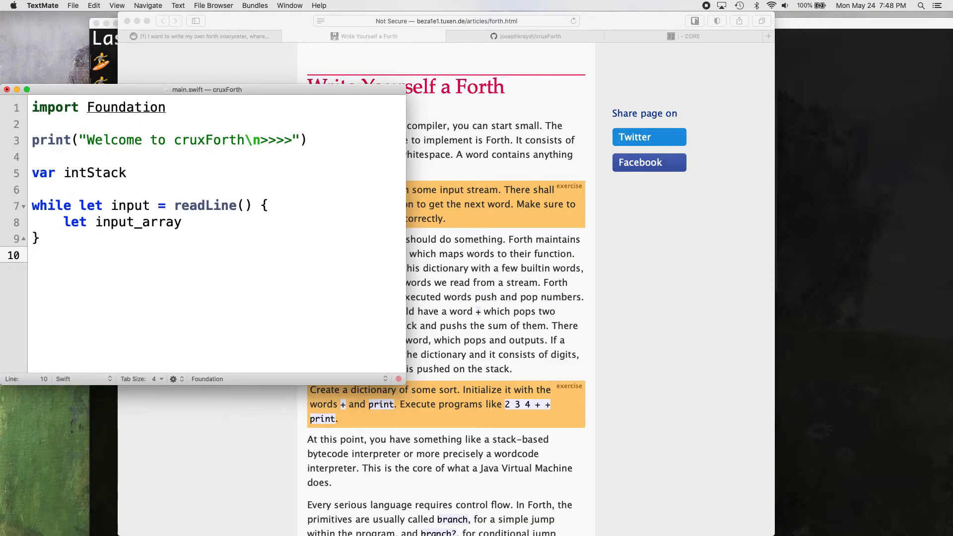
pyautogui.click(229, 219)
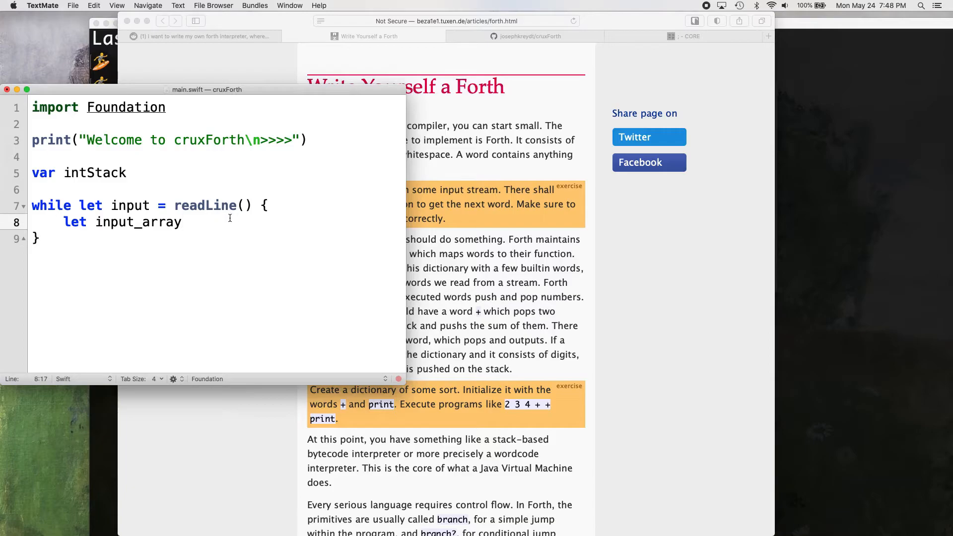
# - Complete the line as 'let input_array = input.components(separatedBy: " ")'
pyautogui.write('= input.components')
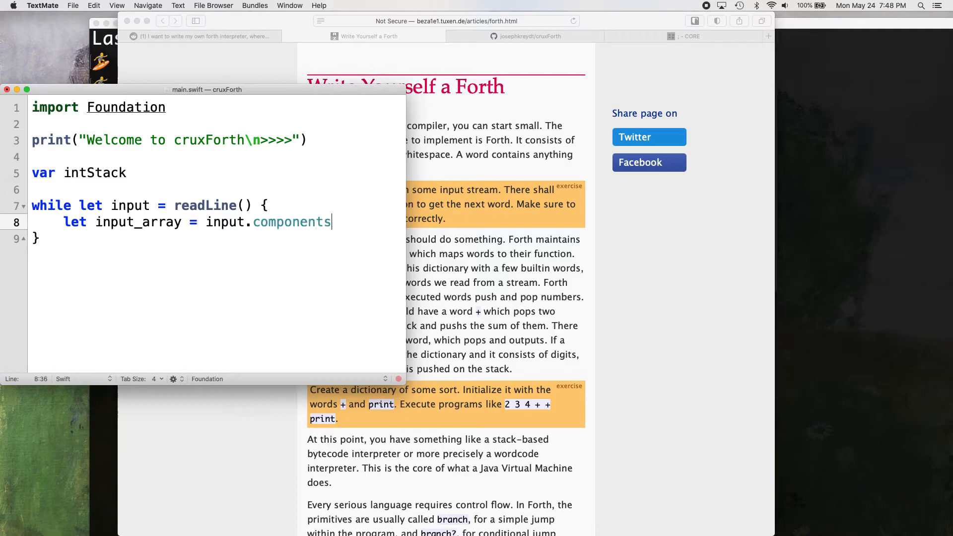
pyautogui.write('(sepa')
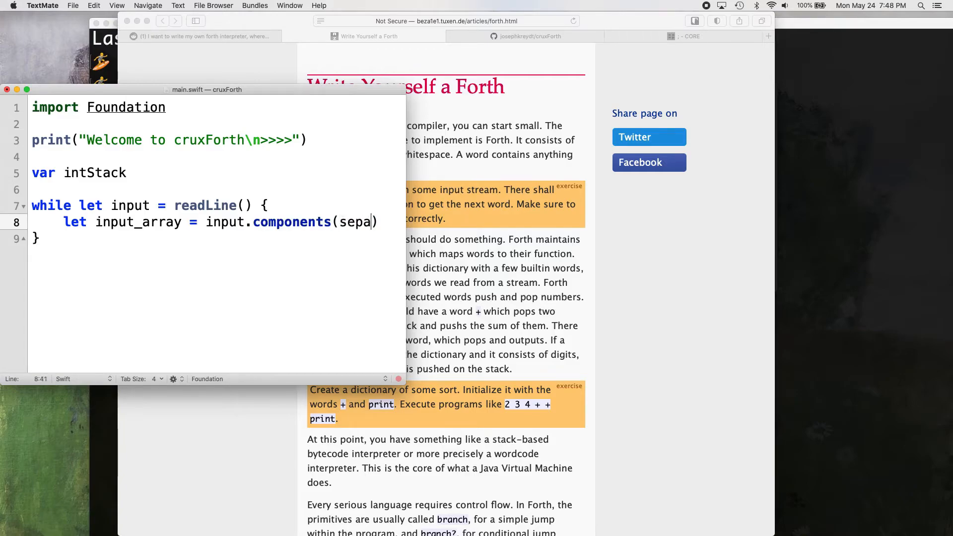
pyautogui.write('ratedBy: "')
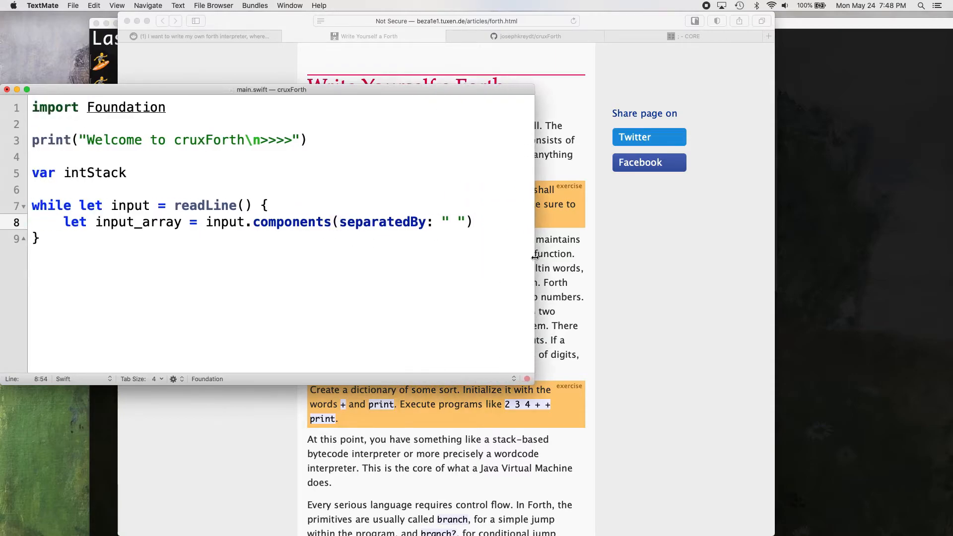
pyautogui.doubleClick(291, 221)
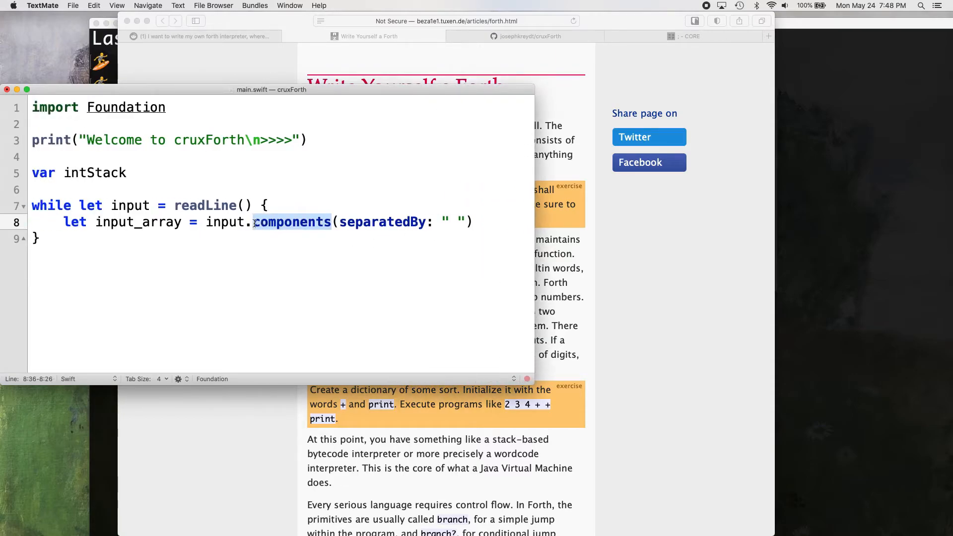
pyautogui.click(249, 221)
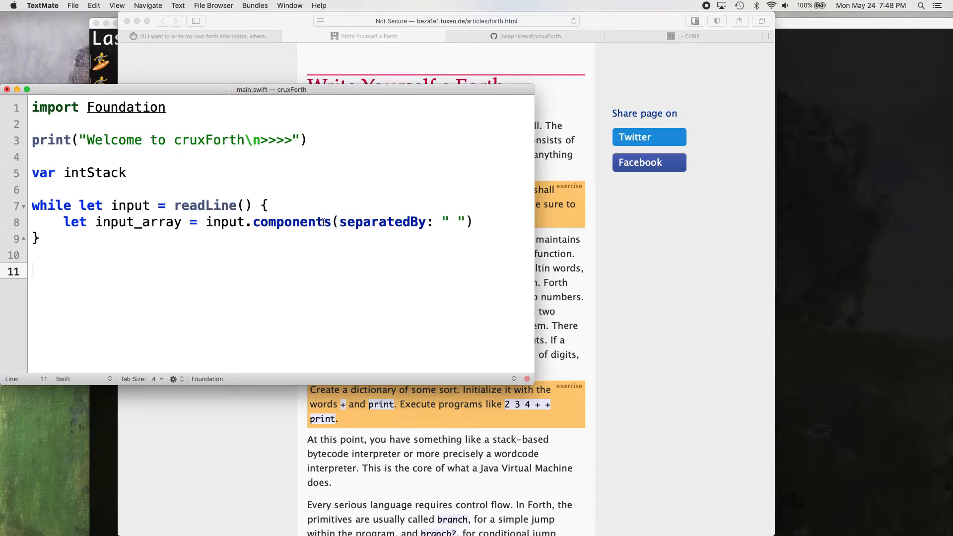
pyautogui.doubleClick(291, 222)
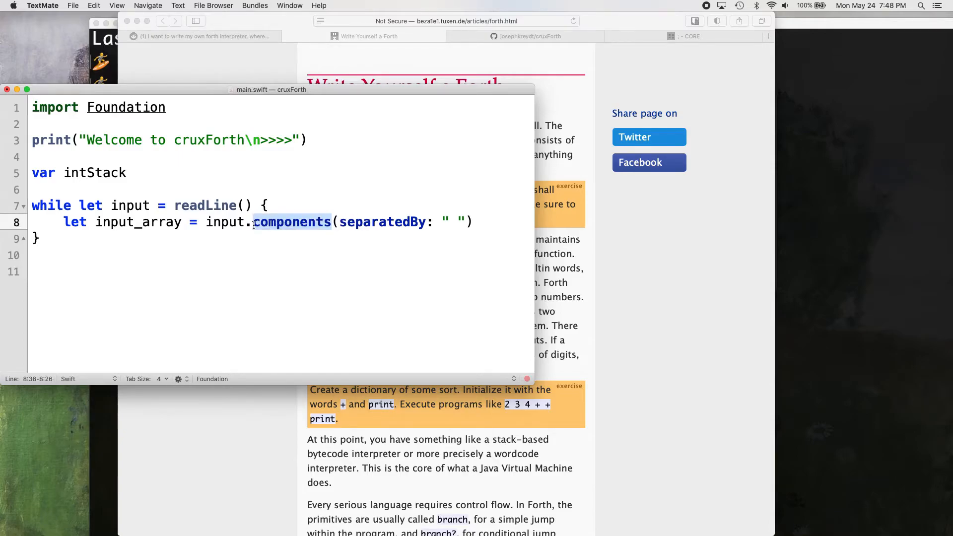
pyautogui.click(43, 273)
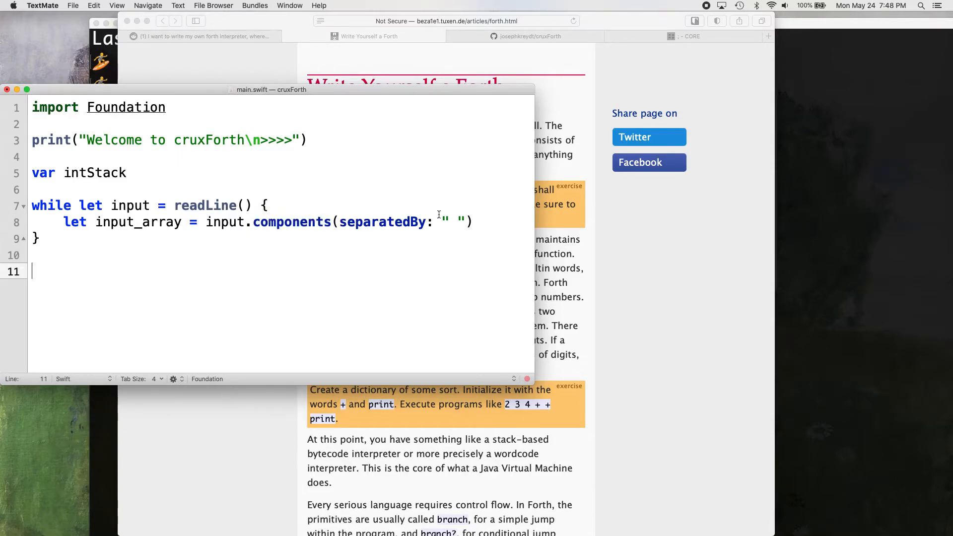
pyautogui.moveTo(234, 297)
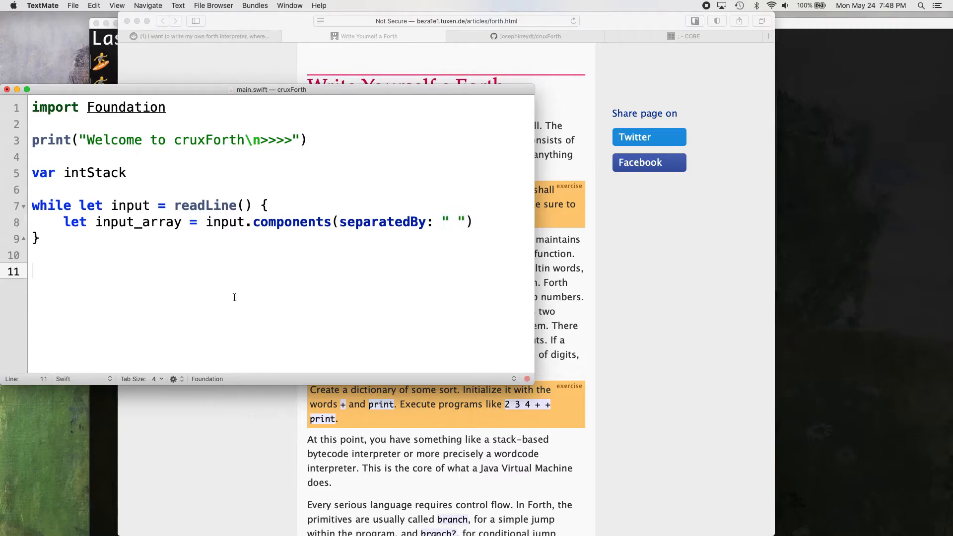
# - Try a scratch '2 2 +' below, then open a blank line inside the loop for the next statement
pyautogui.write('2')
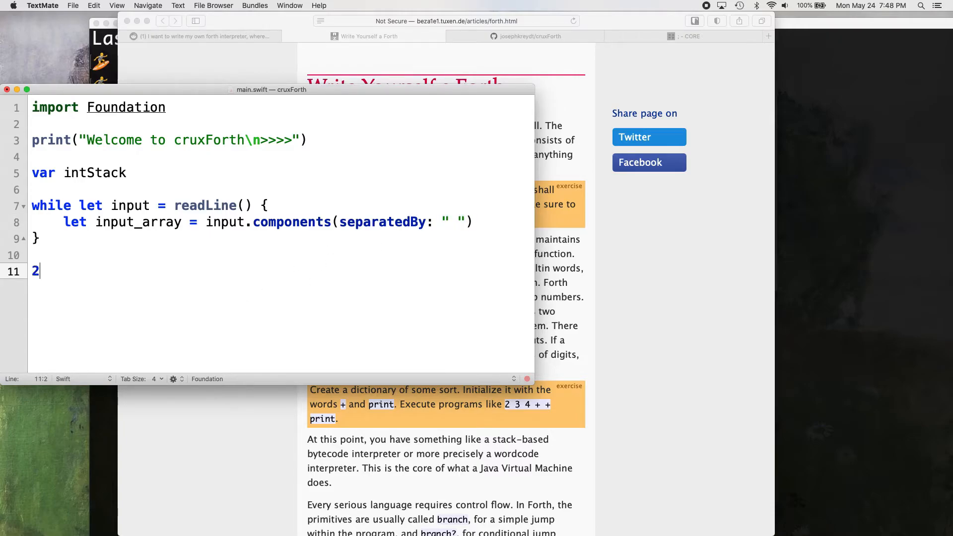
pyautogui.write('2 +')
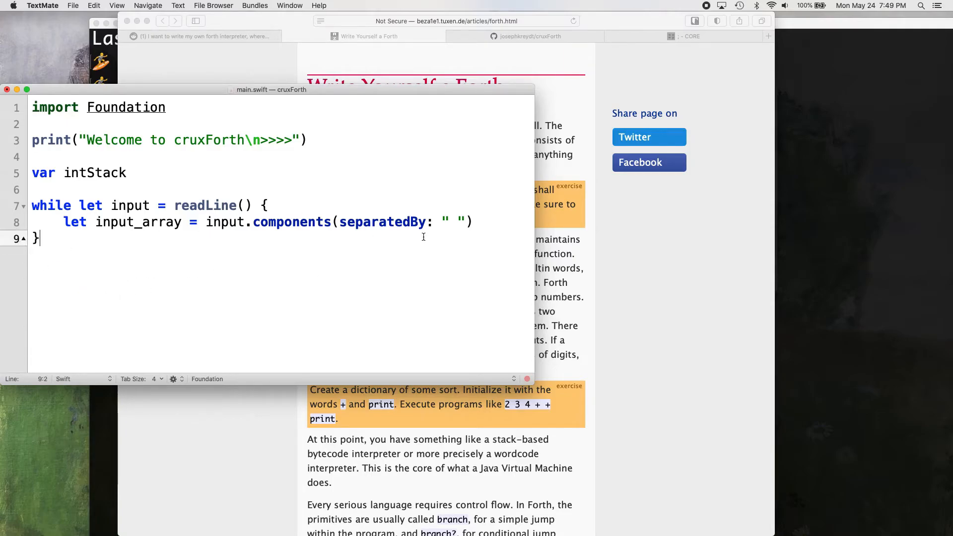
pyautogui.click(474, 221)
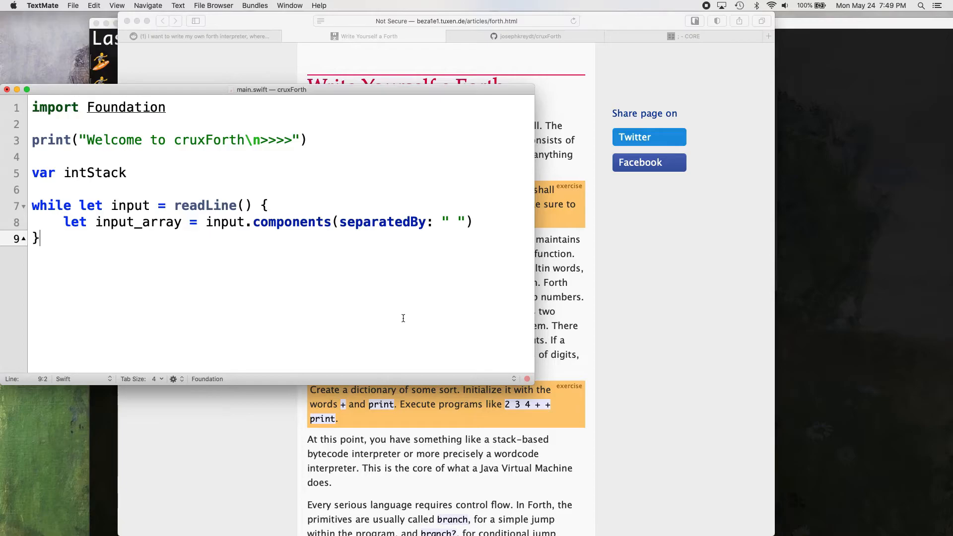
pyautogui.moveTo(381, 370)
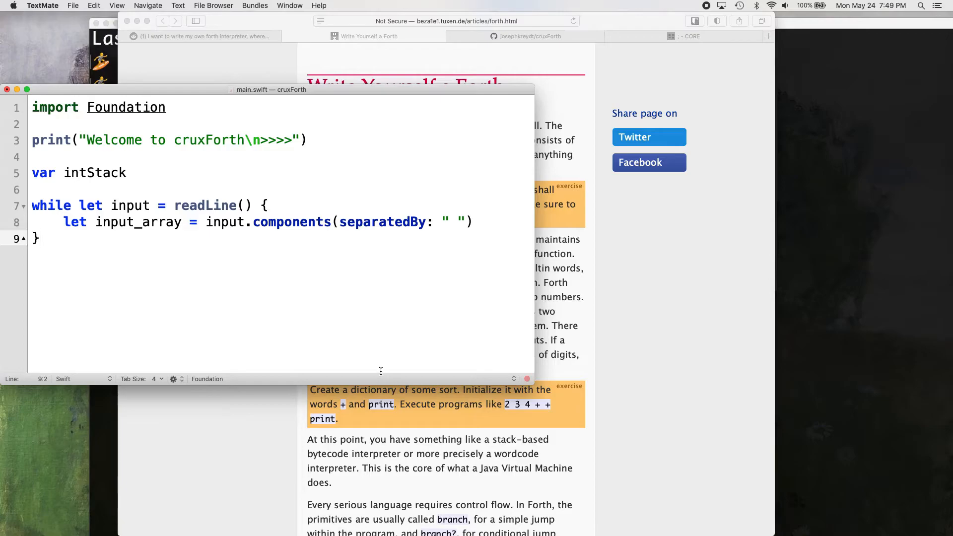
pyautogui.moveTo(493, 229)
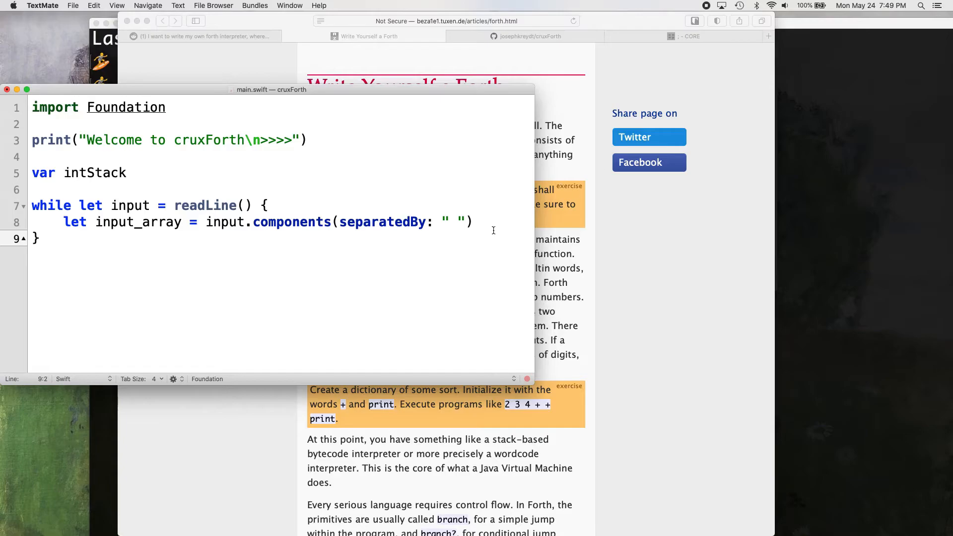
pyautogui.press('return')
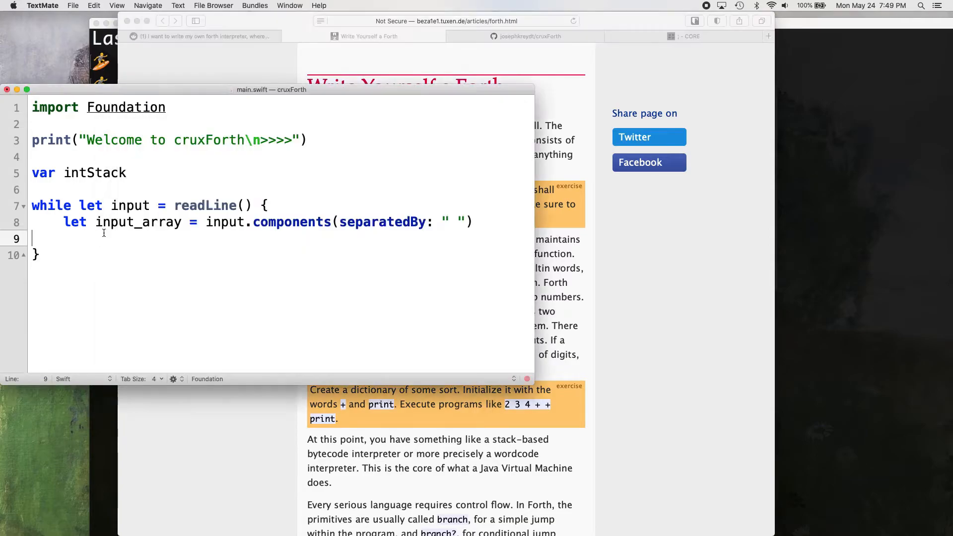
pyautogui.doubleClick(205, 205)
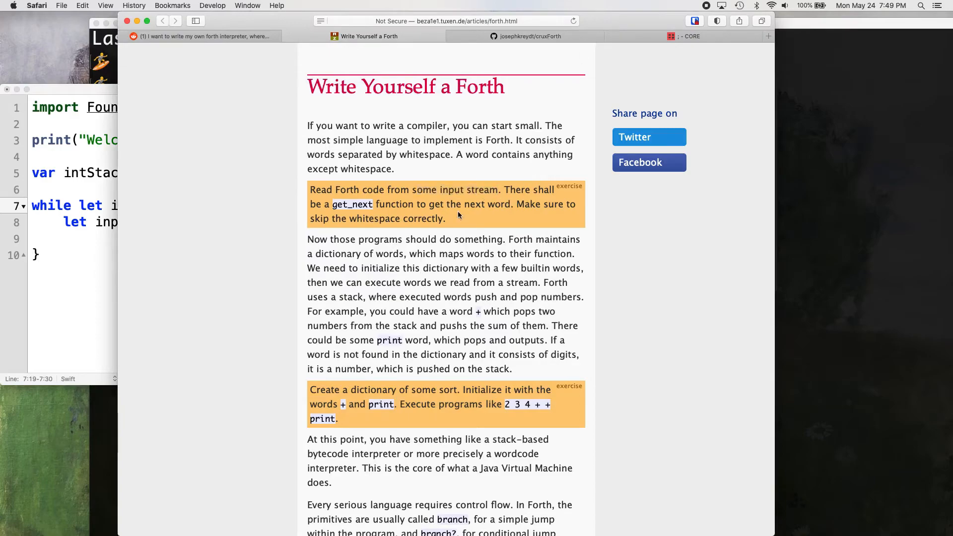
pyautogui.moveTo(507, 204)
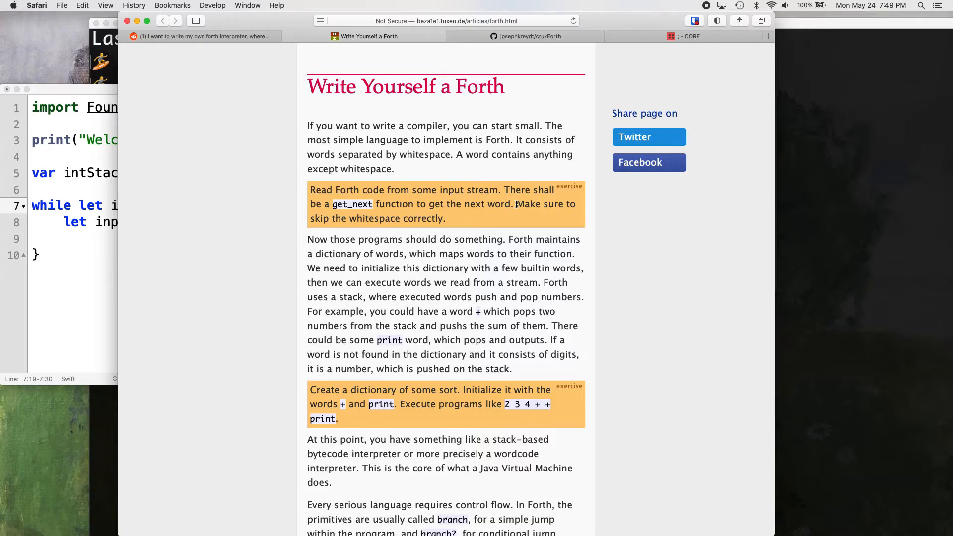
pyautogui.moveTo(88, 253)
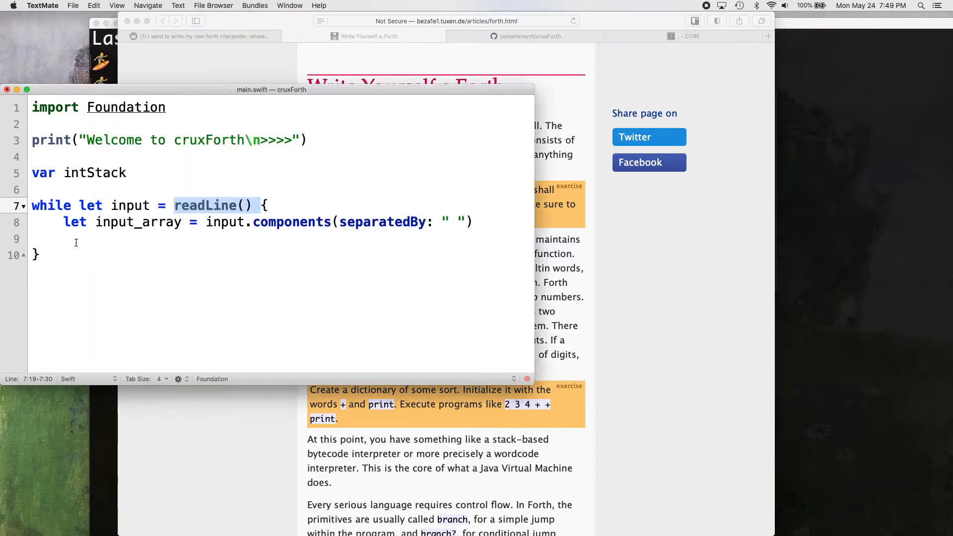
pyautogui.click(267, 239)
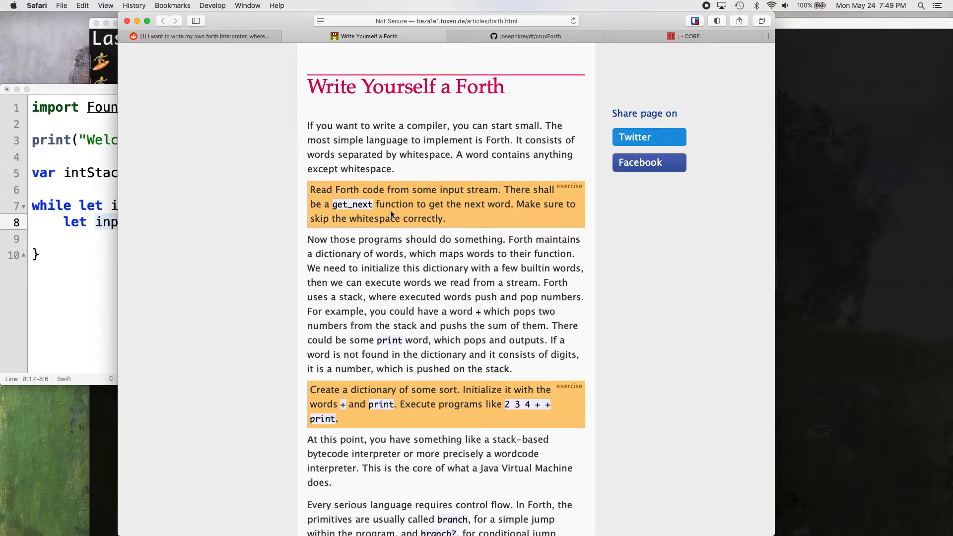
pyautogui.moveTo(467, 220)
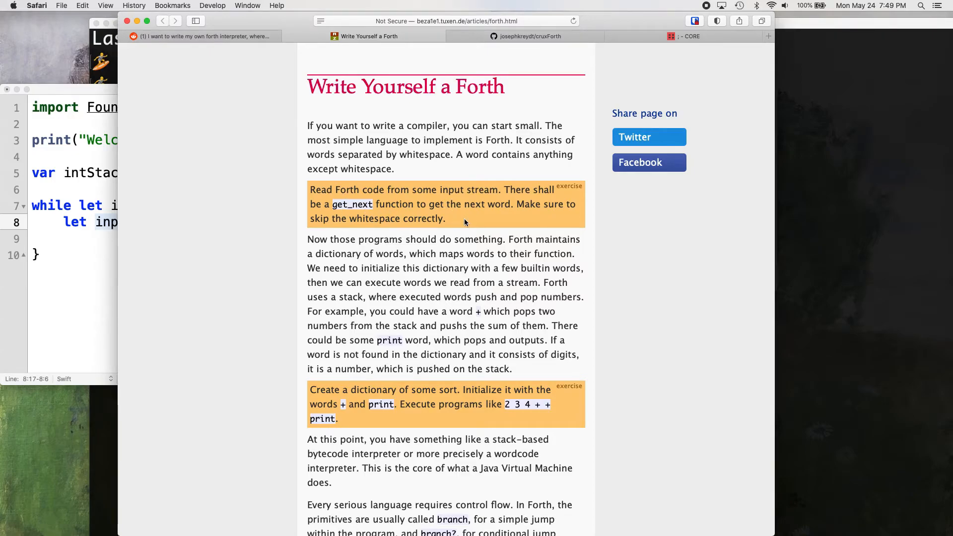
pyautogui.moveTo(424, 232)
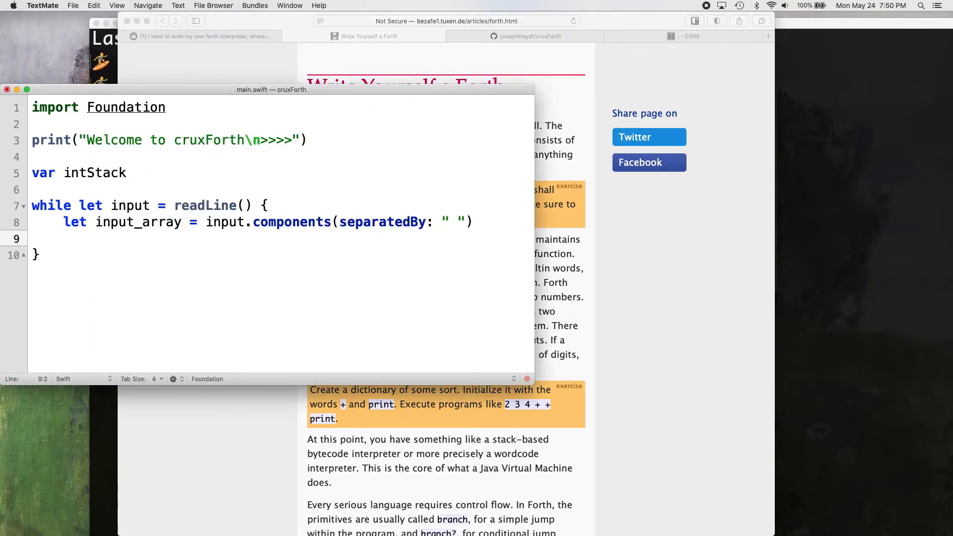
# - Add a print(input_array) statement so each split input line is printed
pyautogui.write('print()')
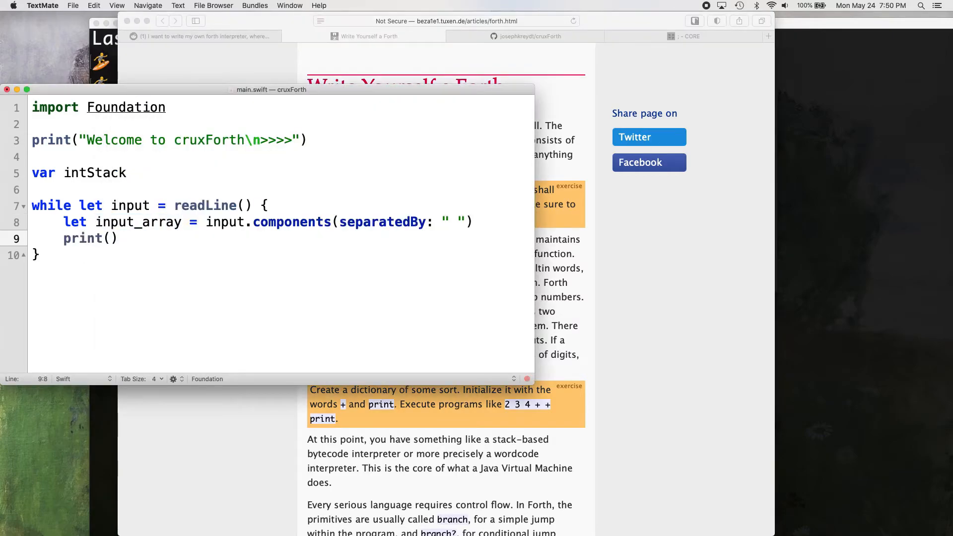
pyautogui.write('input')
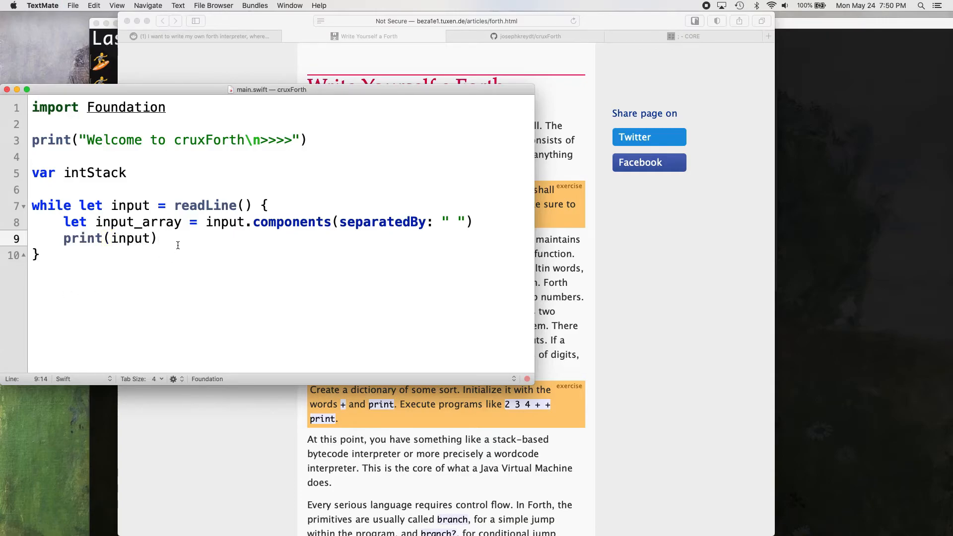
pyautogui.click(159, 237)
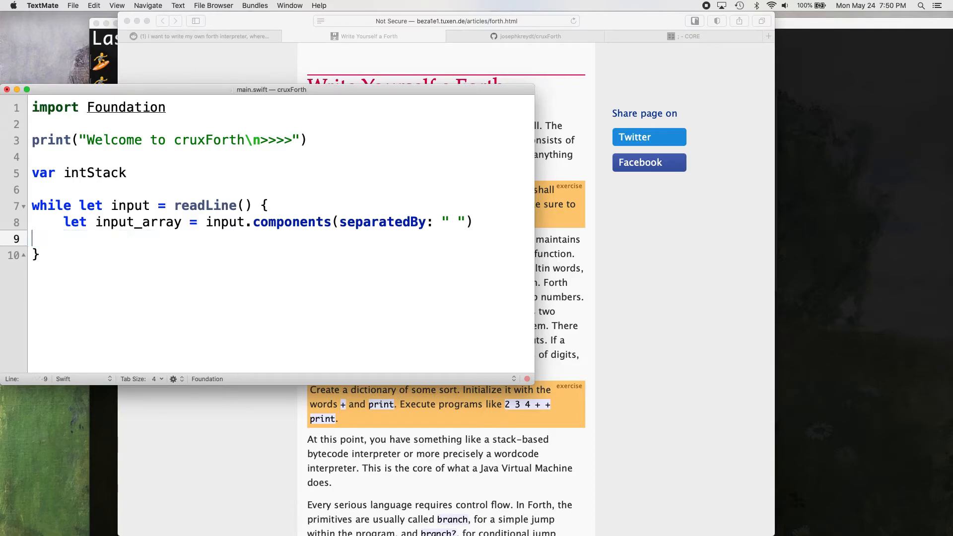
pyautogui.write('p')
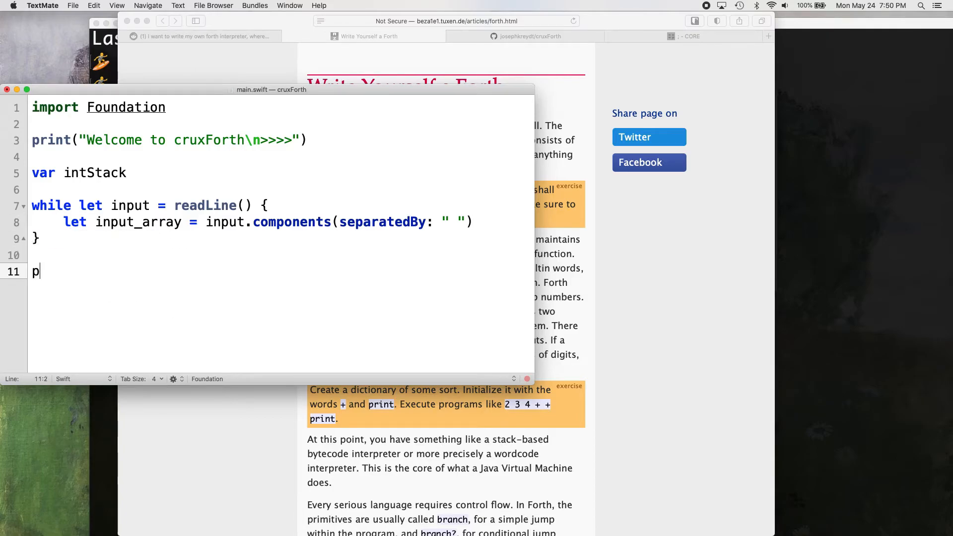
pyautogui.write('rint(input_ar')
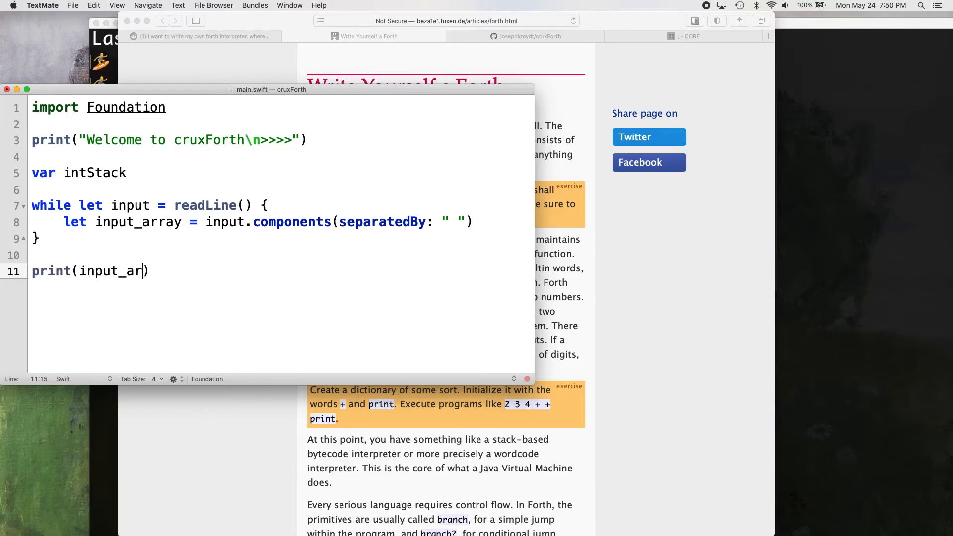
pyautogui.write('ray')
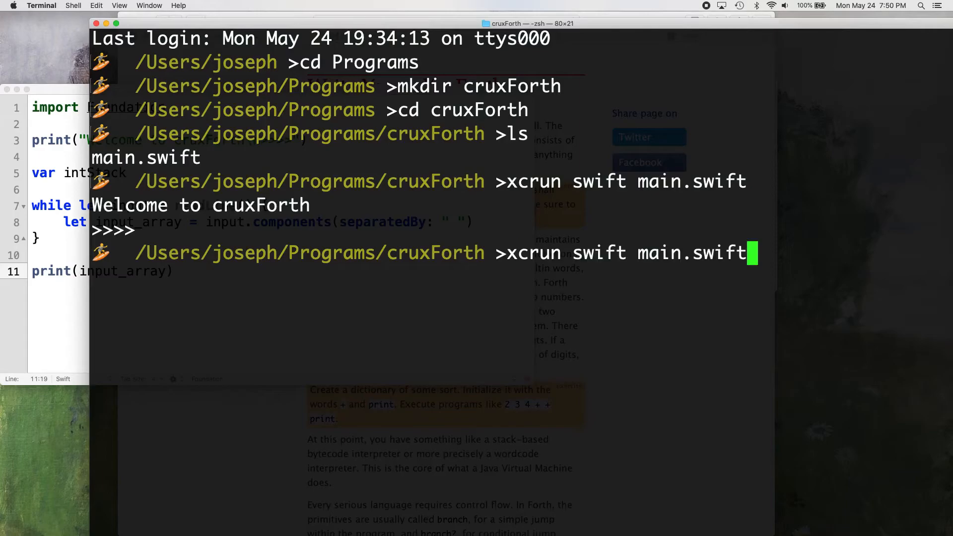
# - Rerun main.swift, then declare intStack as ': [Int] = []' so only the input_array error remains
pyautogui.press('Return')
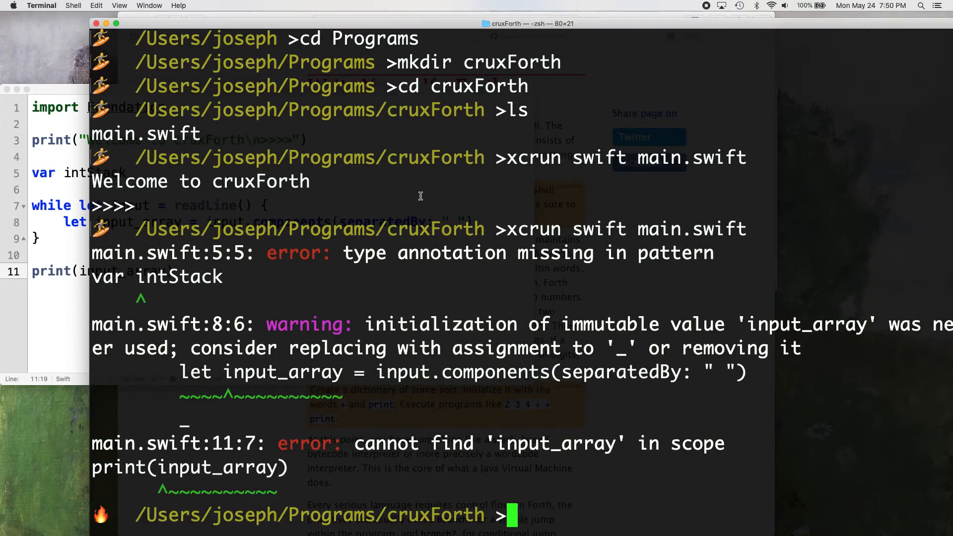
pyautogui.moveTo(70, 259)
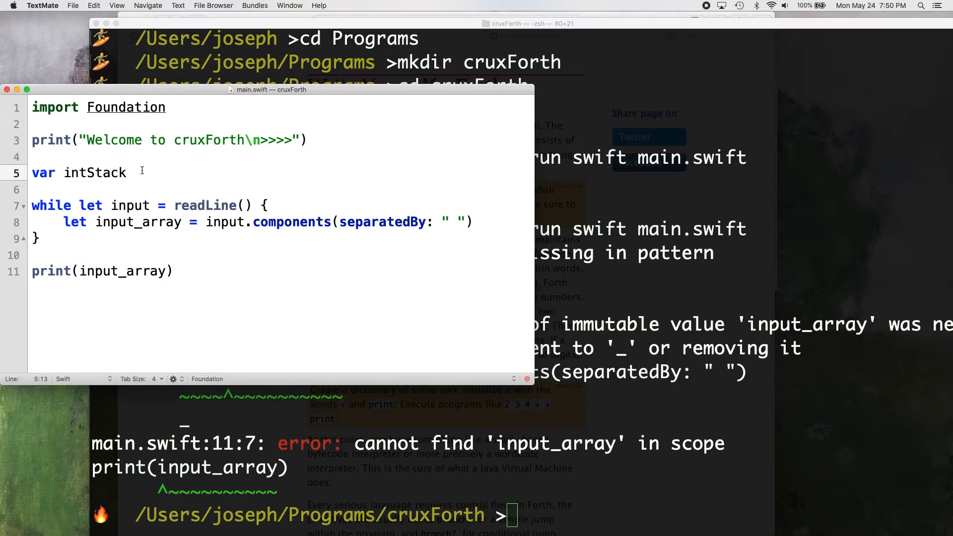
pyautogui.write(': [I')
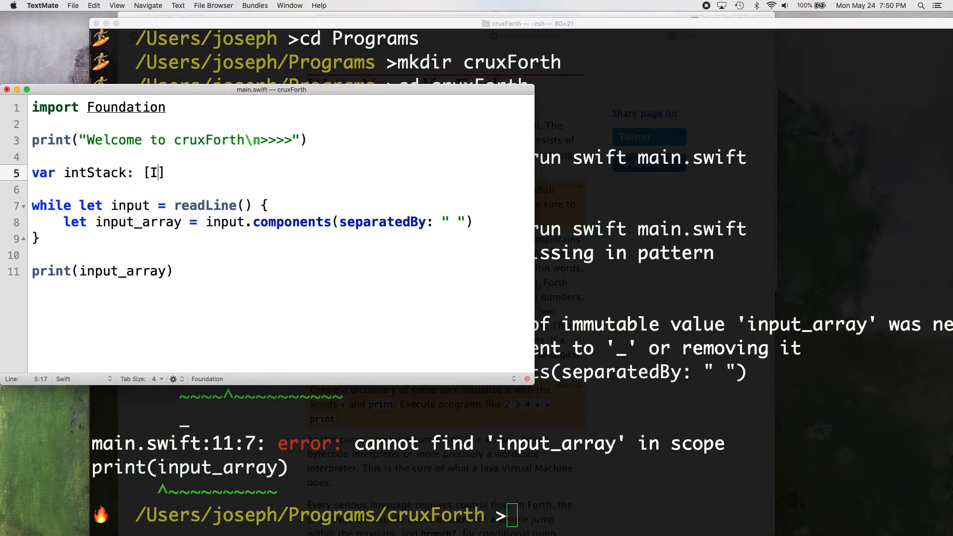
pyautogui.write('nt')
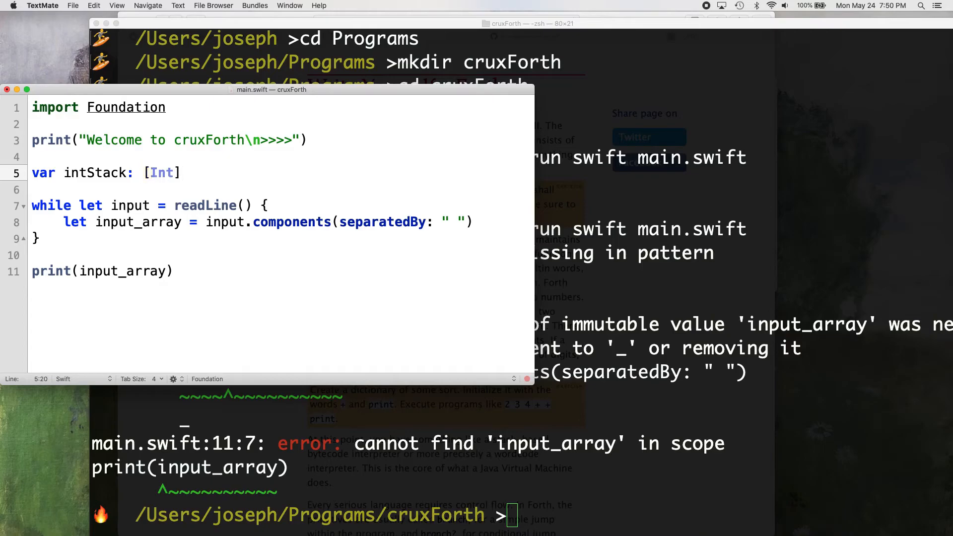
pyautogui.click(181, 172)
pyautogui.write(' = [')
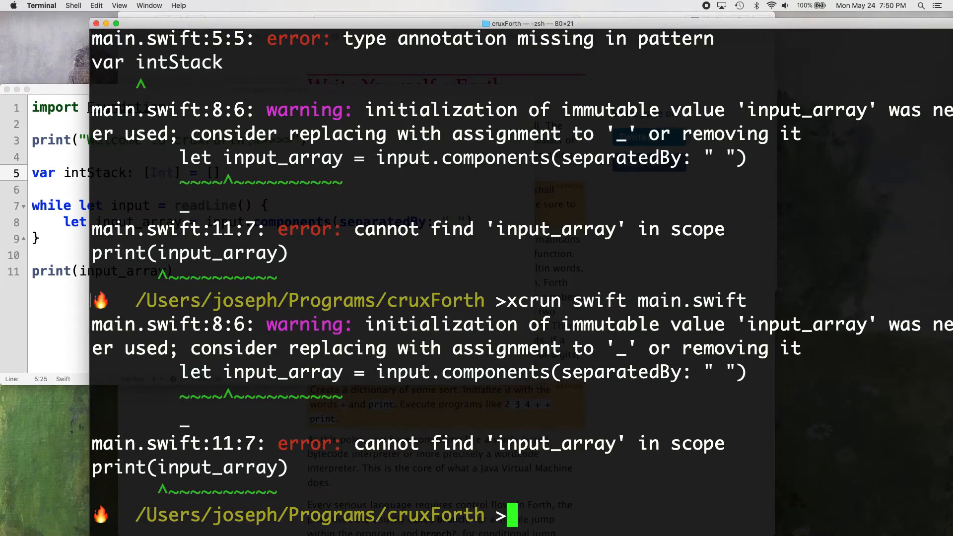
pyautogui.moveTo(329, 380)
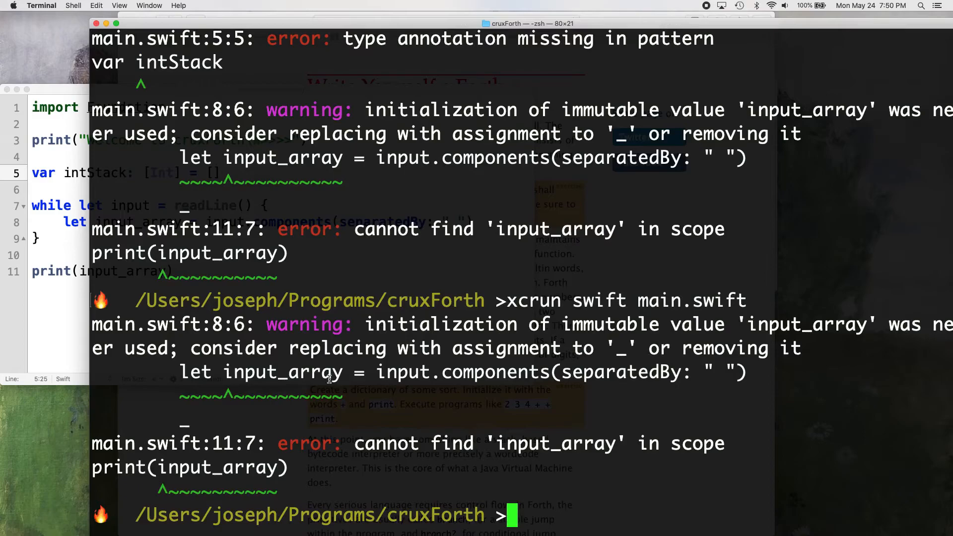
pyautogui.moveTo(542, 316)
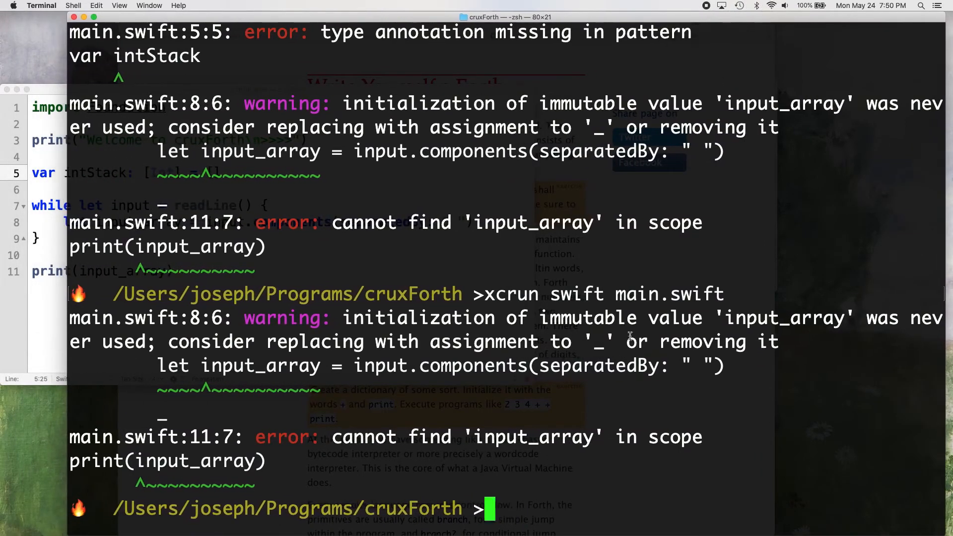
pyautogui.moveTo(364, 437)
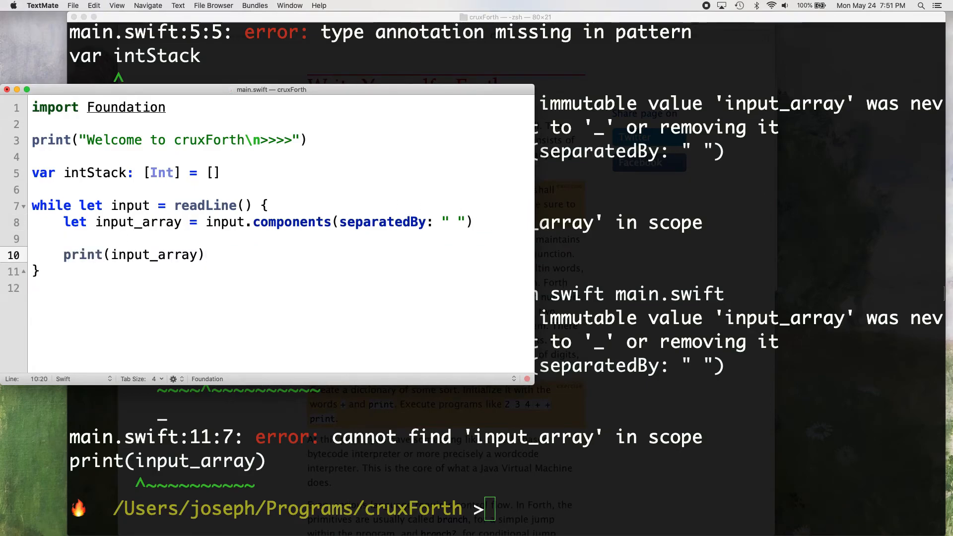
# - Run the updated main.swift, enter 20 and '20 30 40 50', confirm the four-string array, then Ctrl-C
pyautogui.click(505, 17)
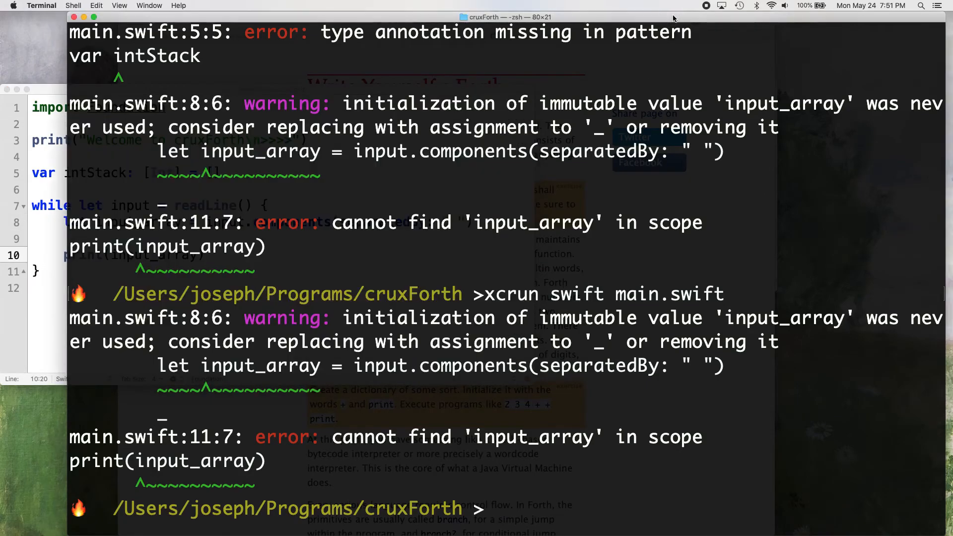
pyautogui.press('Return')
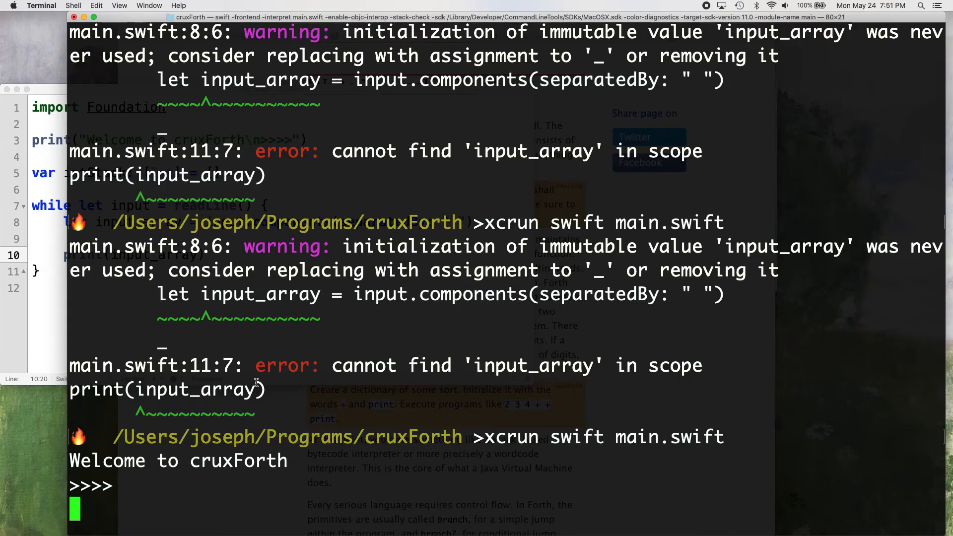
pyautogui.write('20')
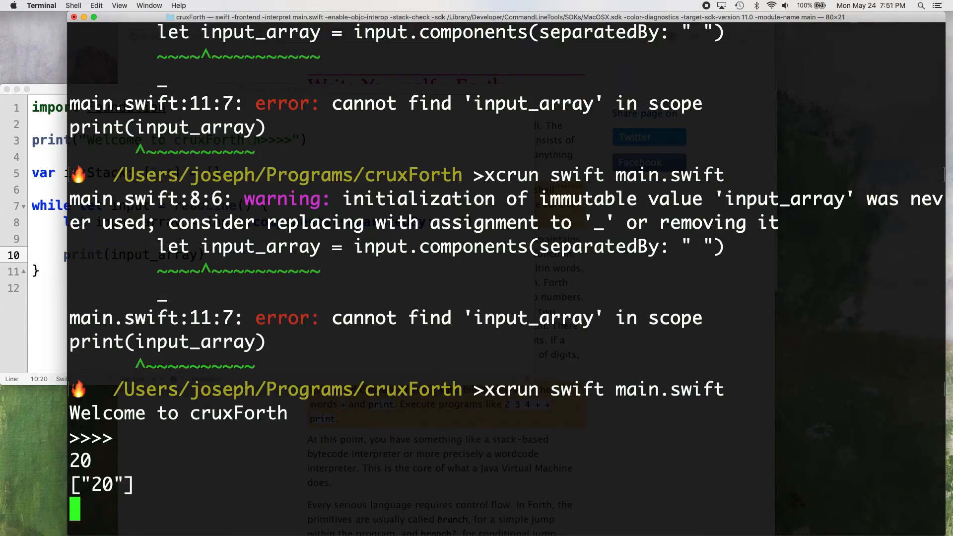
pyautogui.write('20 30 40 50')
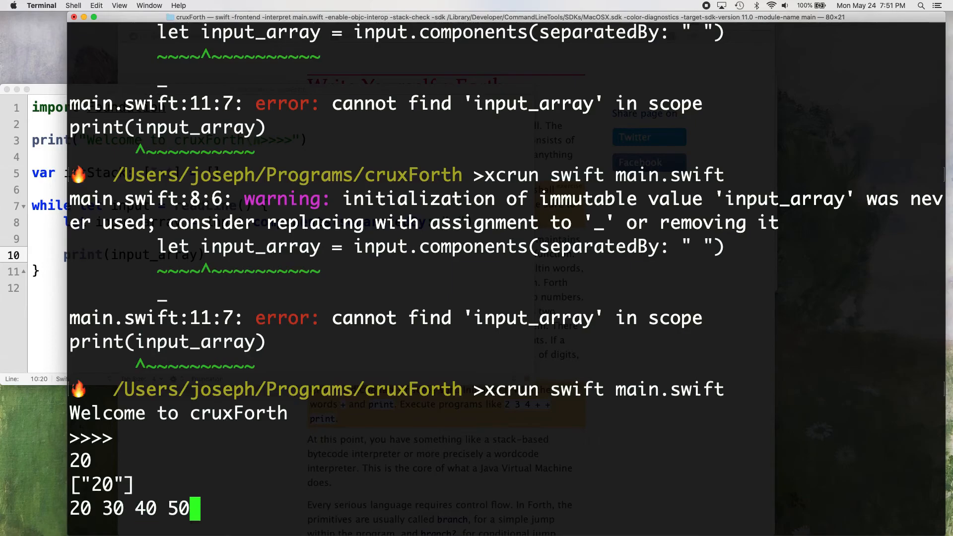
pyautogui.press('Return')
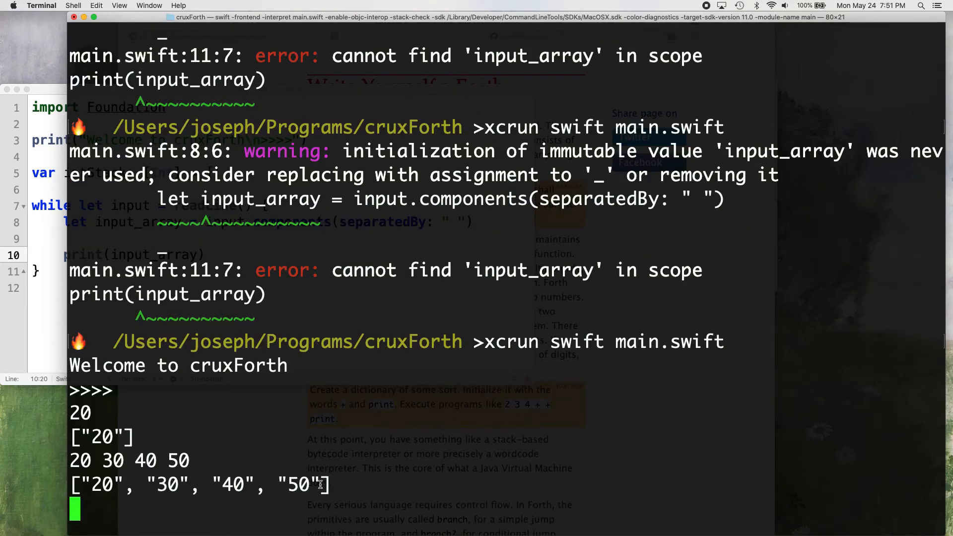
pyautogui.doubleClick(169, 485)
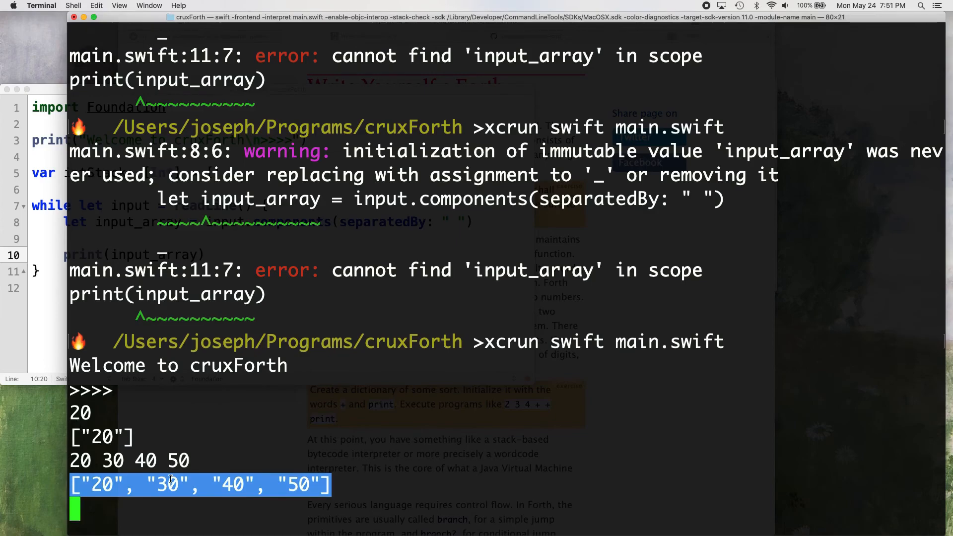
pyautogui.press('ctrl+c')
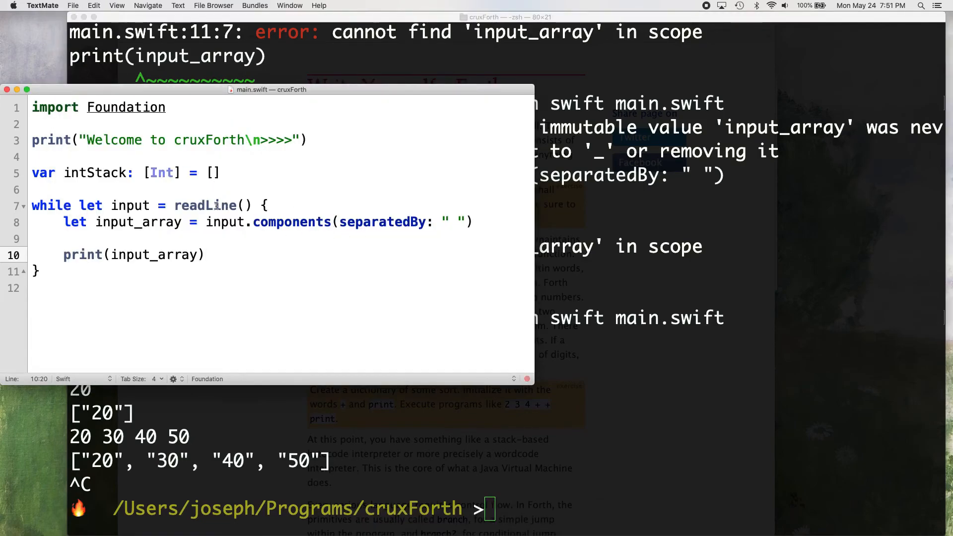
# - Add terminator: "" to the welcome print call and save main.swift
pyautogui.click(205, 255)
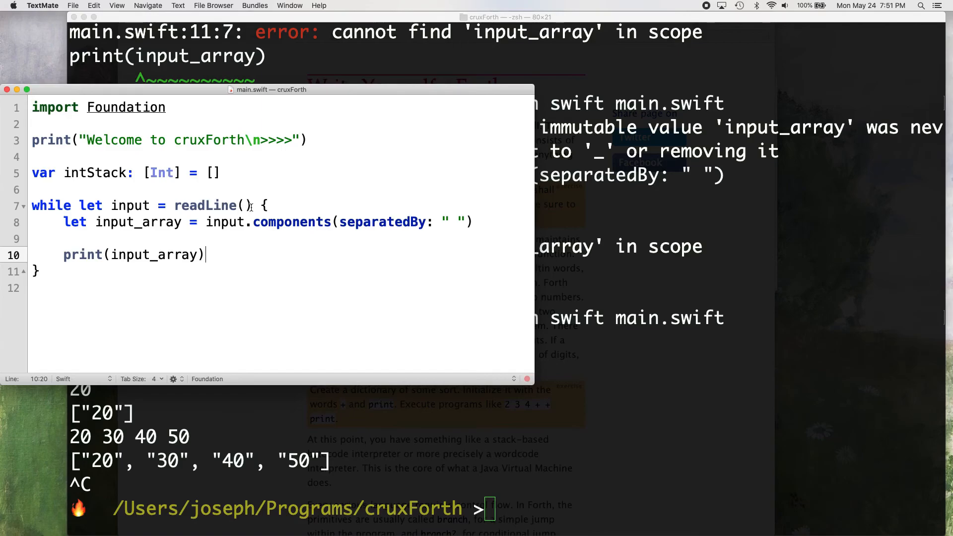
pyautogui.moveTo(599, 272)
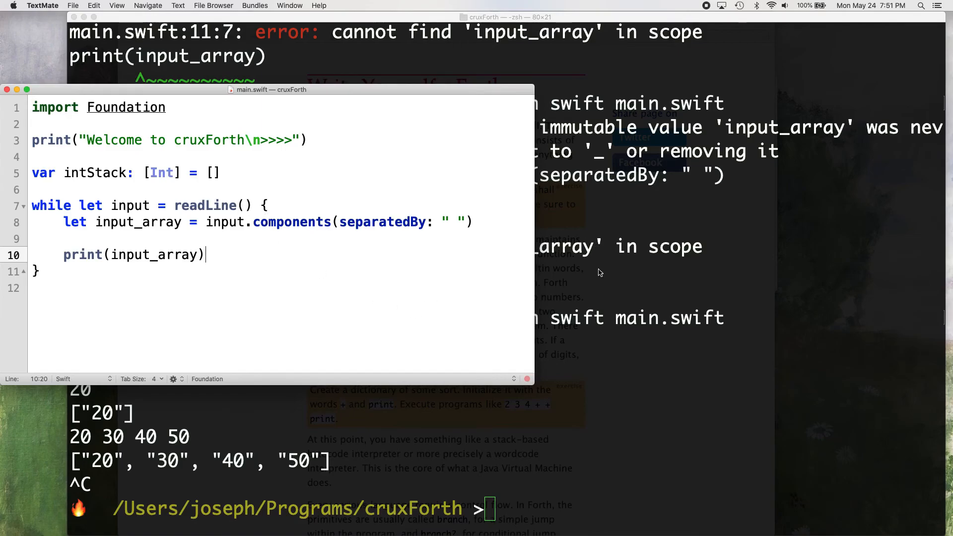
pyautogui.click(599, 272)
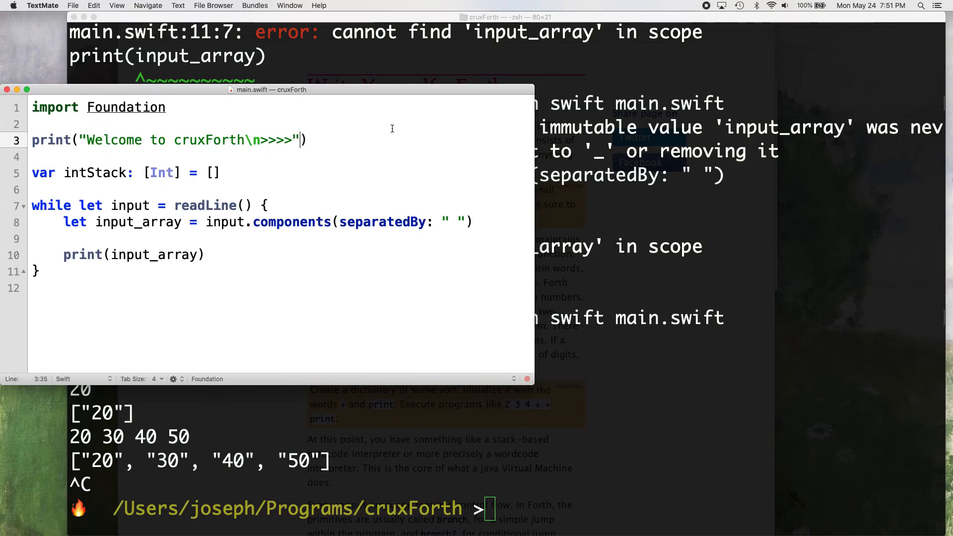
pyautogui.write(', termin')
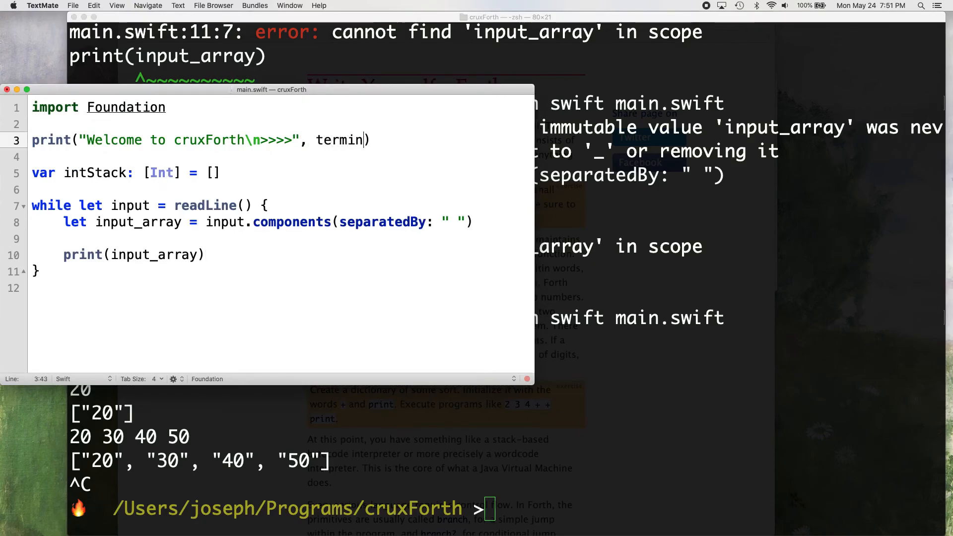
pyautogui.write('ator:')
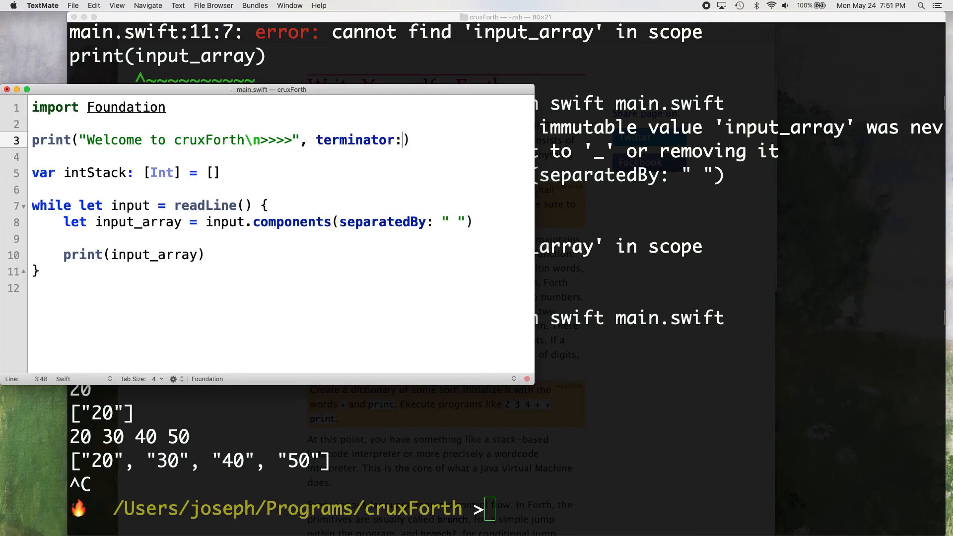
pyautogui.write('""')
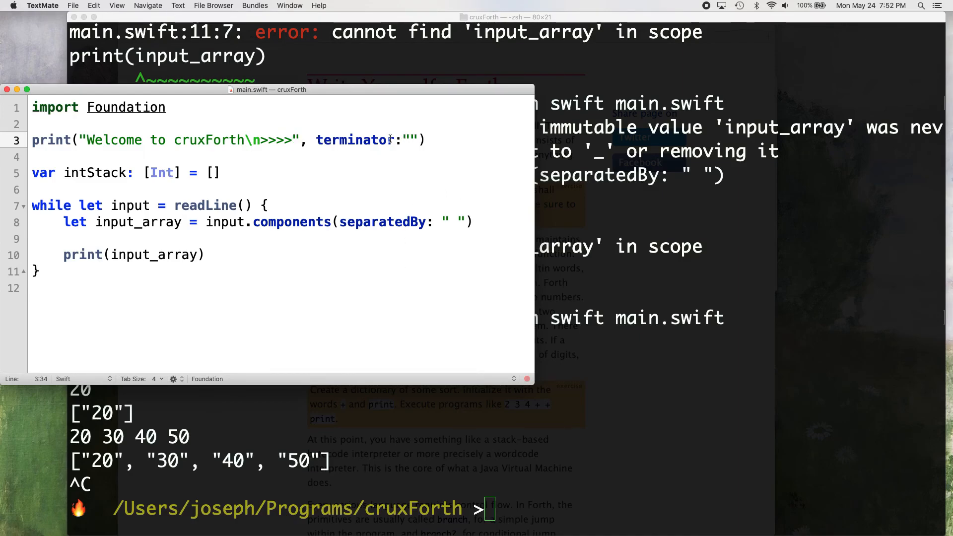
pyautogui.click(294, 140)
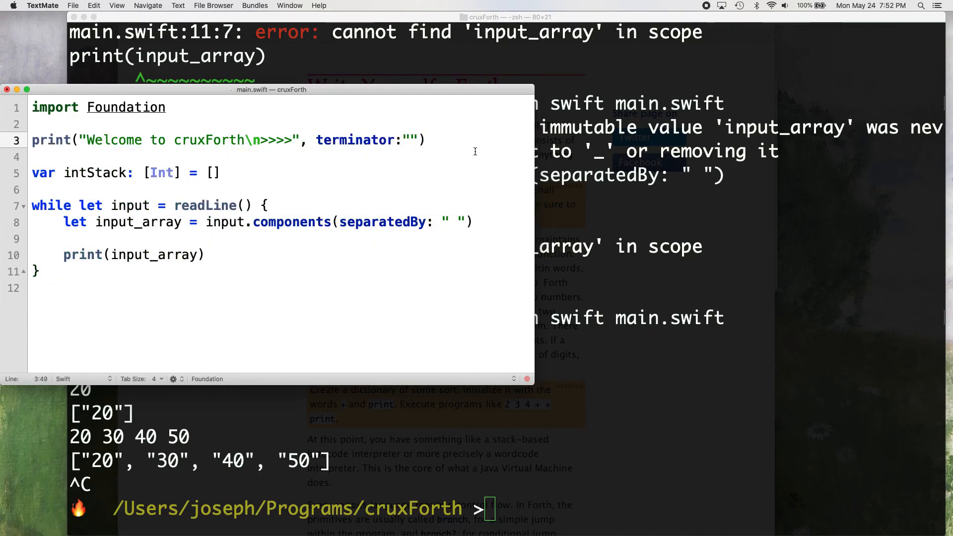
# - Rerun main.swift in Terminal and type input right after the >>>> prompt
pyautogui.click(507, 17)
pyautogui.write('xcrun swift main.swift')
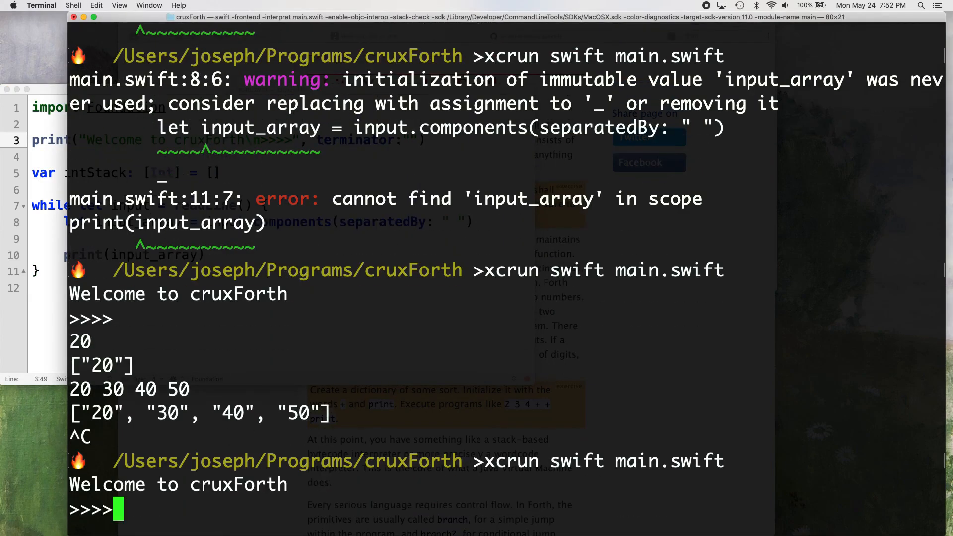
pyautogui.write('slk')
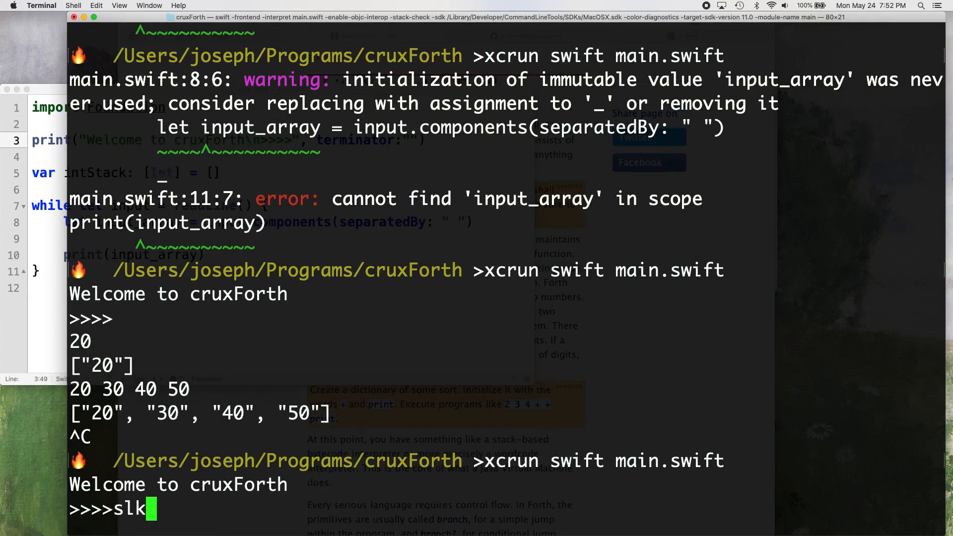